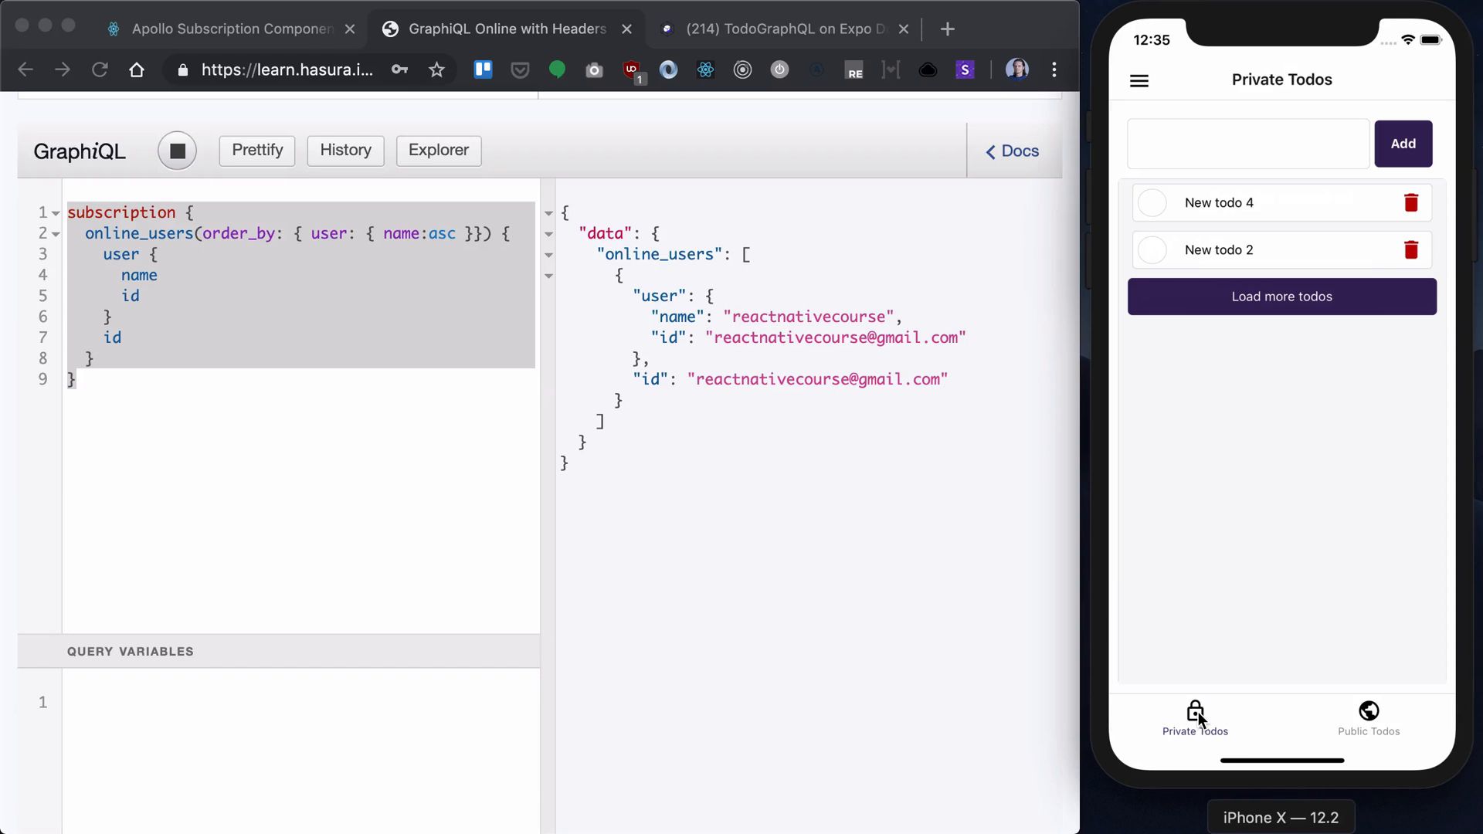
# Step: Switch to the Public Todos feed and load two more batches of older todos at the bottom
pyautogui.click(1367, 723)
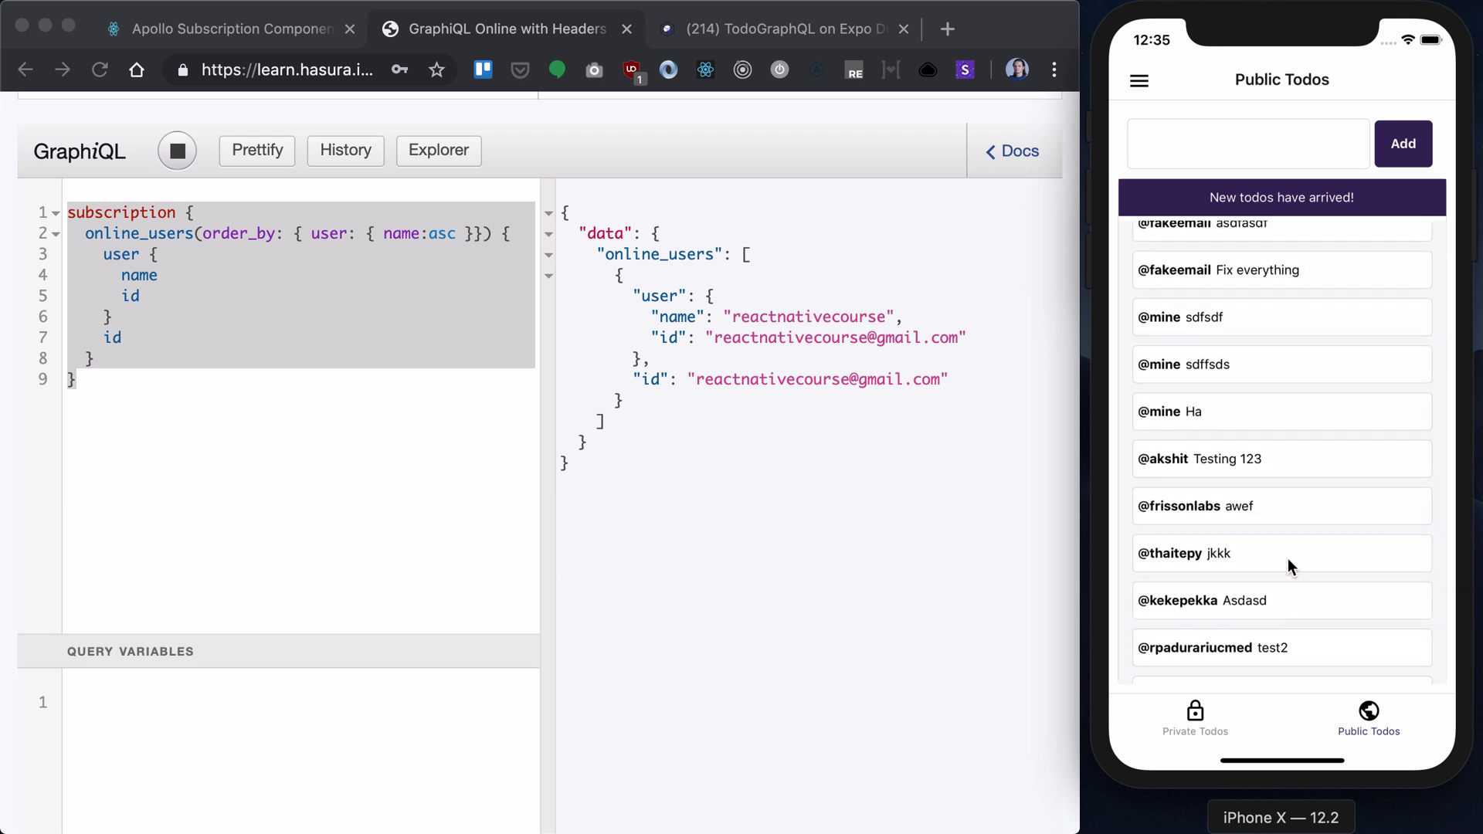
pyautogui.scroll(-3)
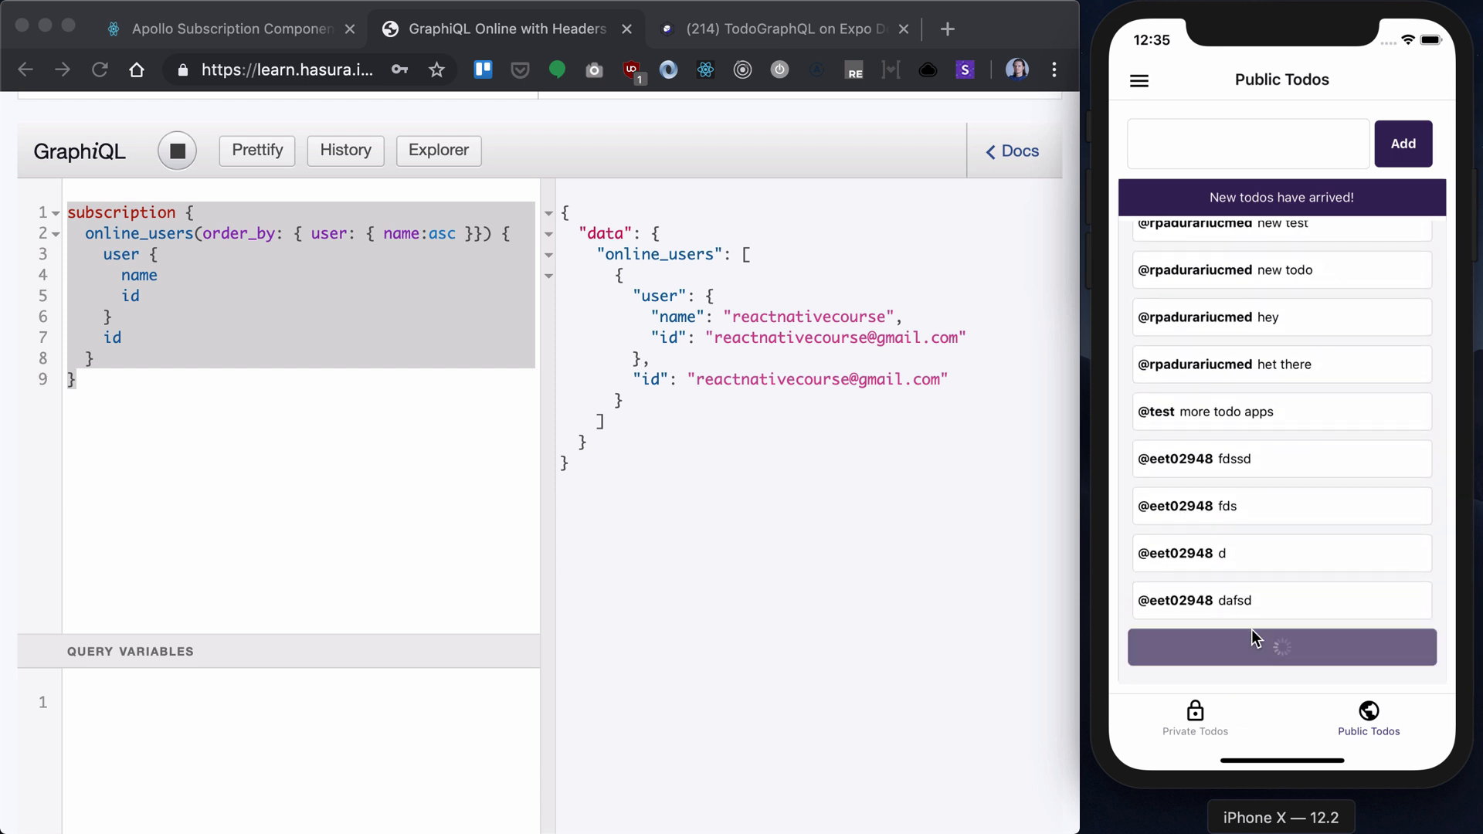
pyautogui.click(1279, 646)
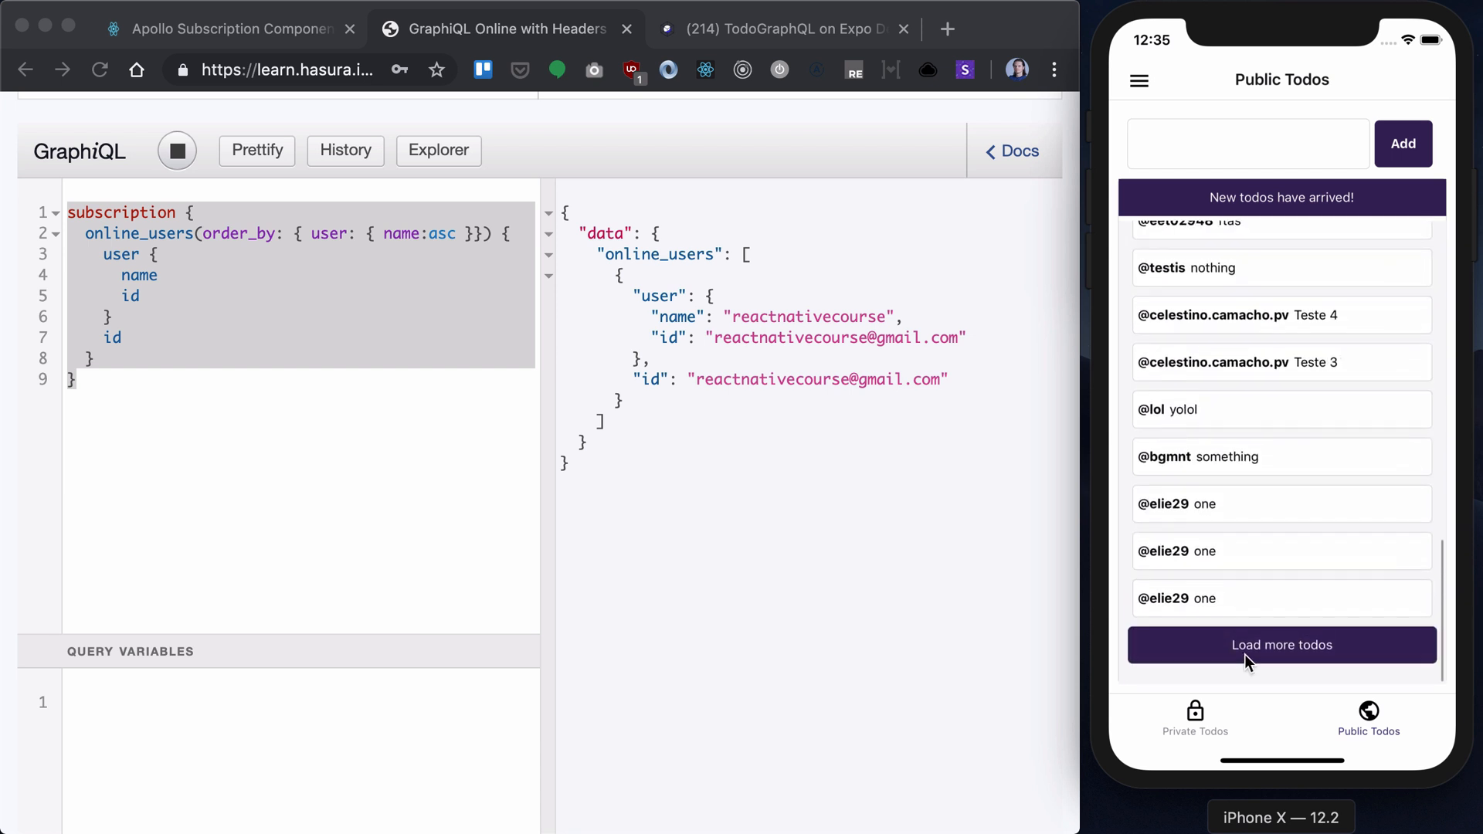
pyautogui.click(1280, 644)
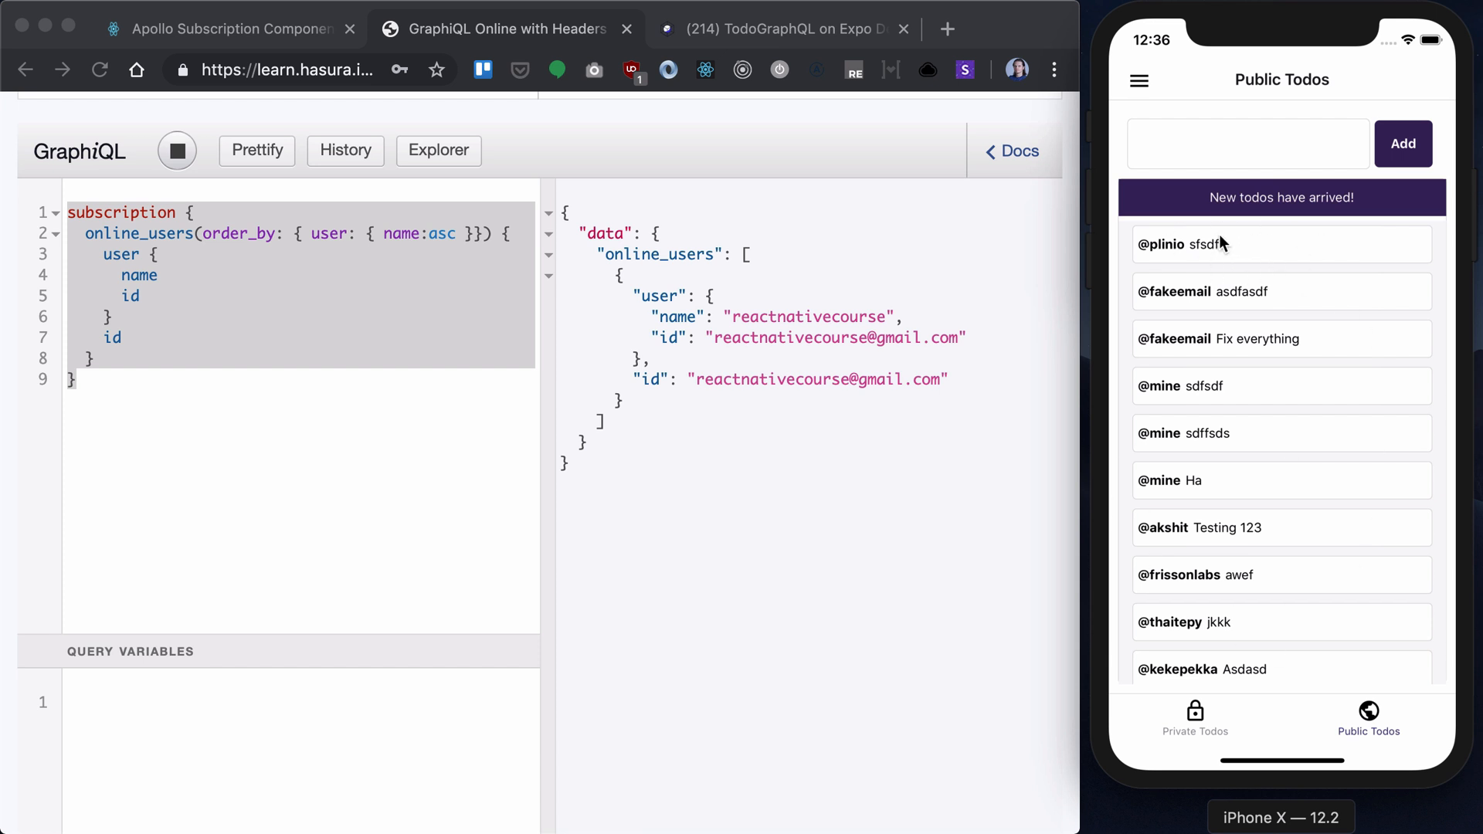
pyautogui.moveTo(1277, 204)
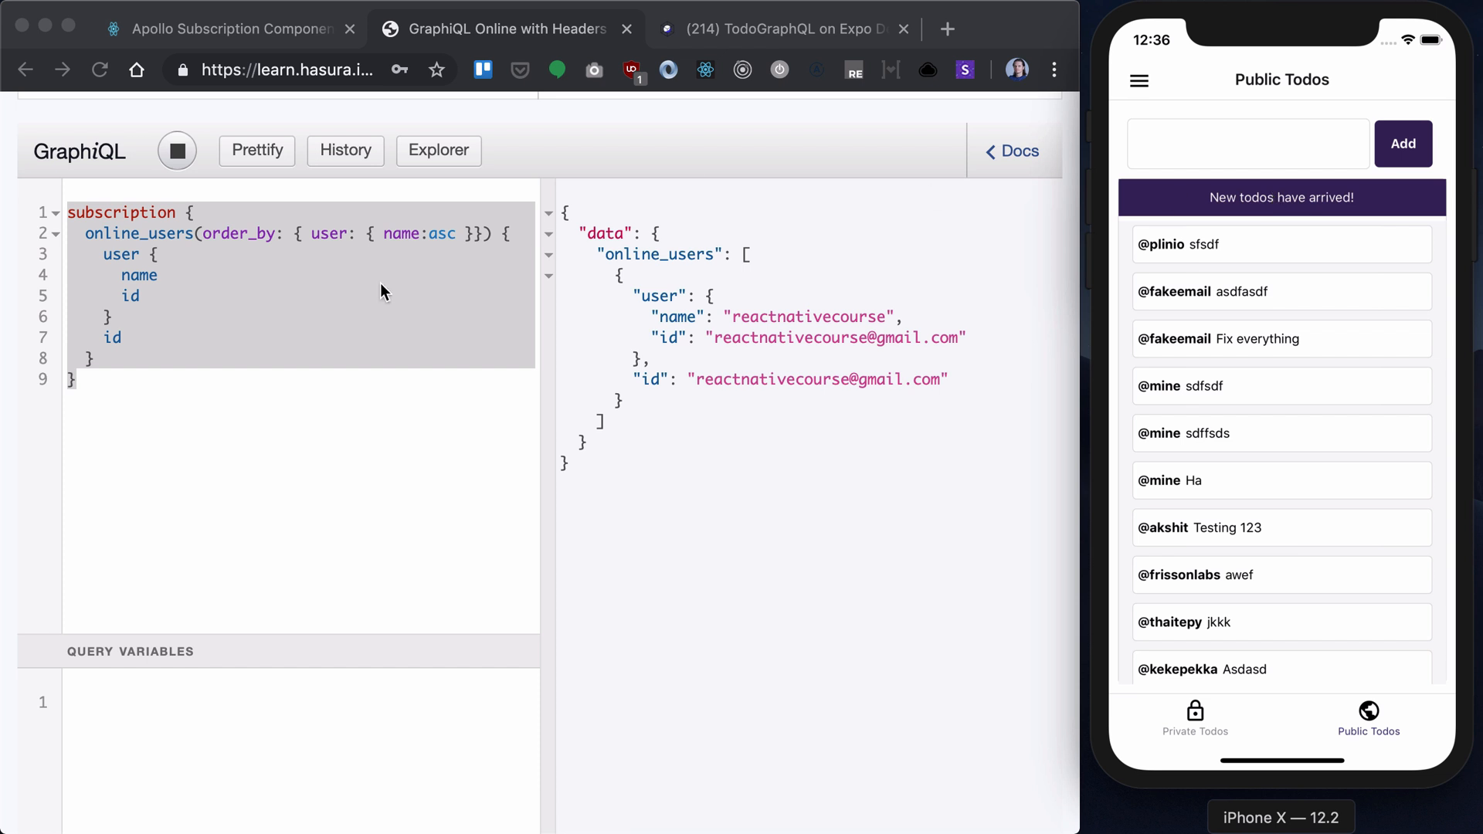
# Step: Write a todos subscription ordered by id desc and limited to 1
pyautogui.write('subs')
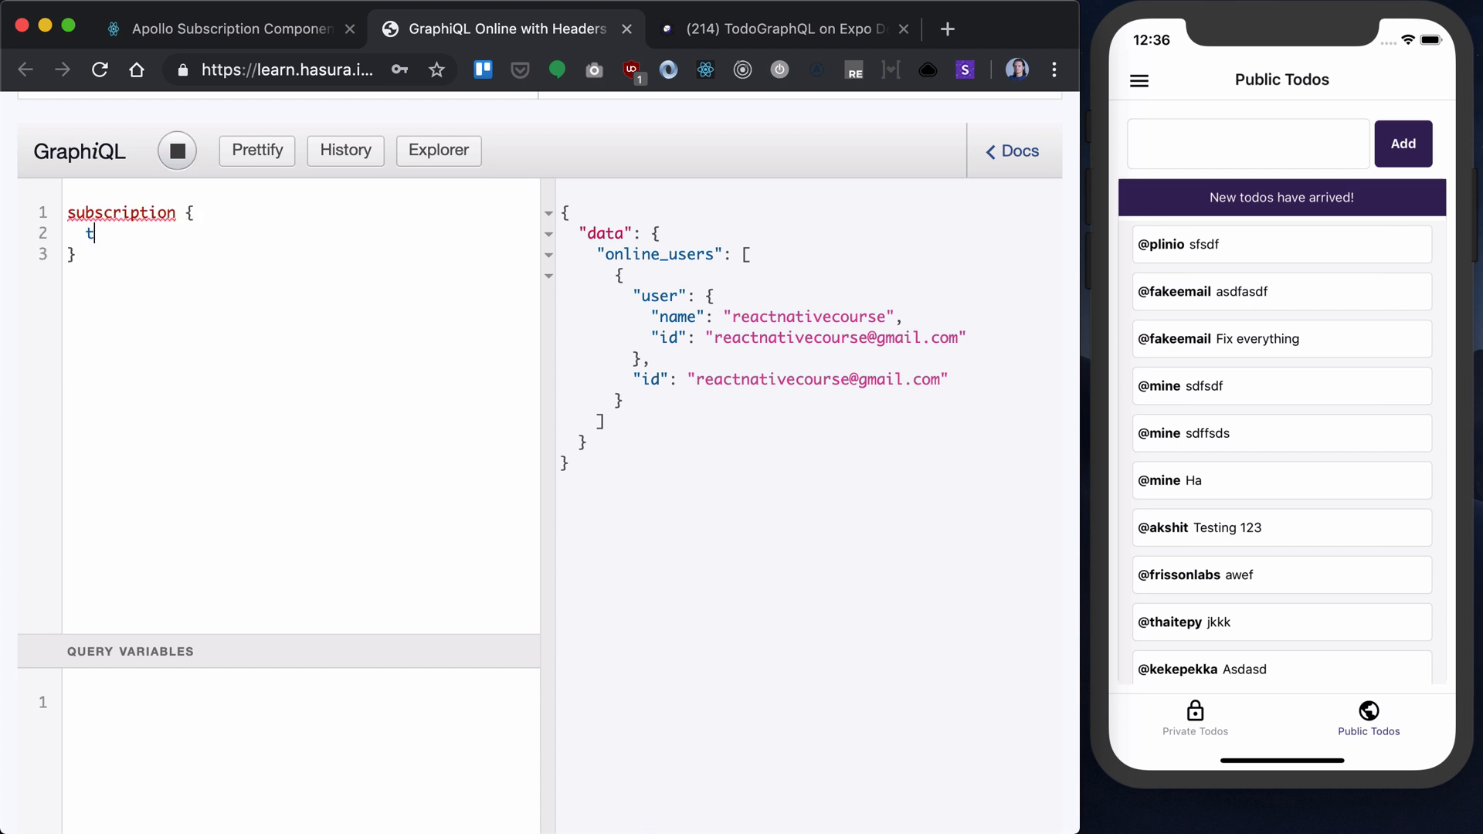
pyautogui.write('odos')
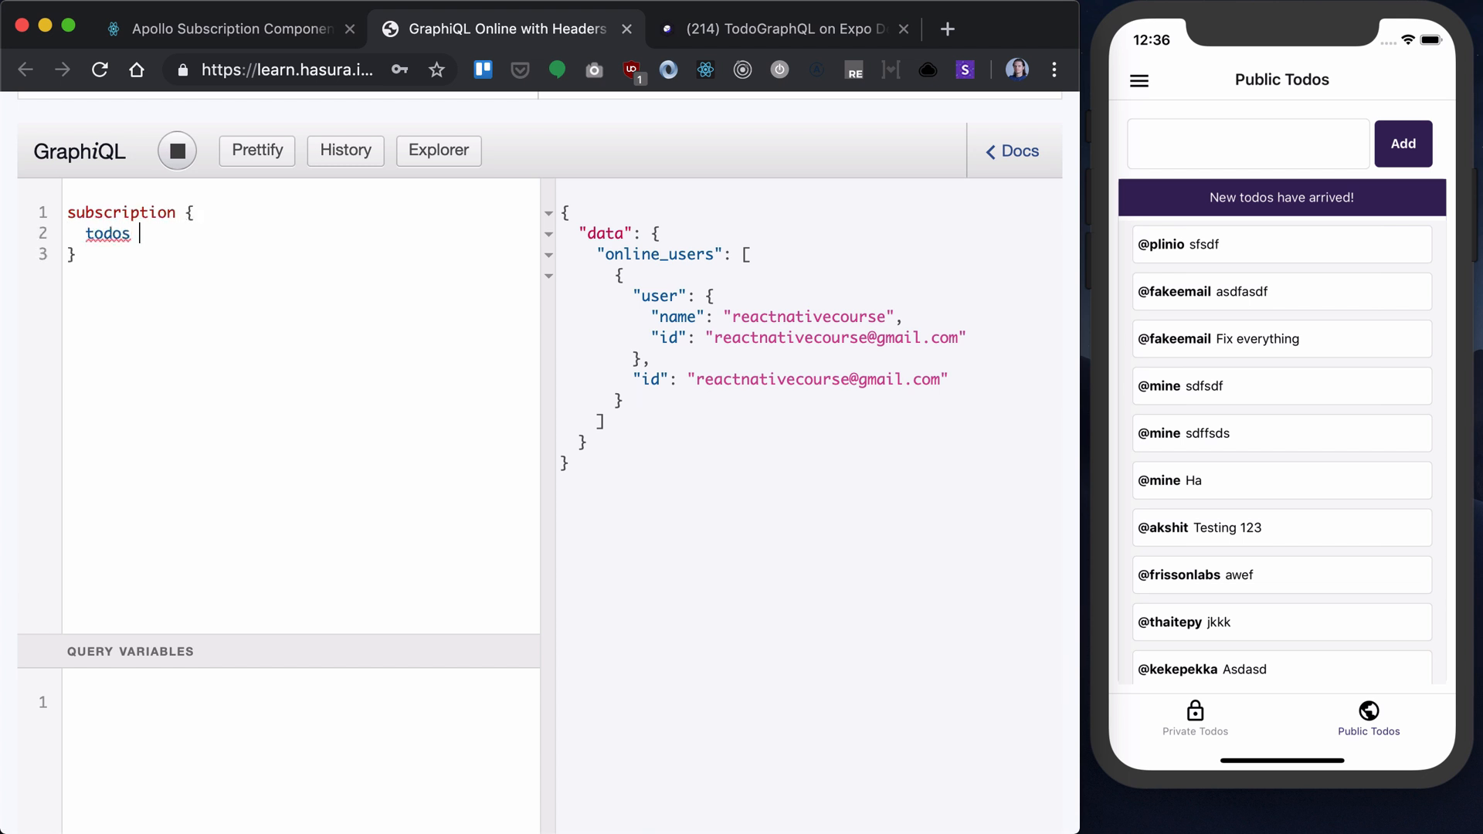
pyautogui.write('(order_by)')
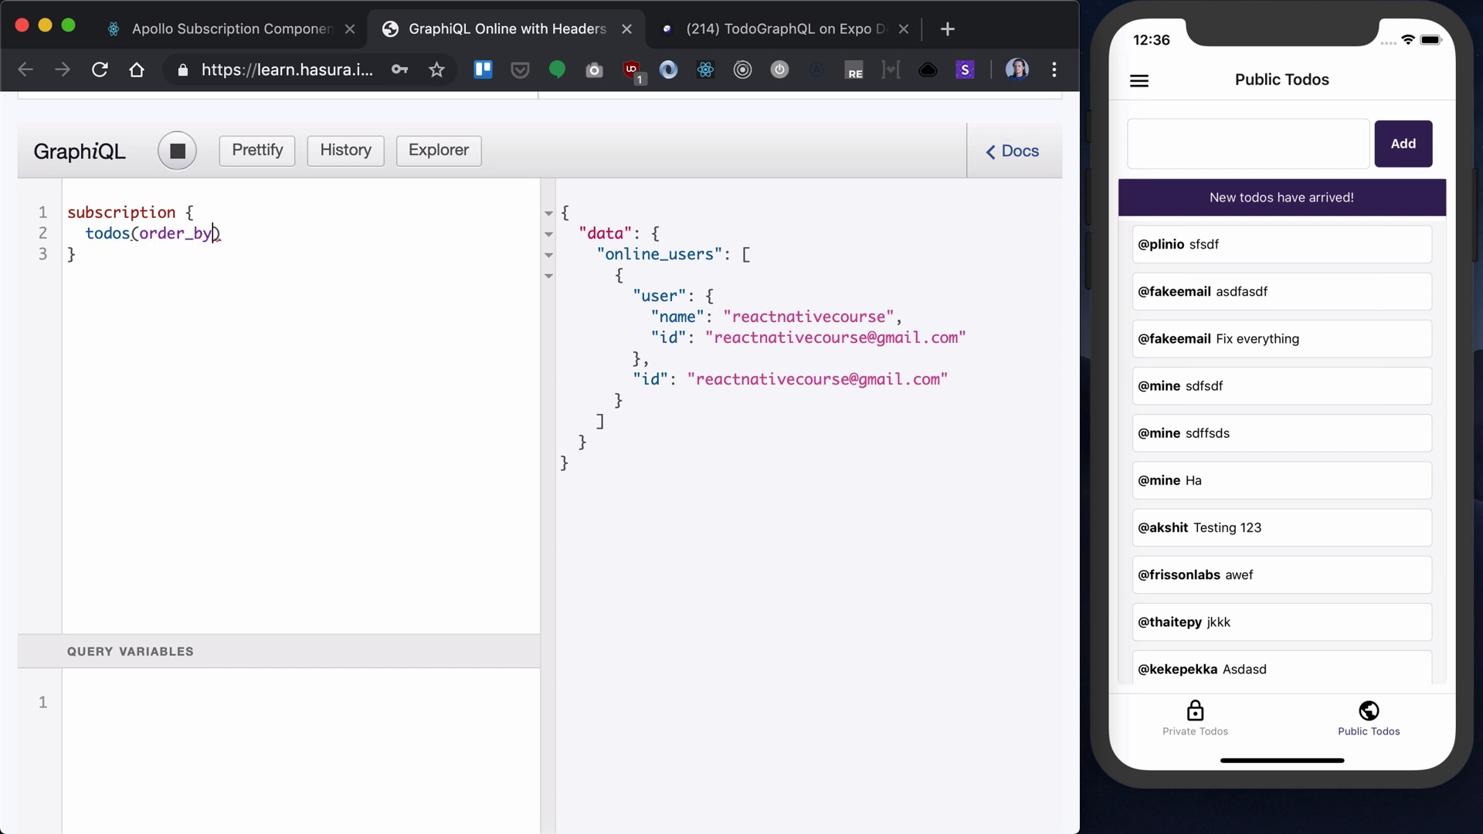
pyautogui.write(': { }')
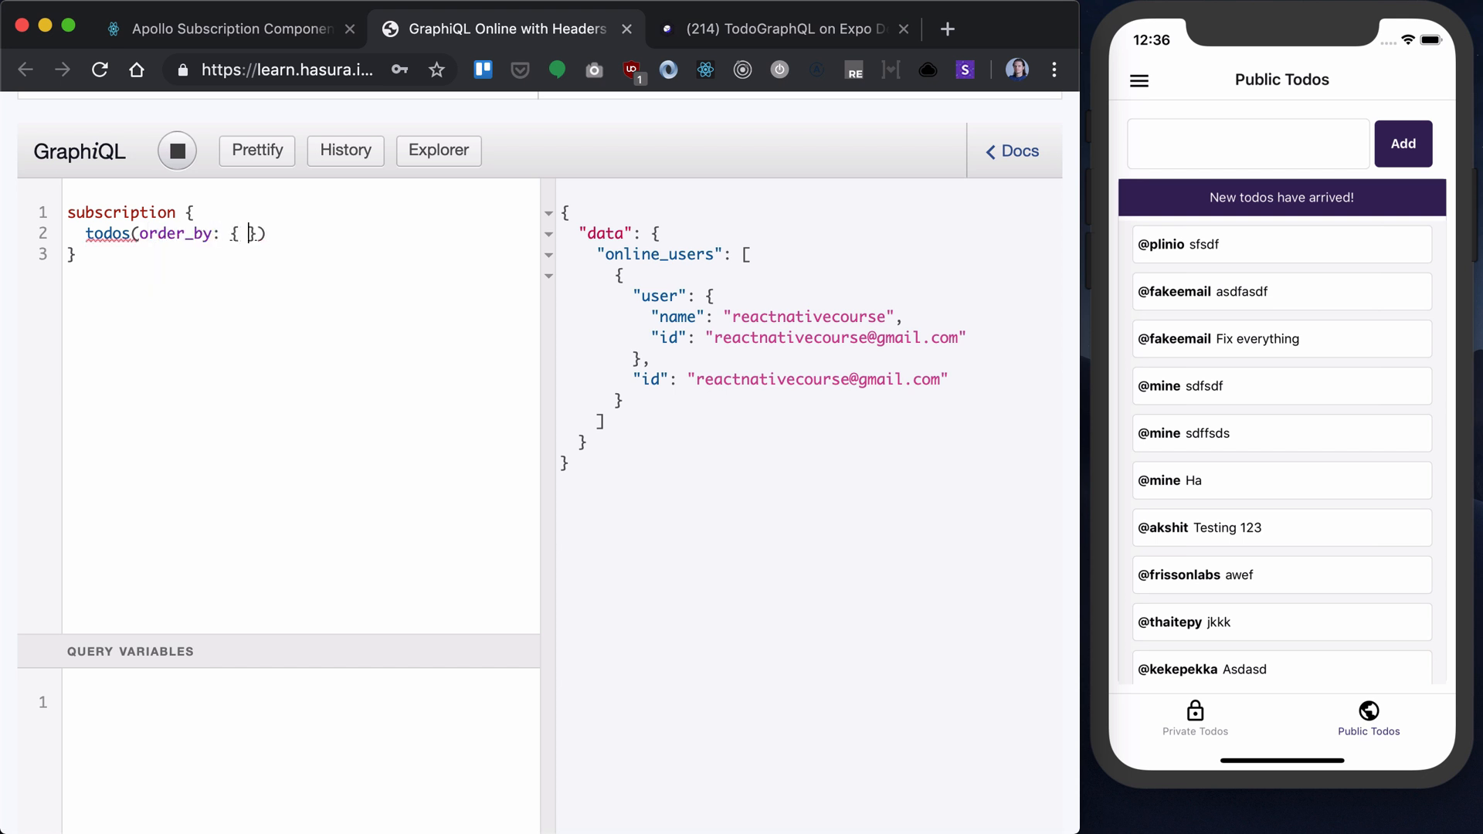
pyautogui.write('id: des')
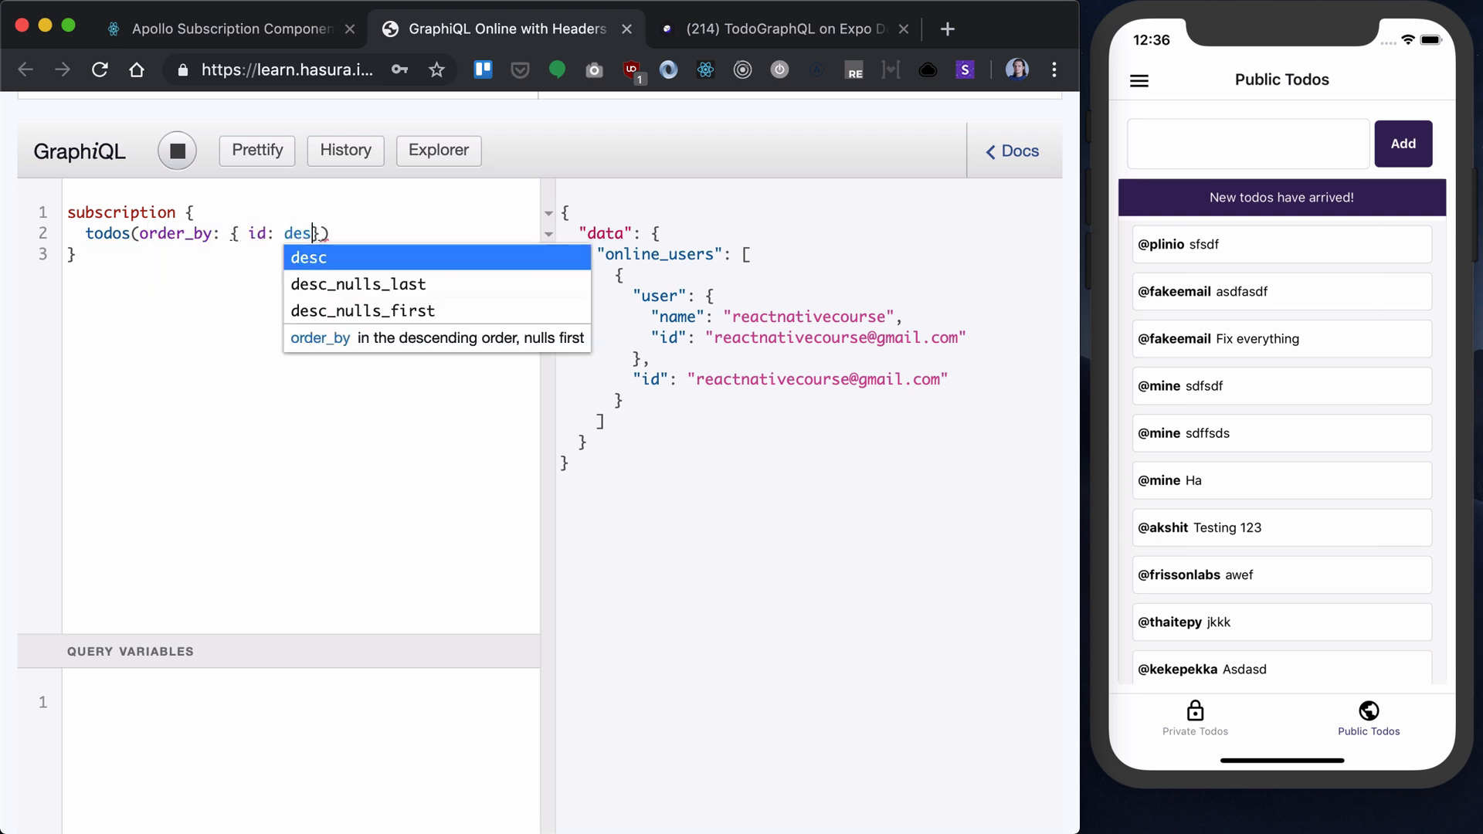
pyautogui.click(309, 258)
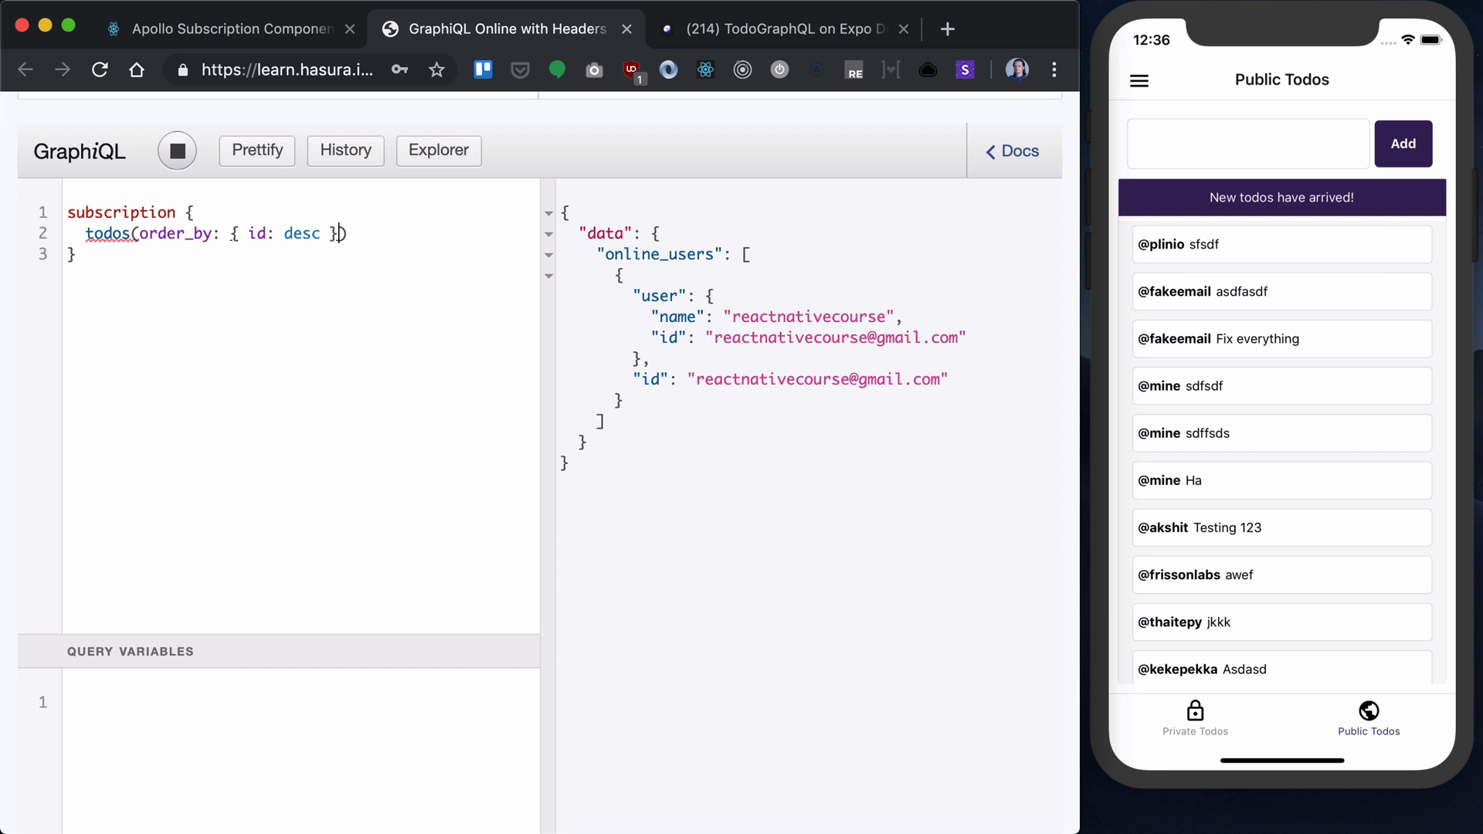
pyautogui.write(',')
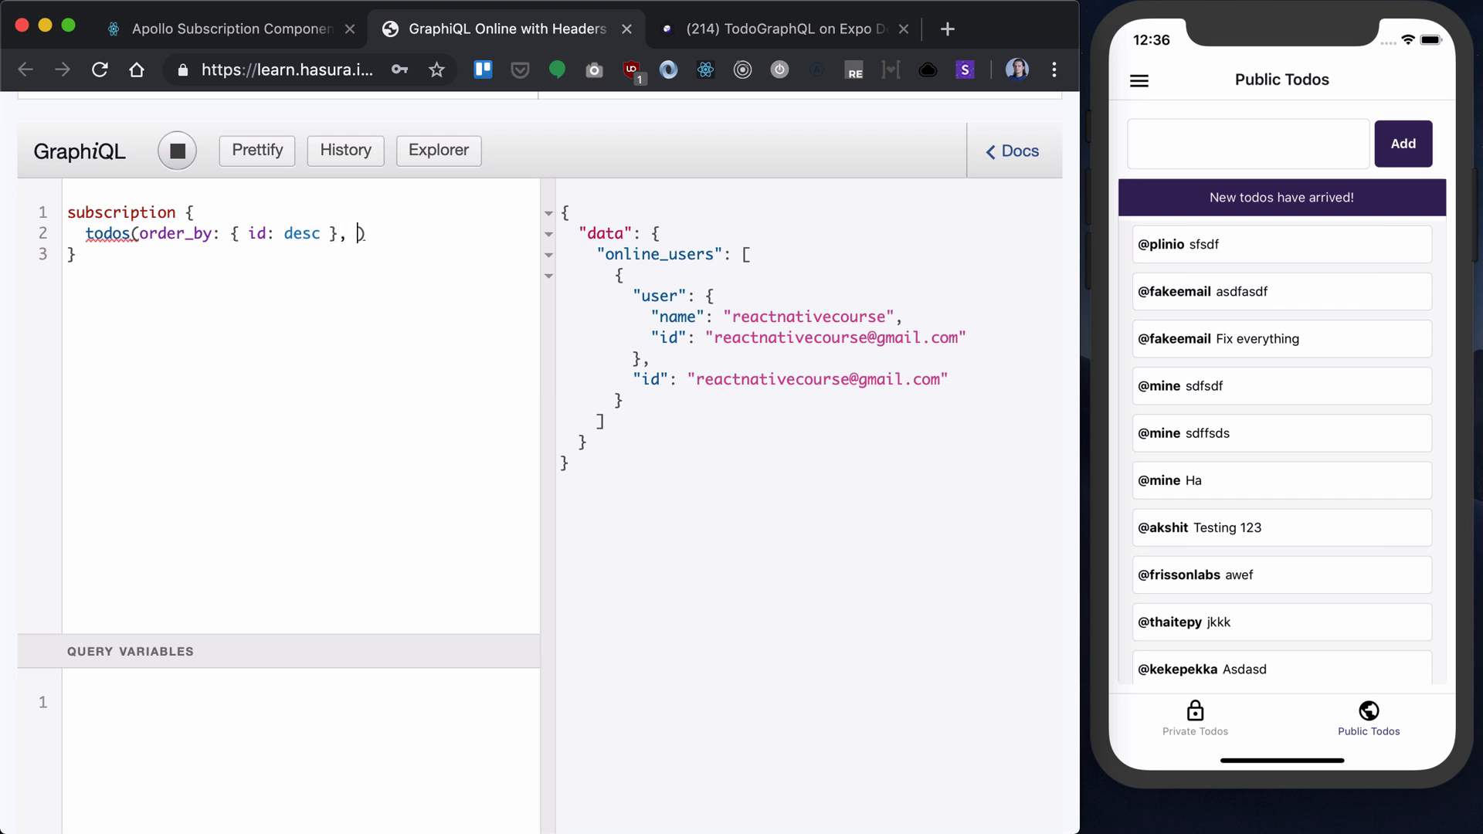
pyautogui.write('limit: 1')
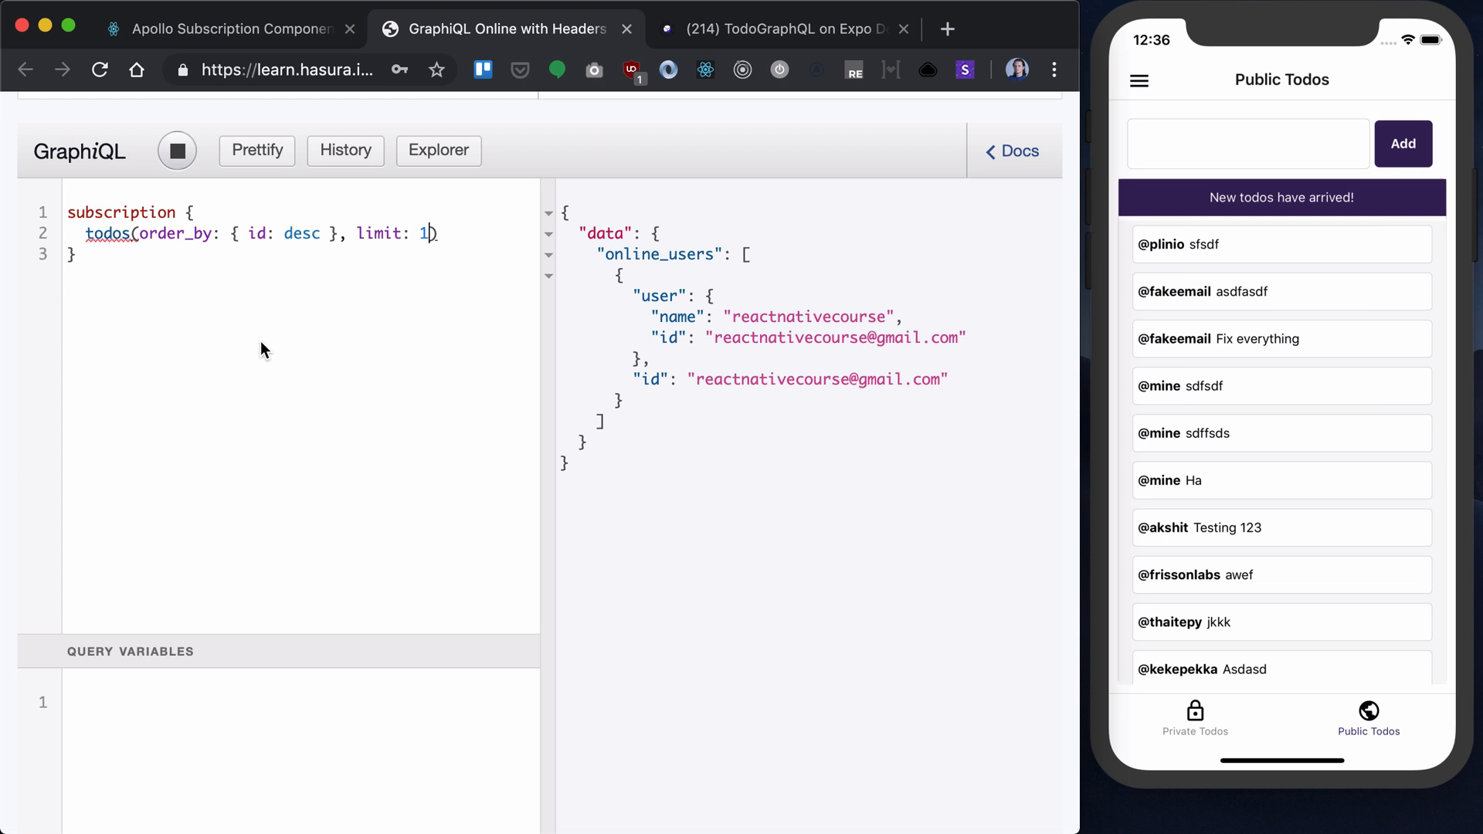
# Step: Filter the subscription with where is_public _eq true
pyautogui.write(',')
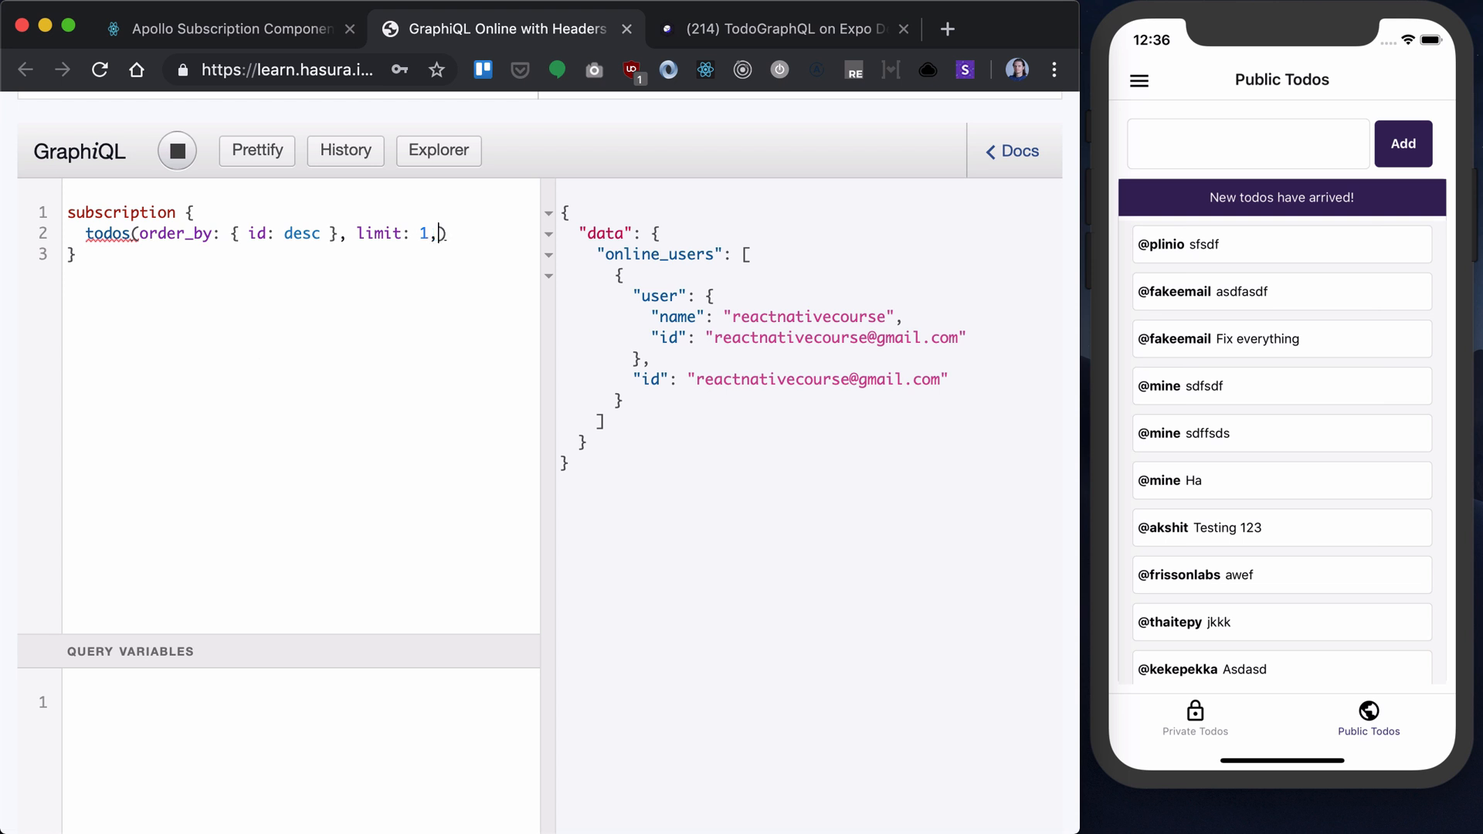
pyautogui.write('where: {')
pyautogui.write('is')
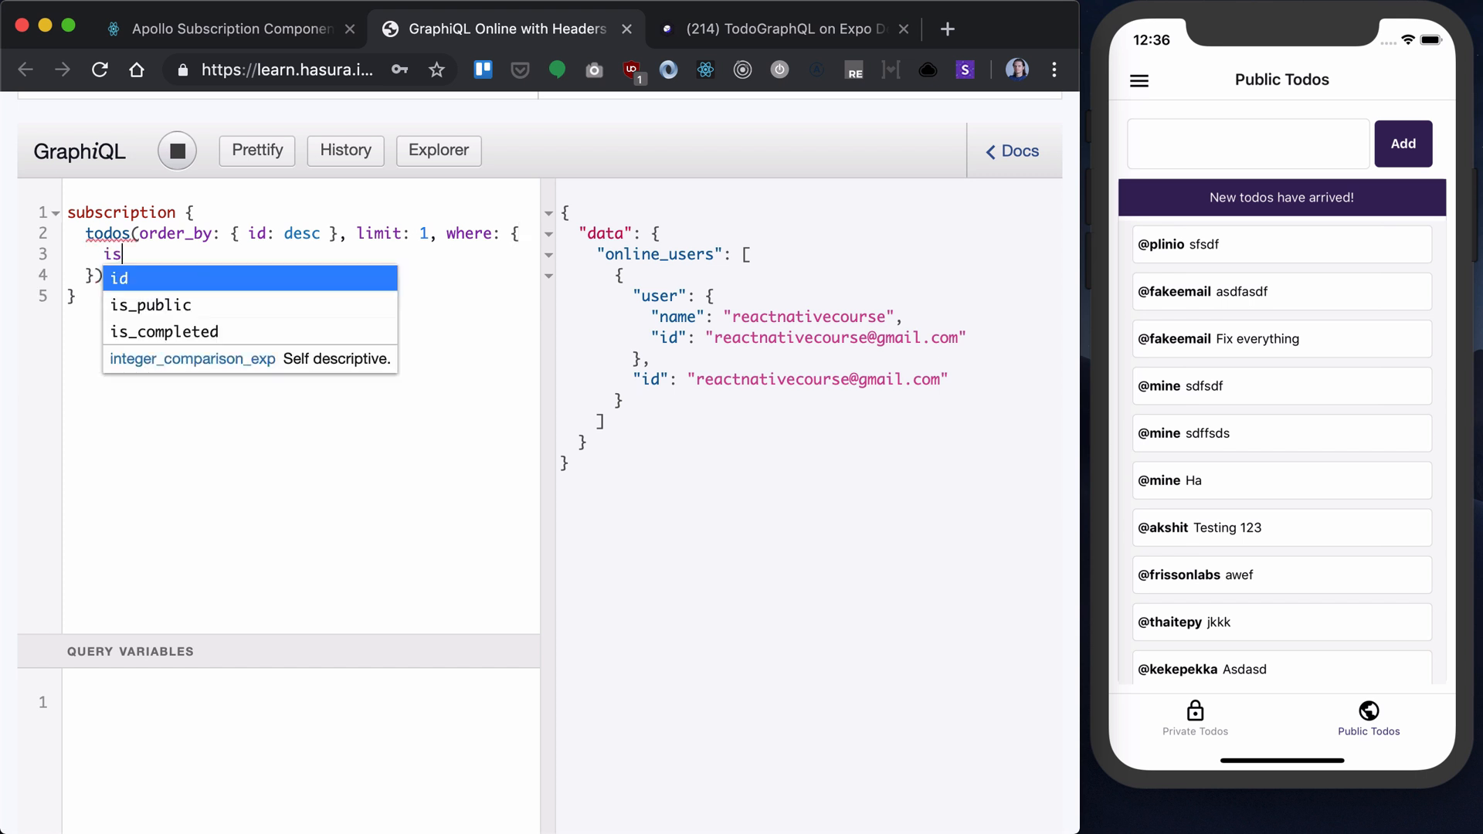
pyautogui.write('_public')
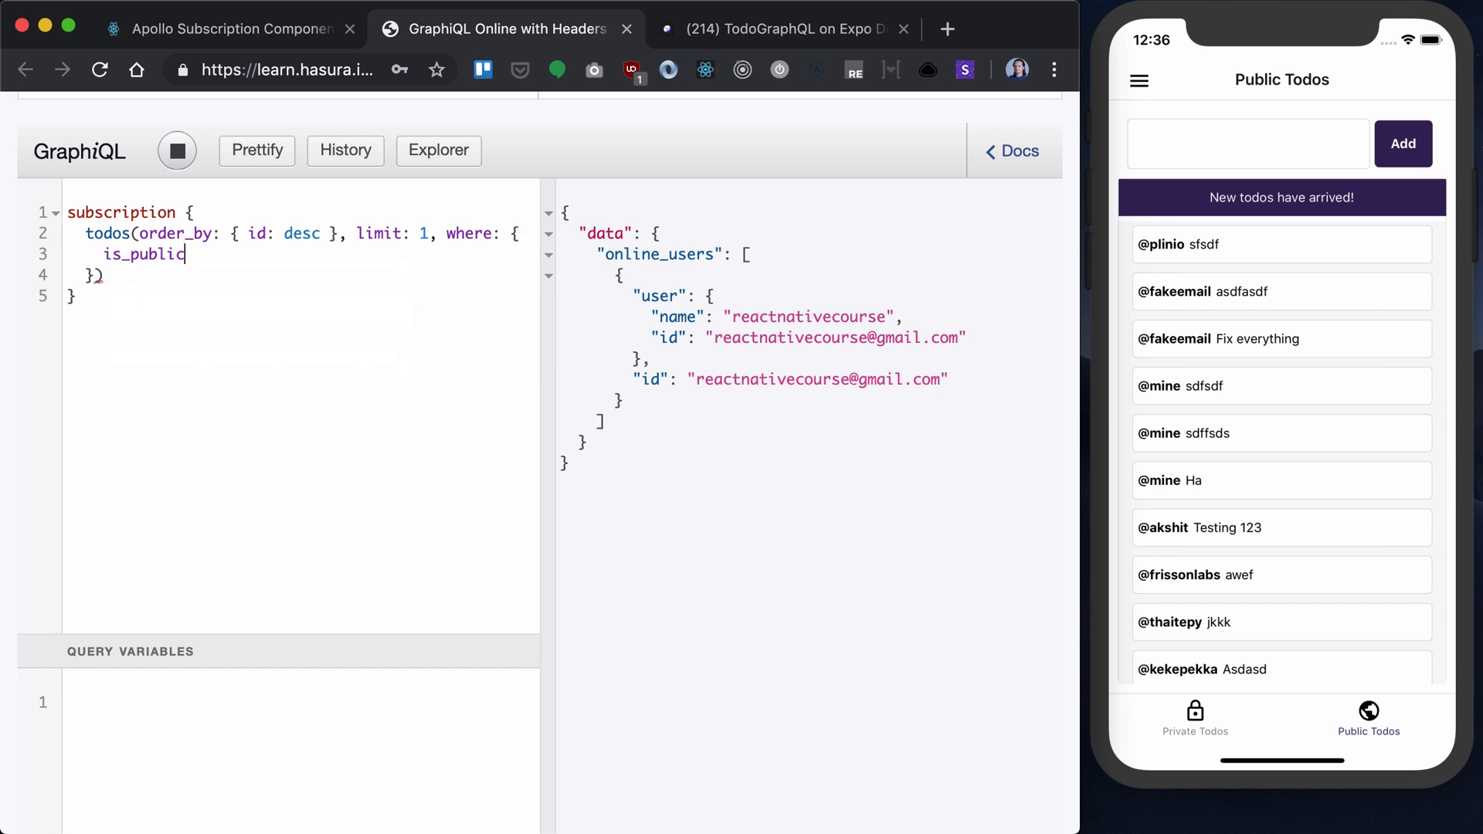
pyautogui.write(': {')
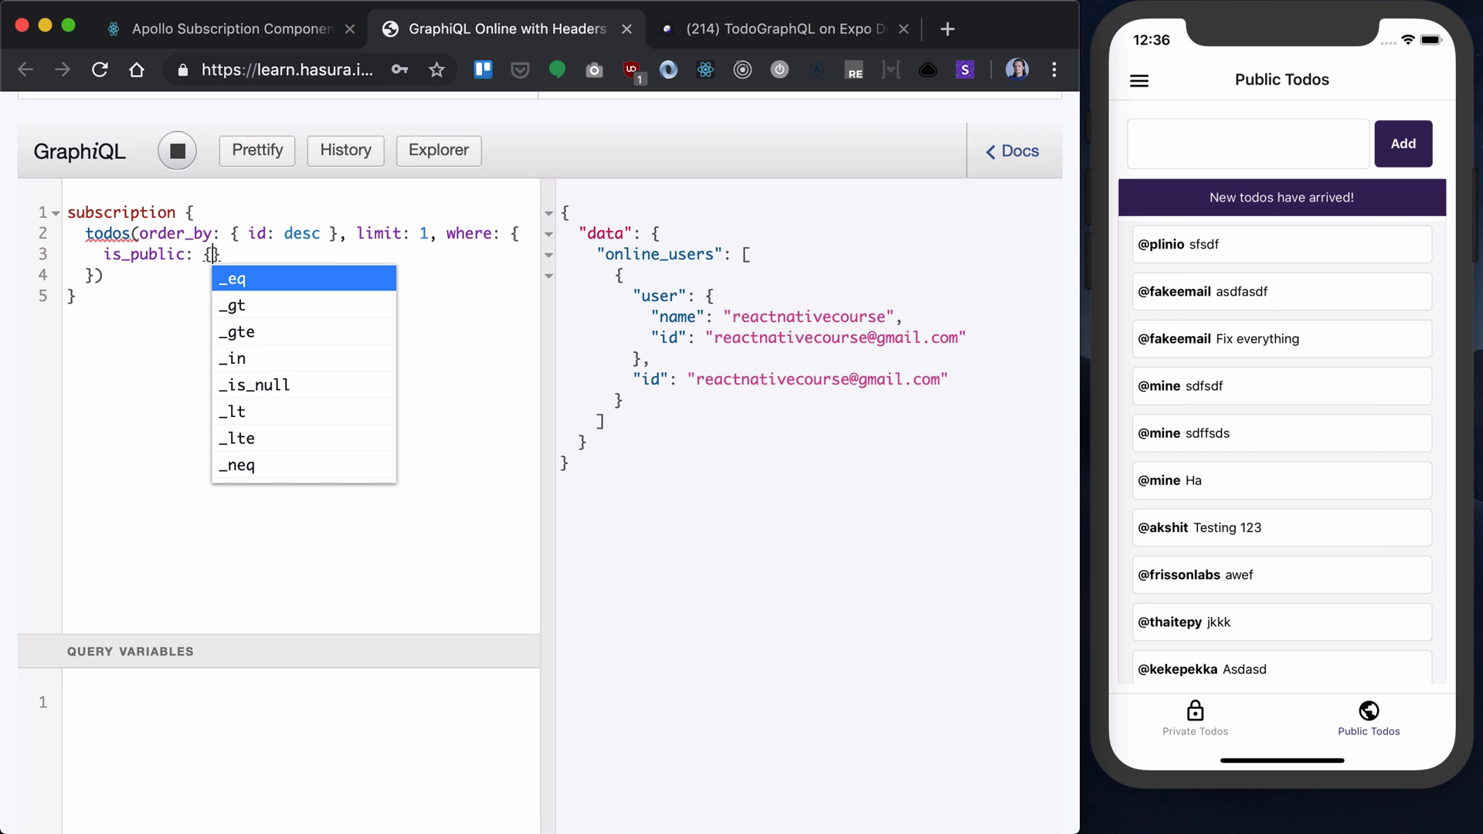
pyautogui.click(232, 278)
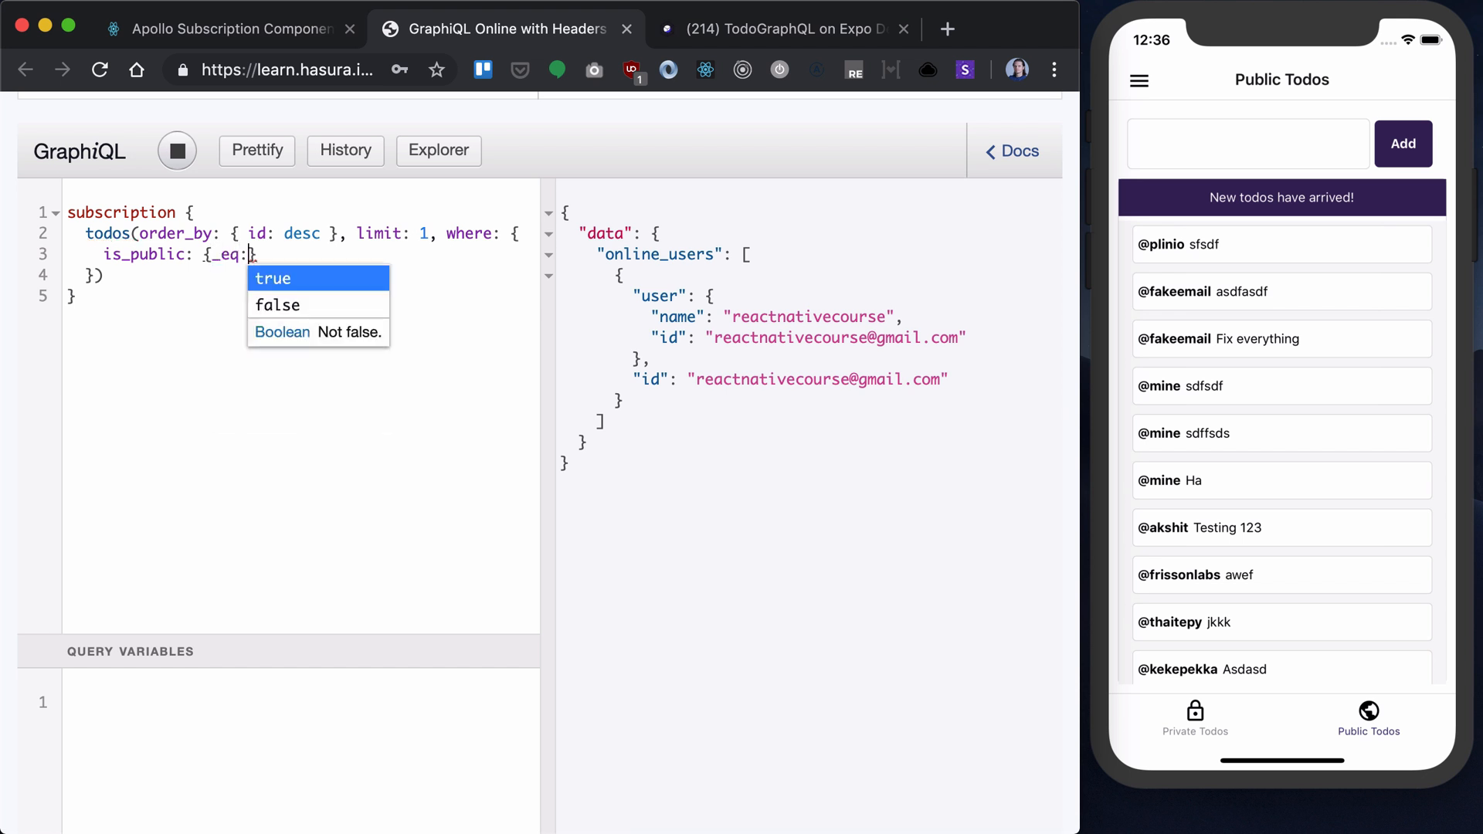
pyautogui.click(272, 277)
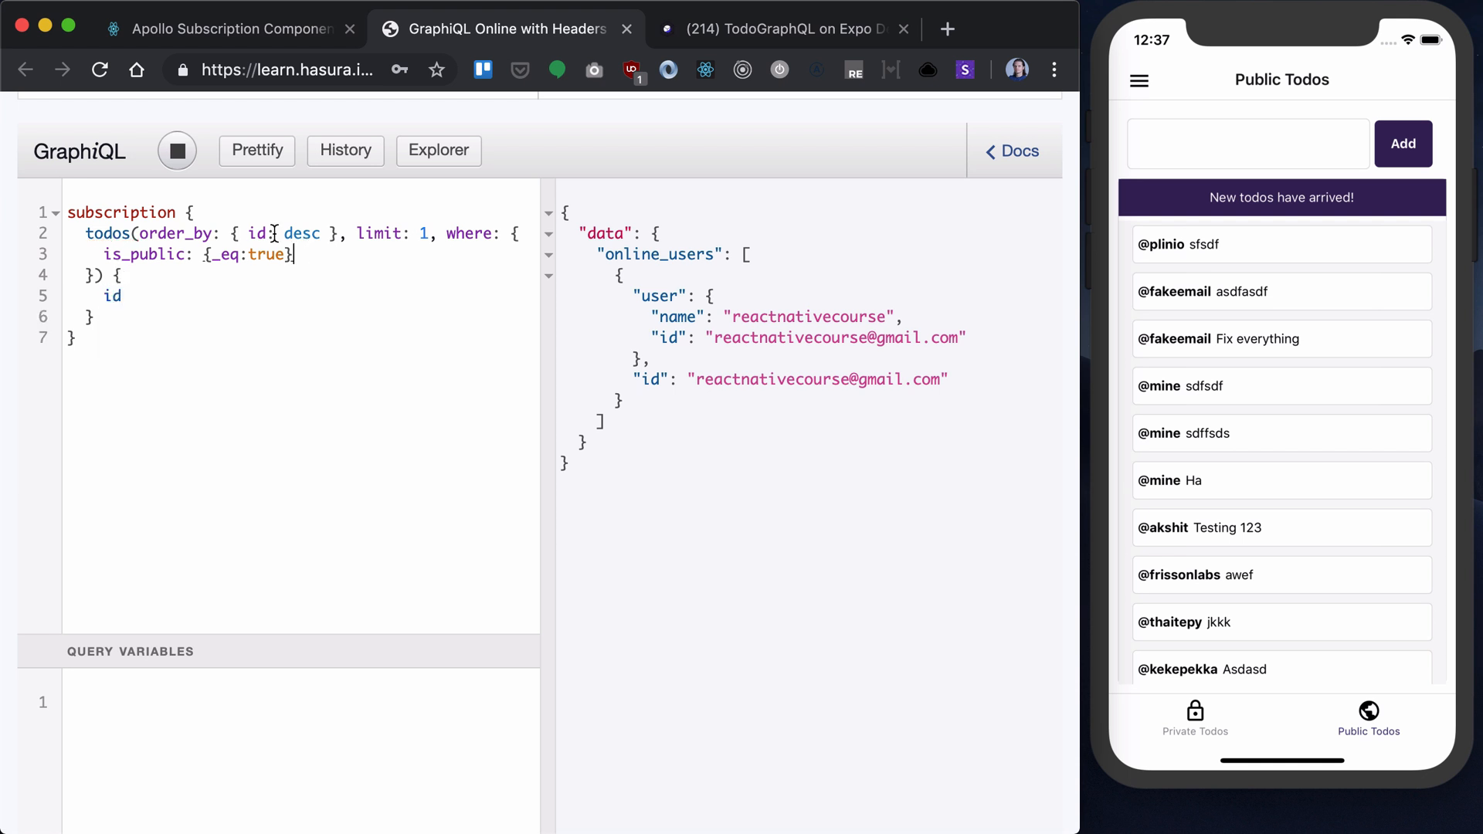
# Step: Run the subscription with id and title, then add a todo in the app so the result updates live
pyautogui.click(176, 150)
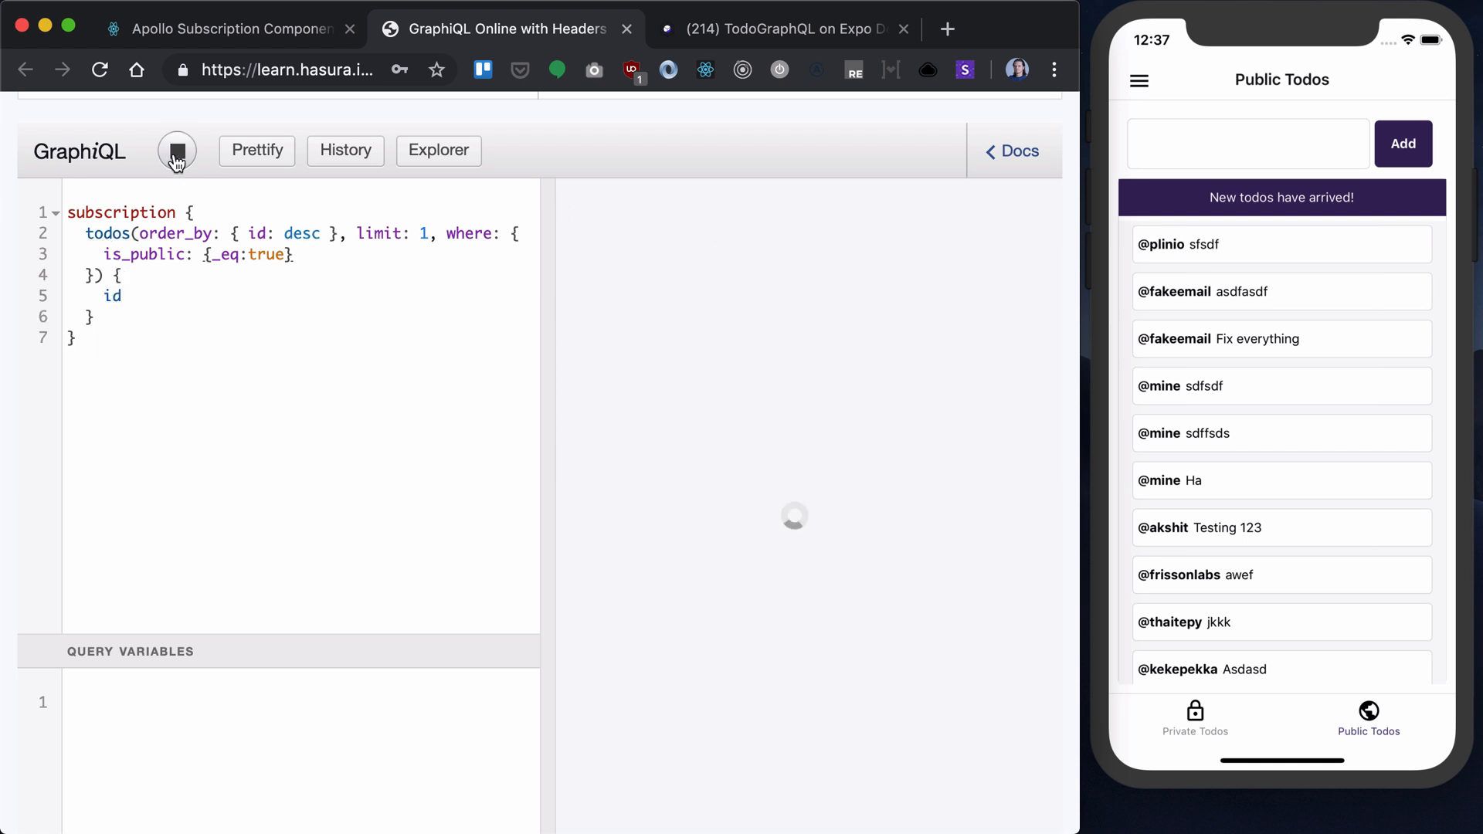
pyautogui.click(176, 150)
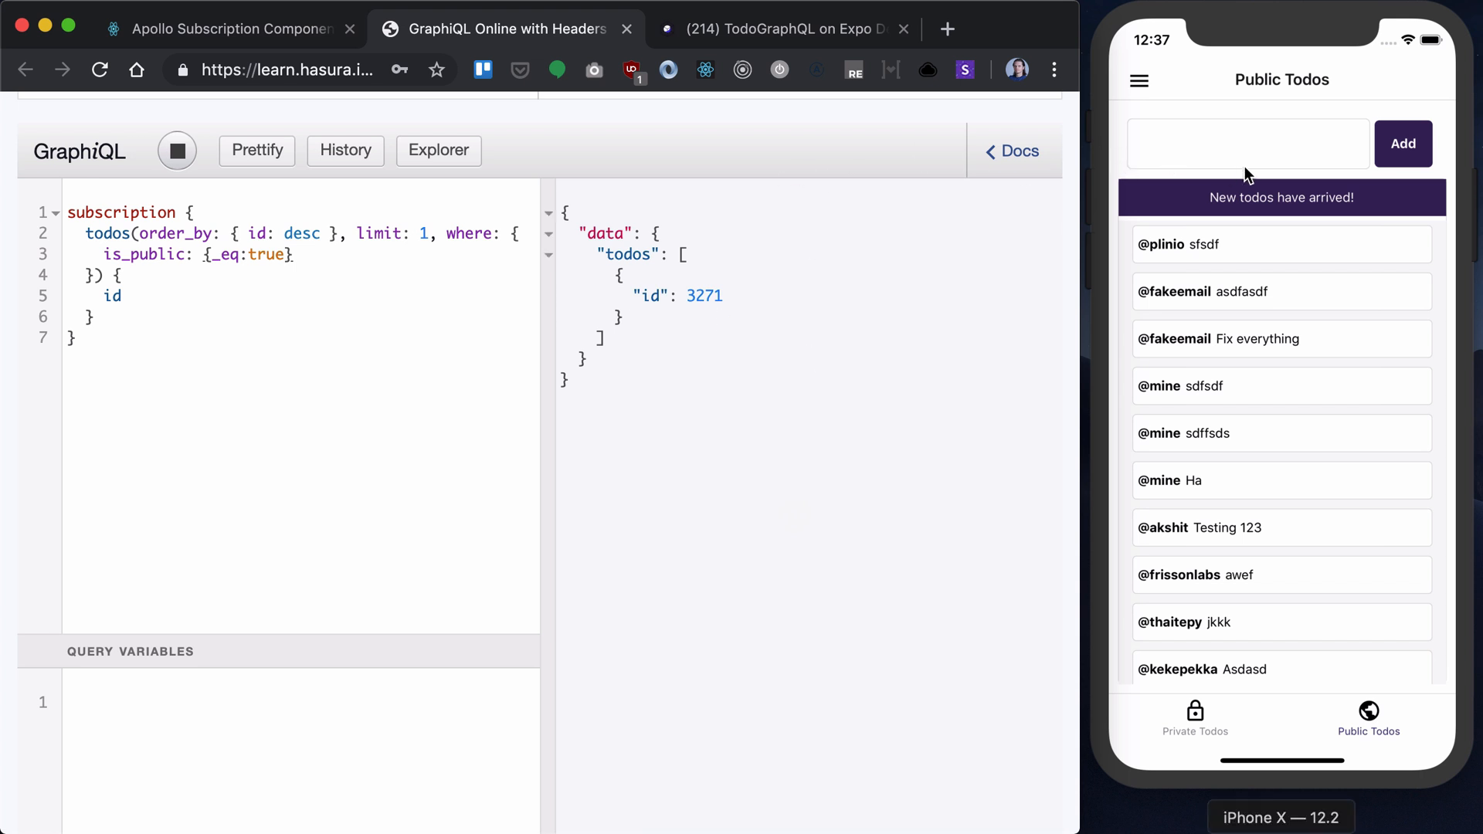
pyautogui.write('Test')
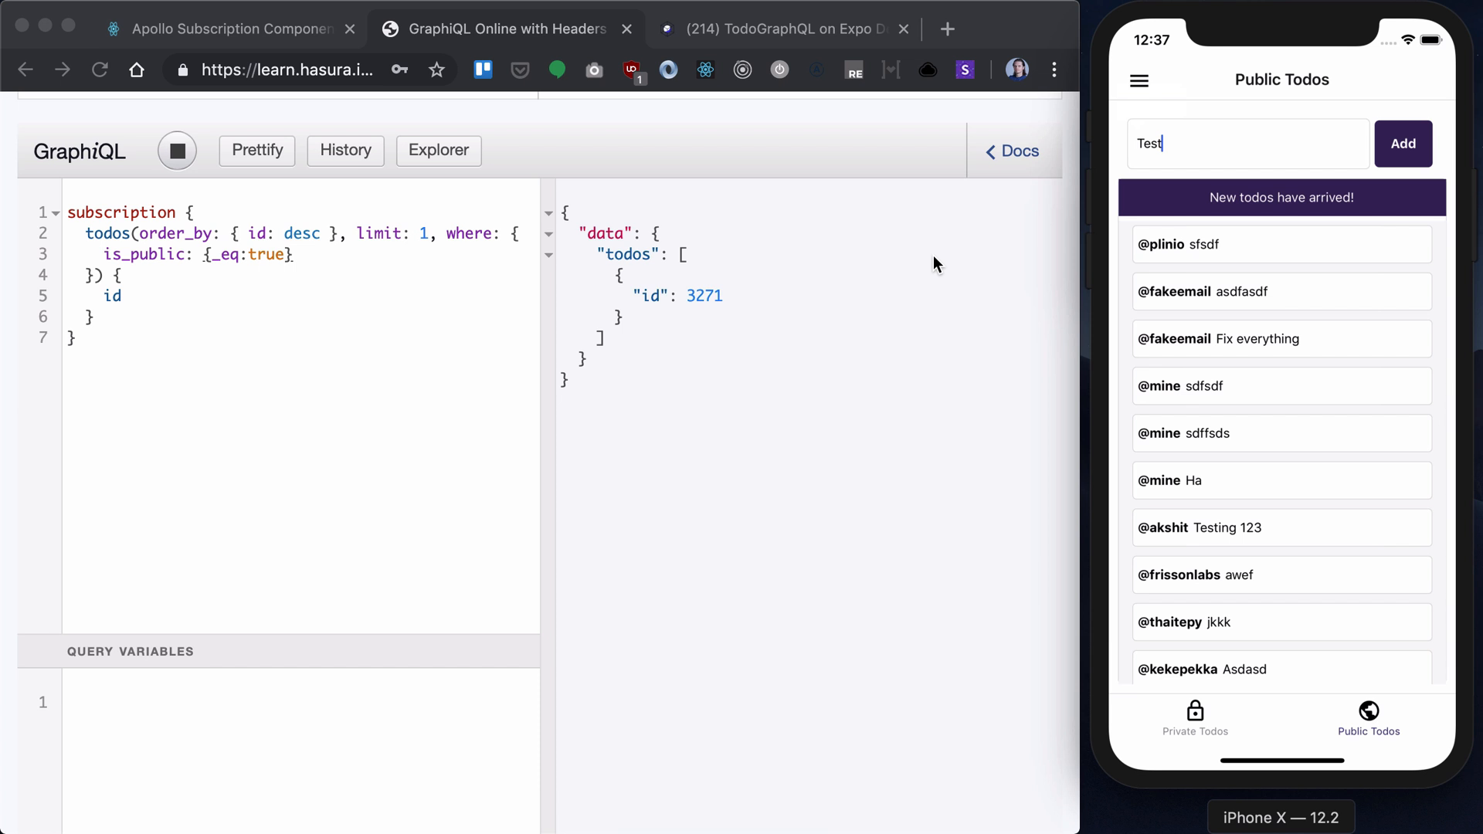
pyautogui.write('title')
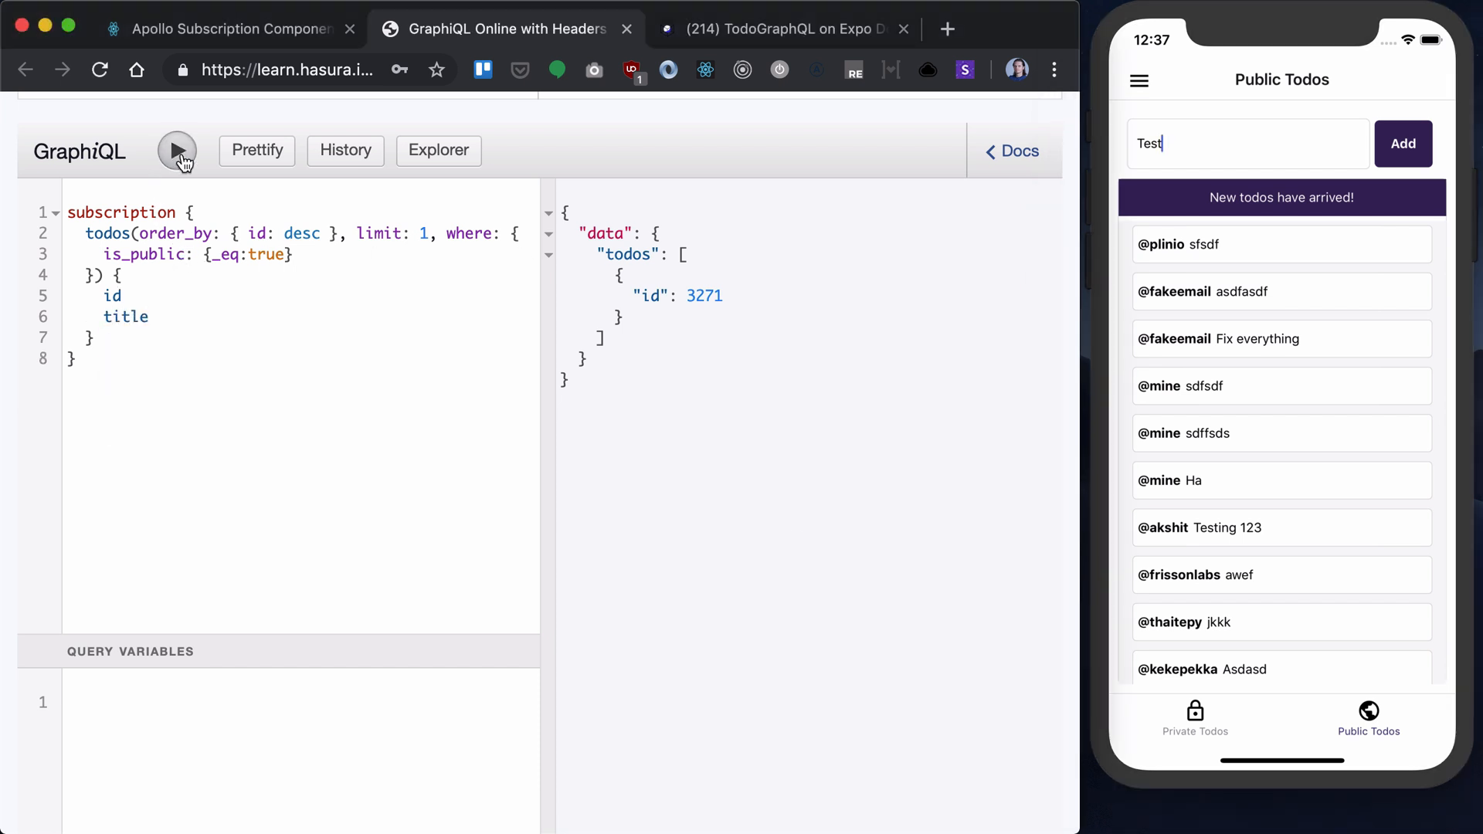
pyautogui.click(176, 150)
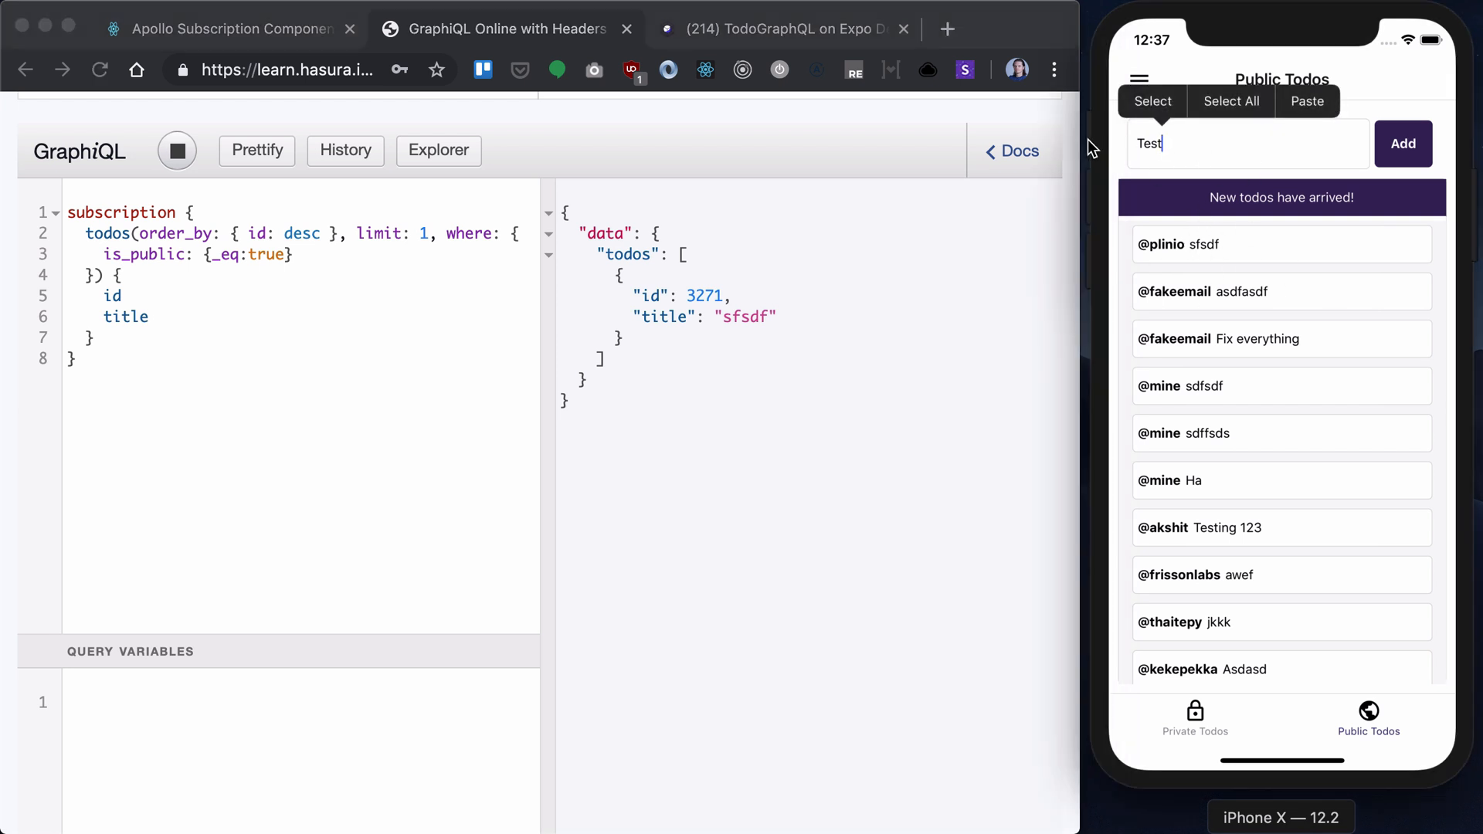
pyautogui.write('Ge')
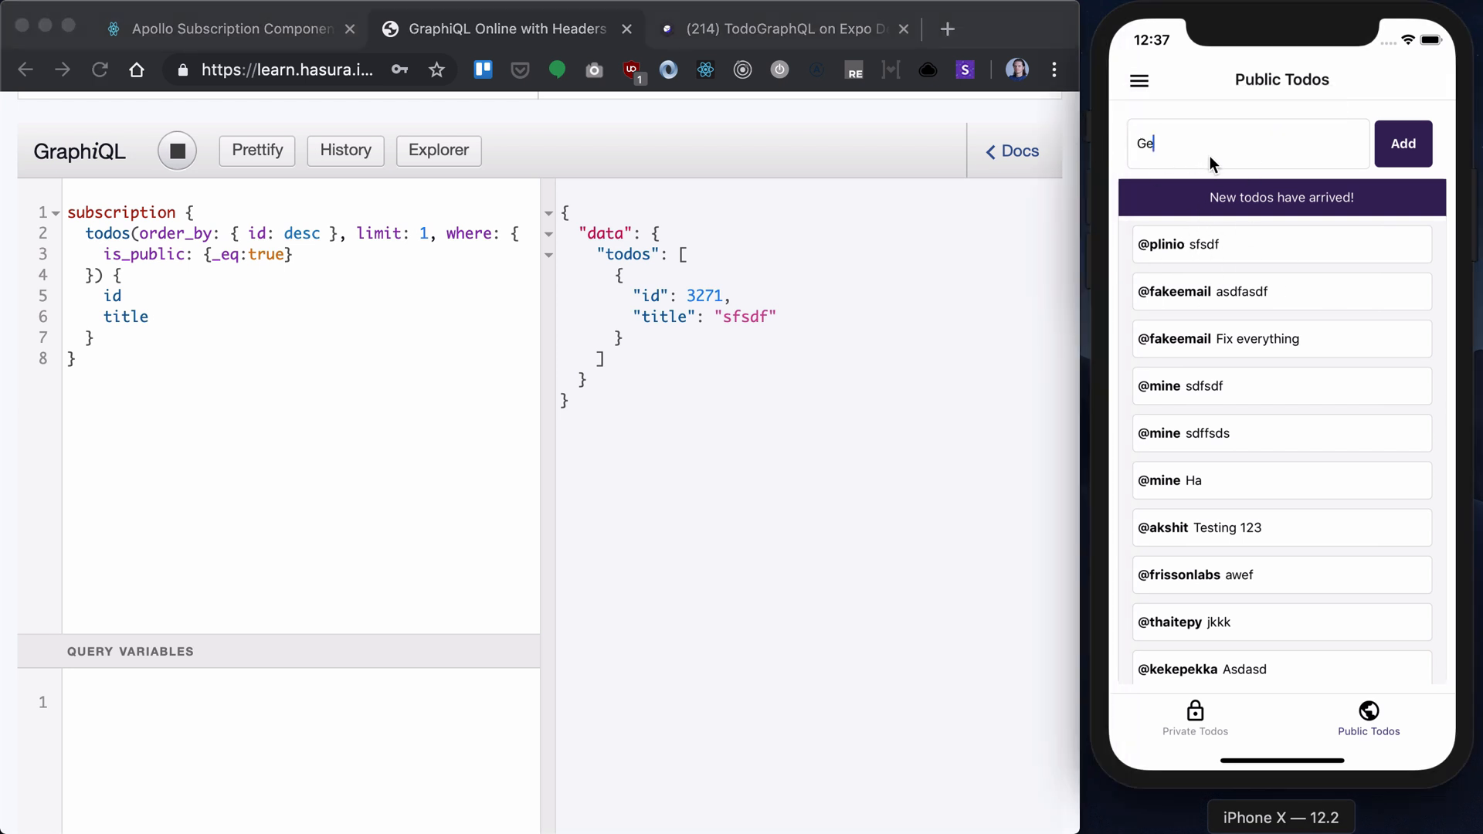
pyautogui.click(1403, 144)
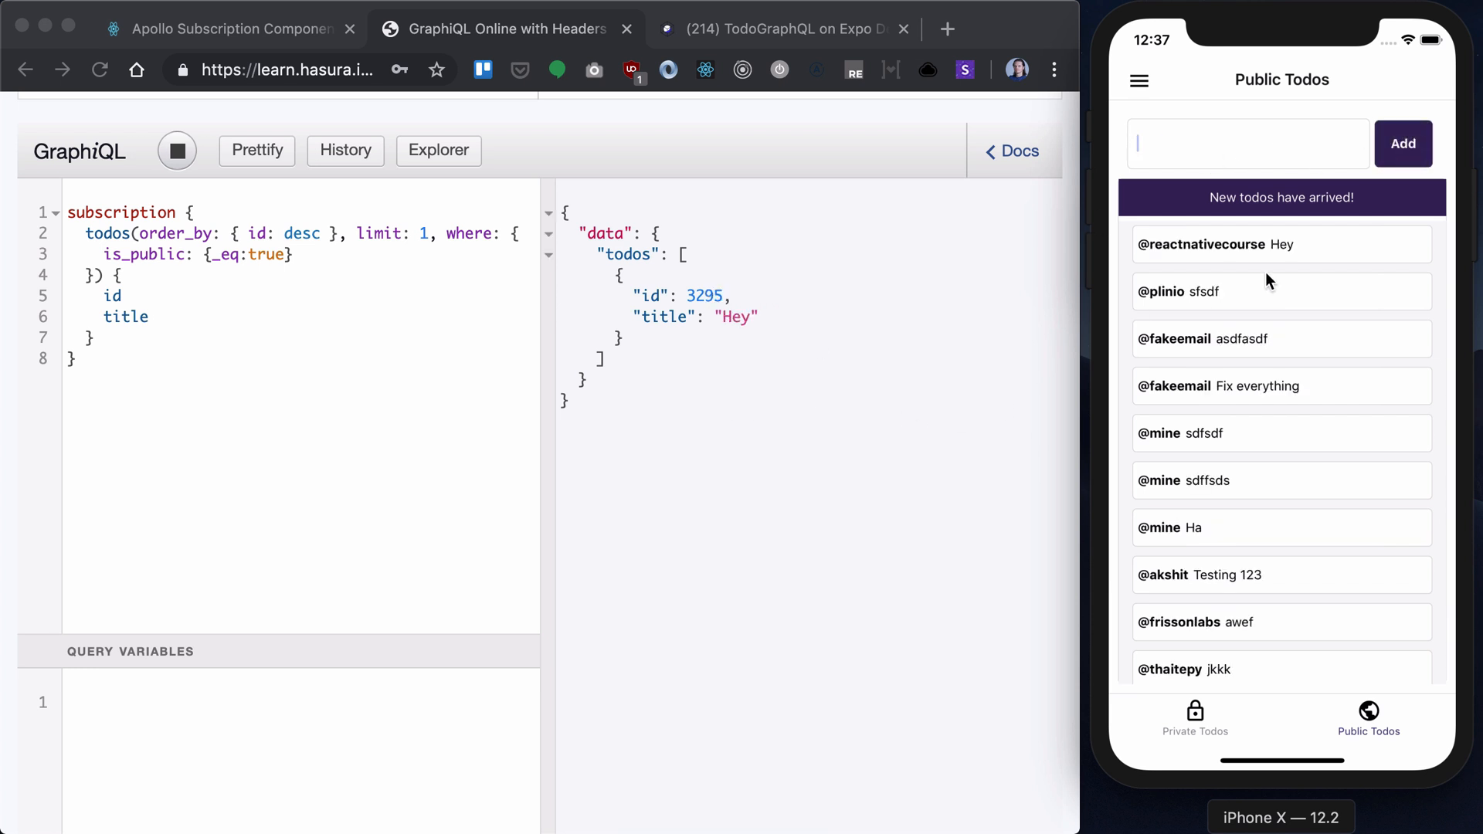
pyautogui.moveTo(1277, 247)
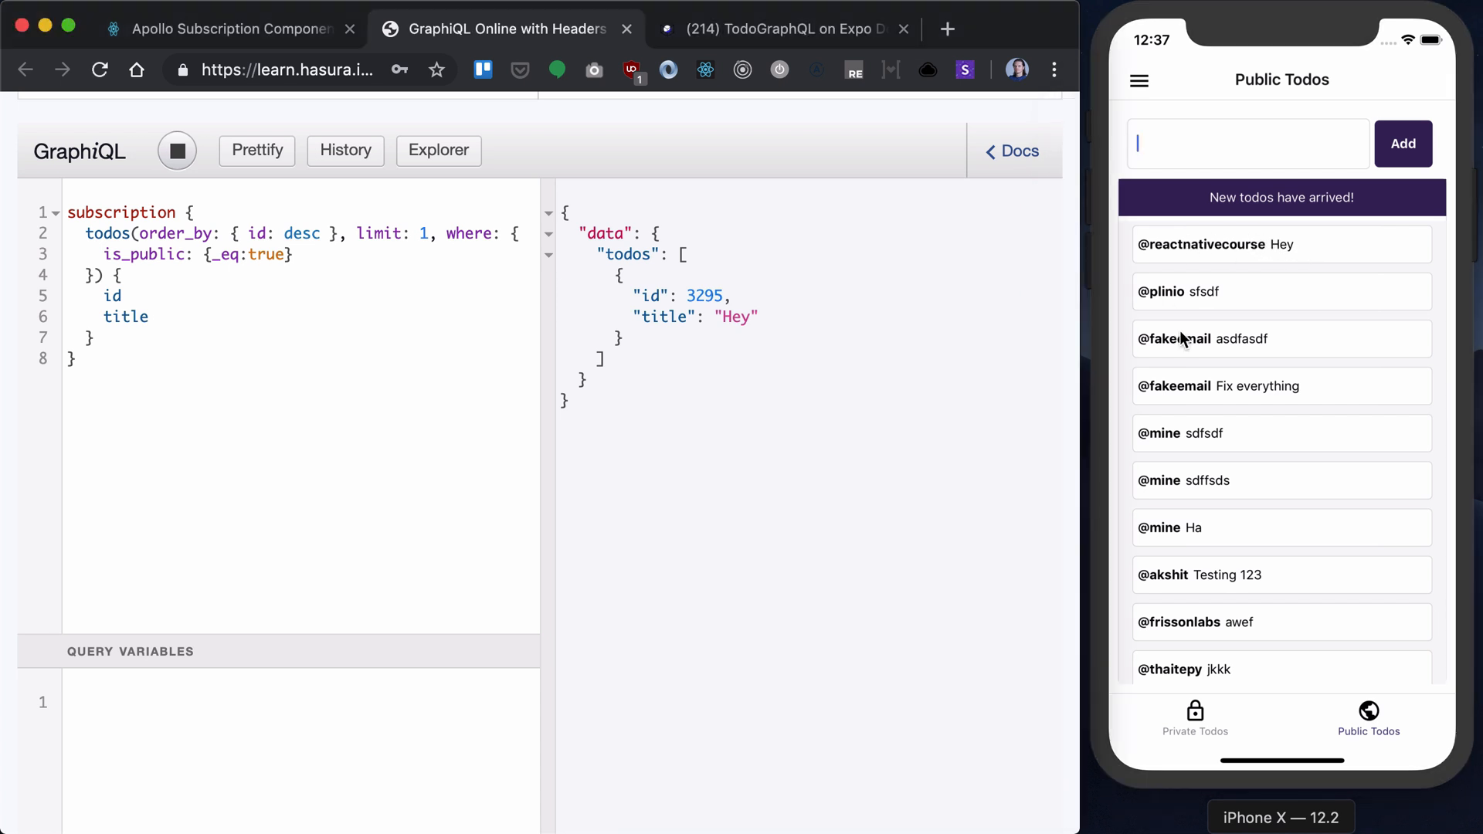
pyautogui.moveTo(1185, 287)
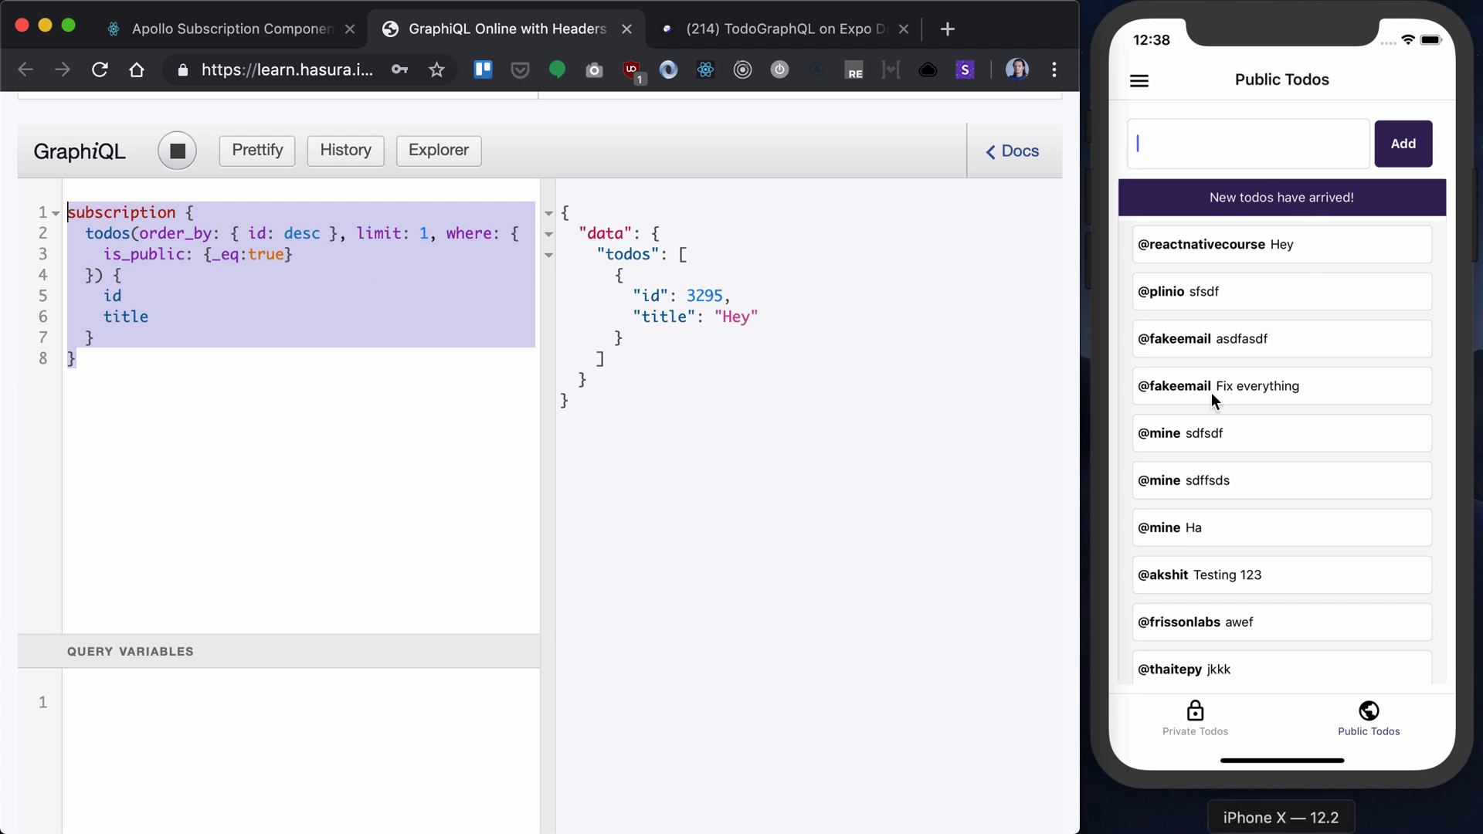
pyautogui.moveTo(1309, 318)
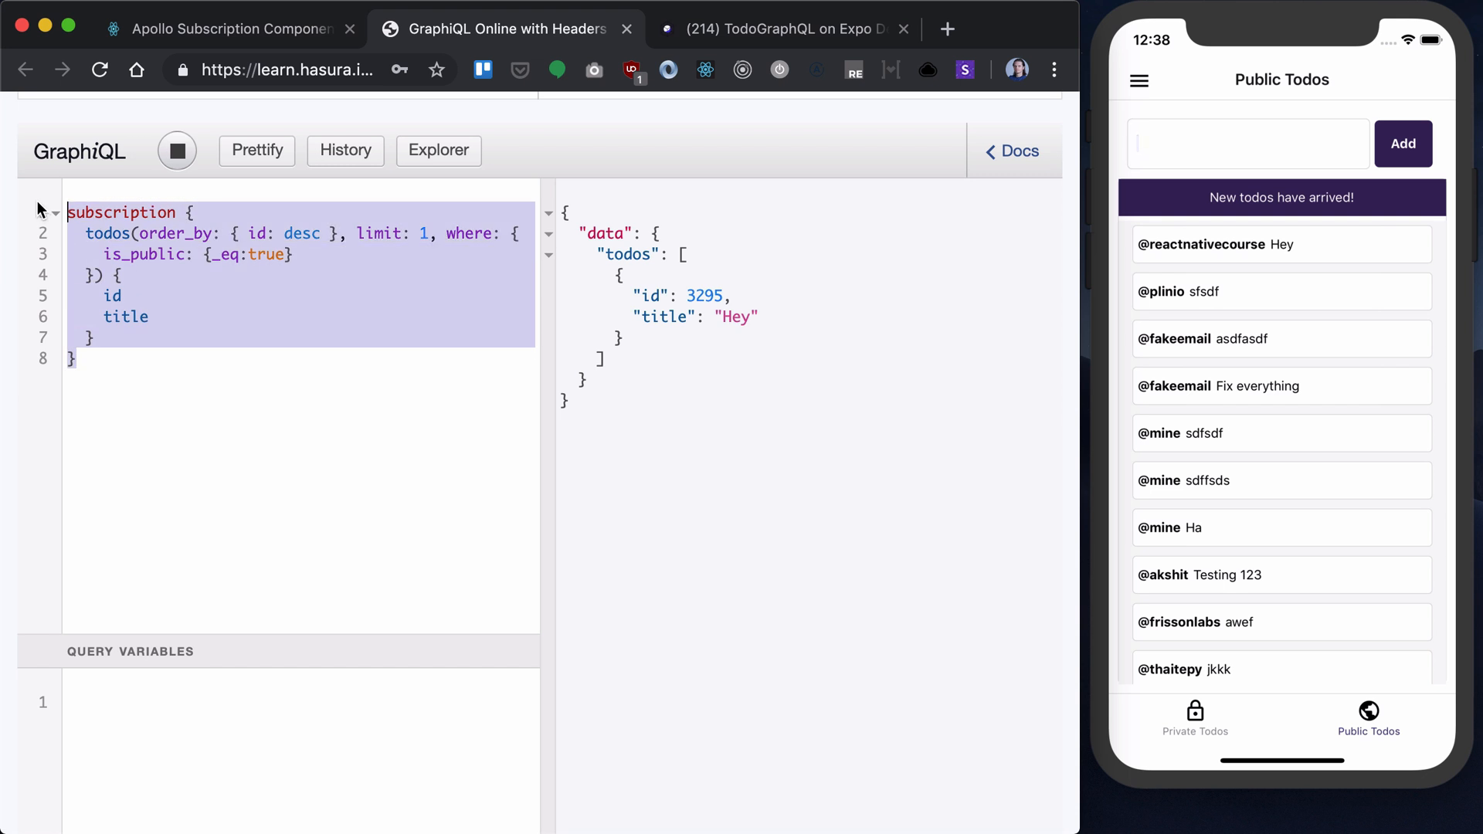
# Step: Name the subscription notifyNewTodo
pyautogui.click(311, 386)
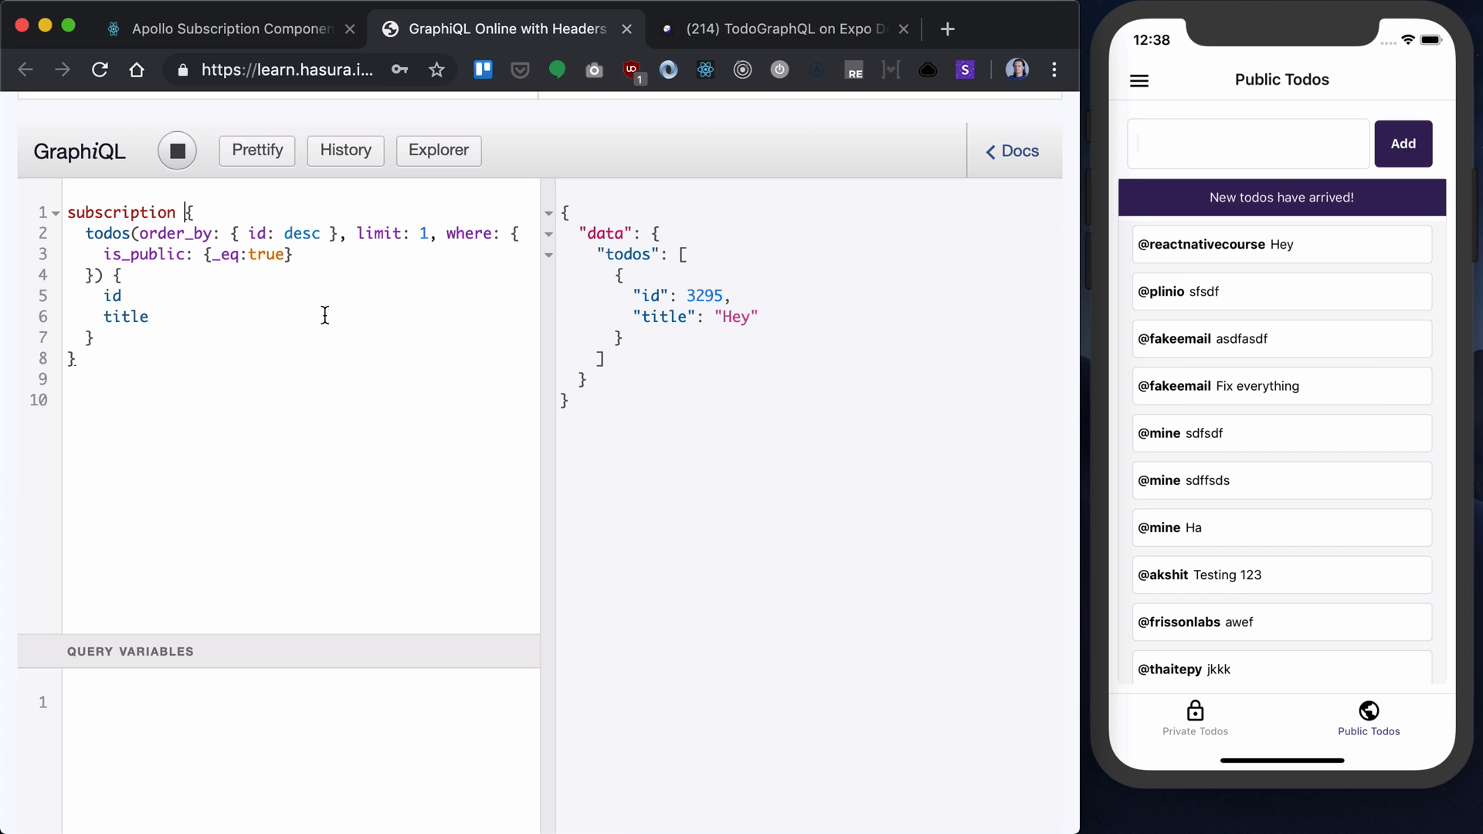
pyautogui.write('notify')
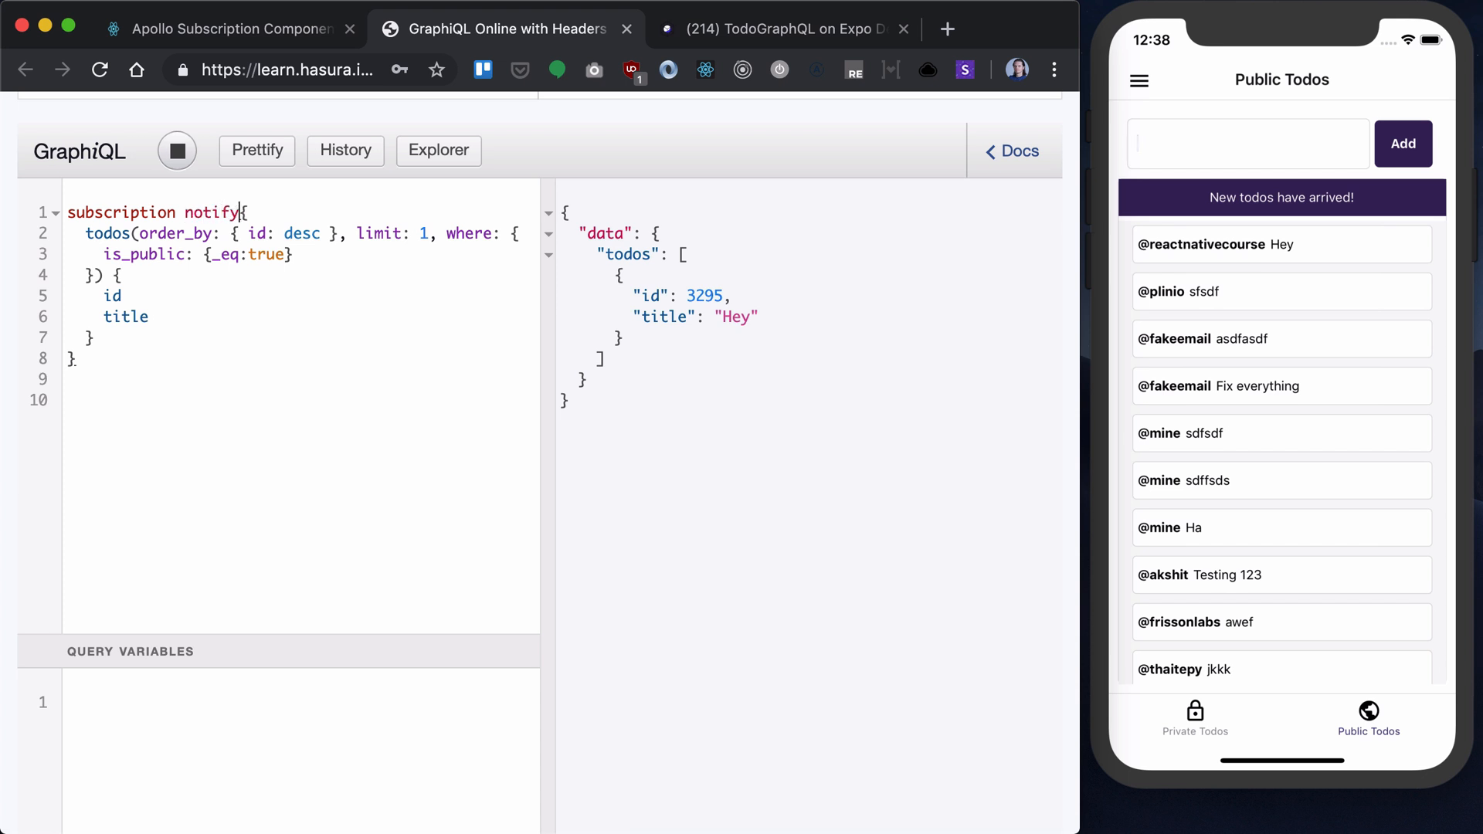
pyautogui.write('NewTodo')
pyautogui.click(300, 400)
pyautogui.write('query')
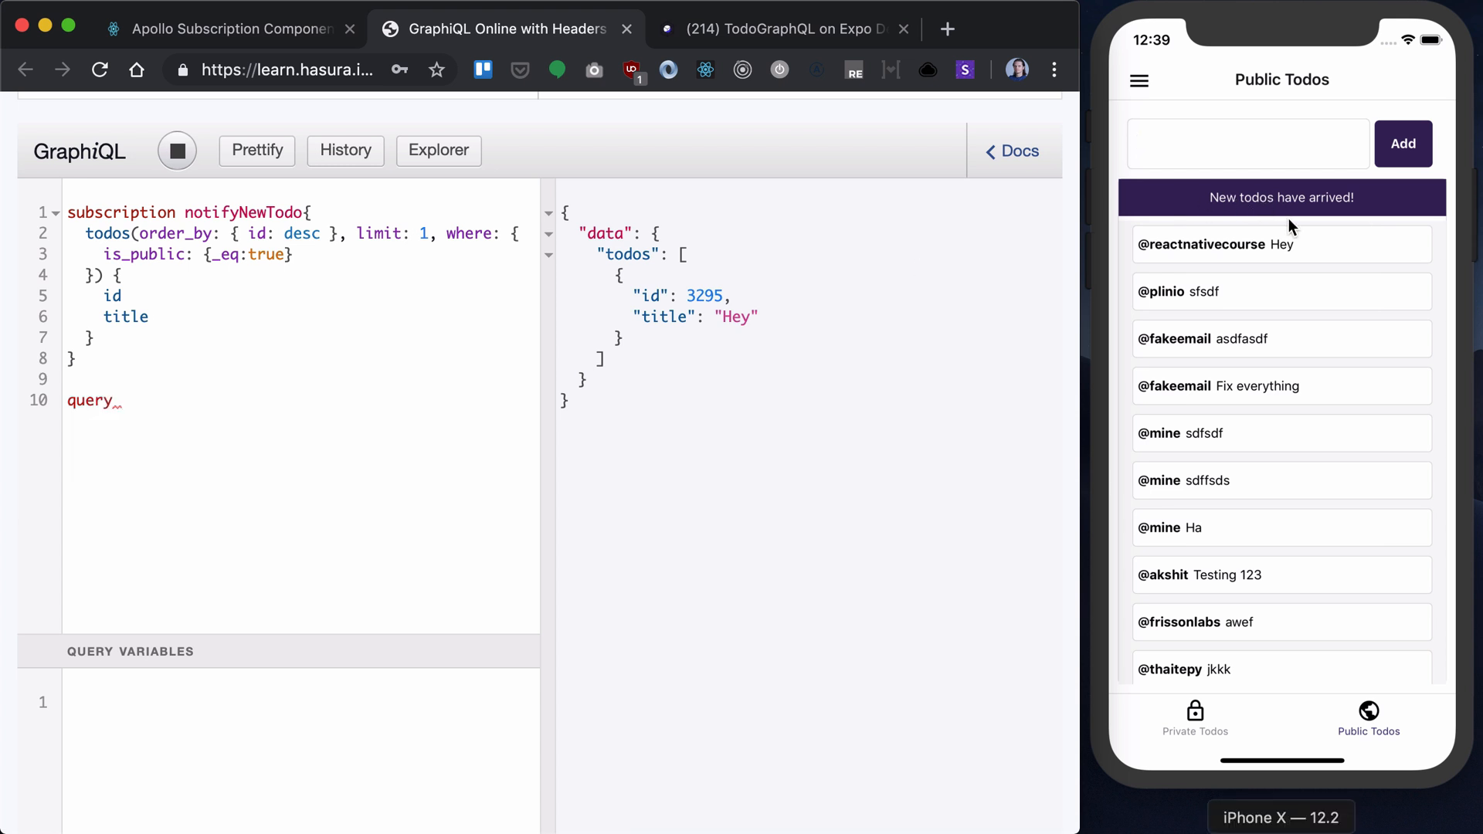
pyautogui.moveTo(1308, 214)
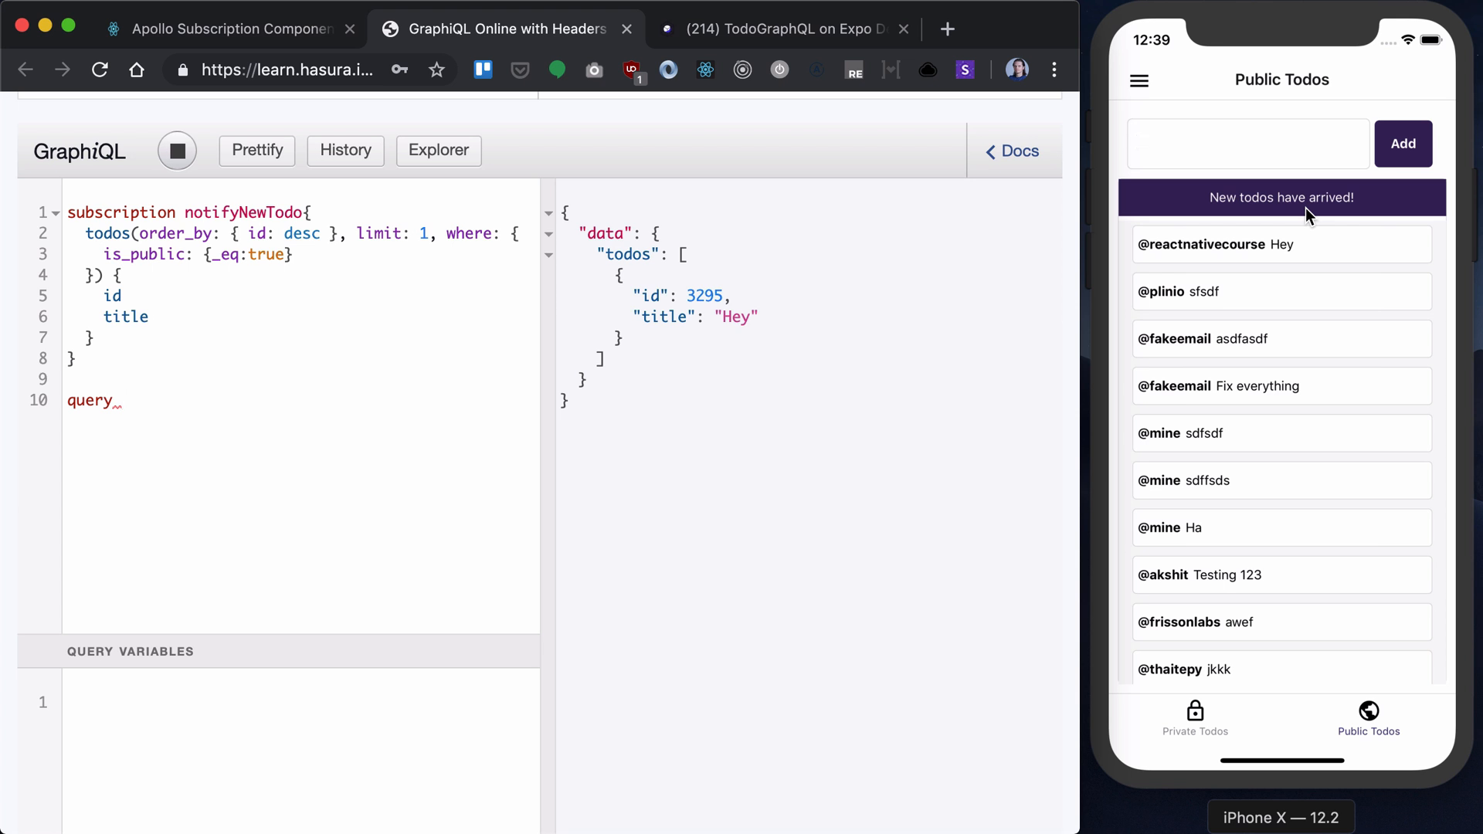
pyautogui.moveTo(385, 324)
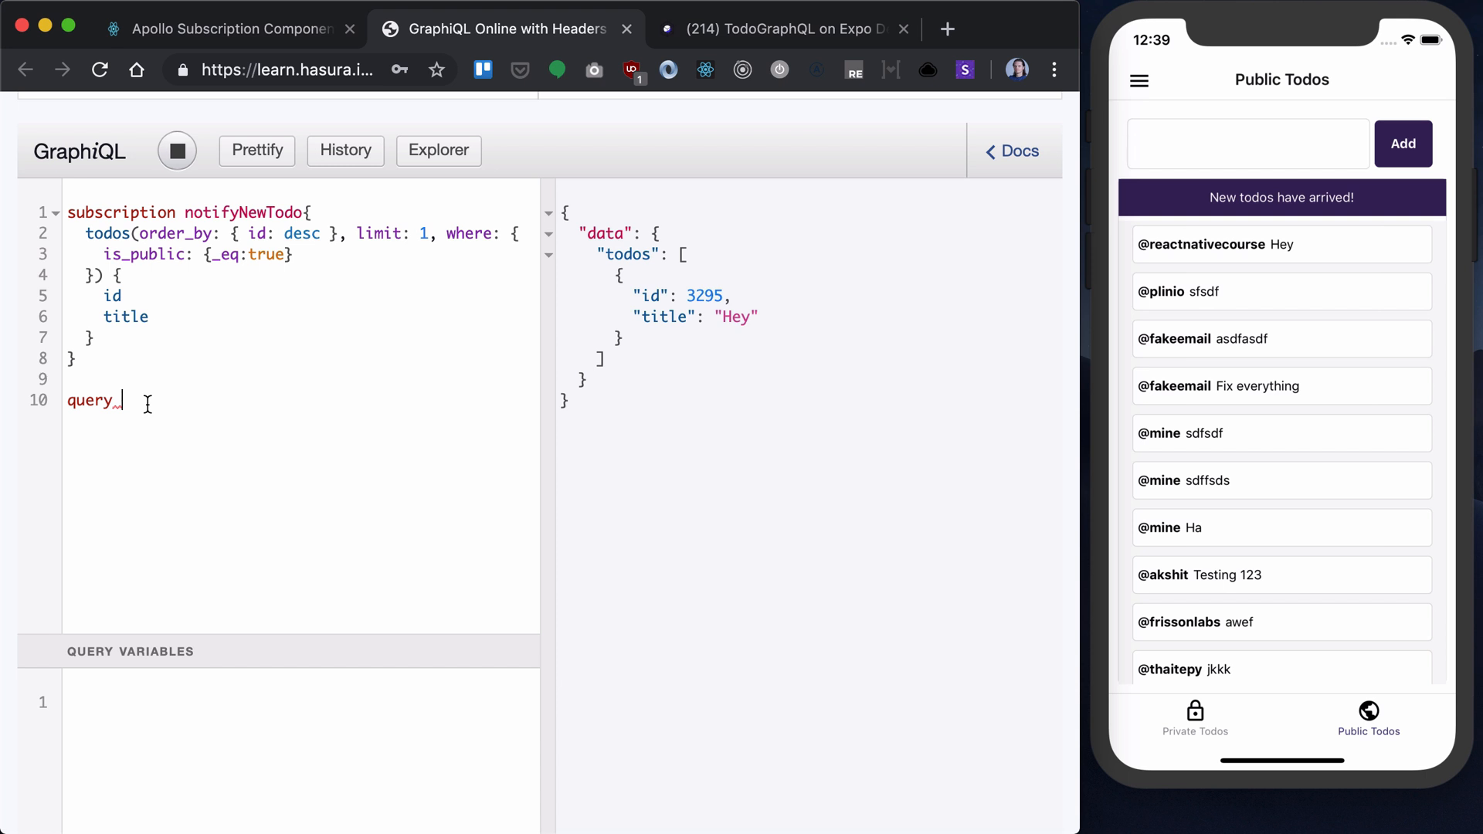
# Step: Begin query loadNewTodos($lastId: Int) selecting todos ordered by id desc
pyautogui.write('loadNew')
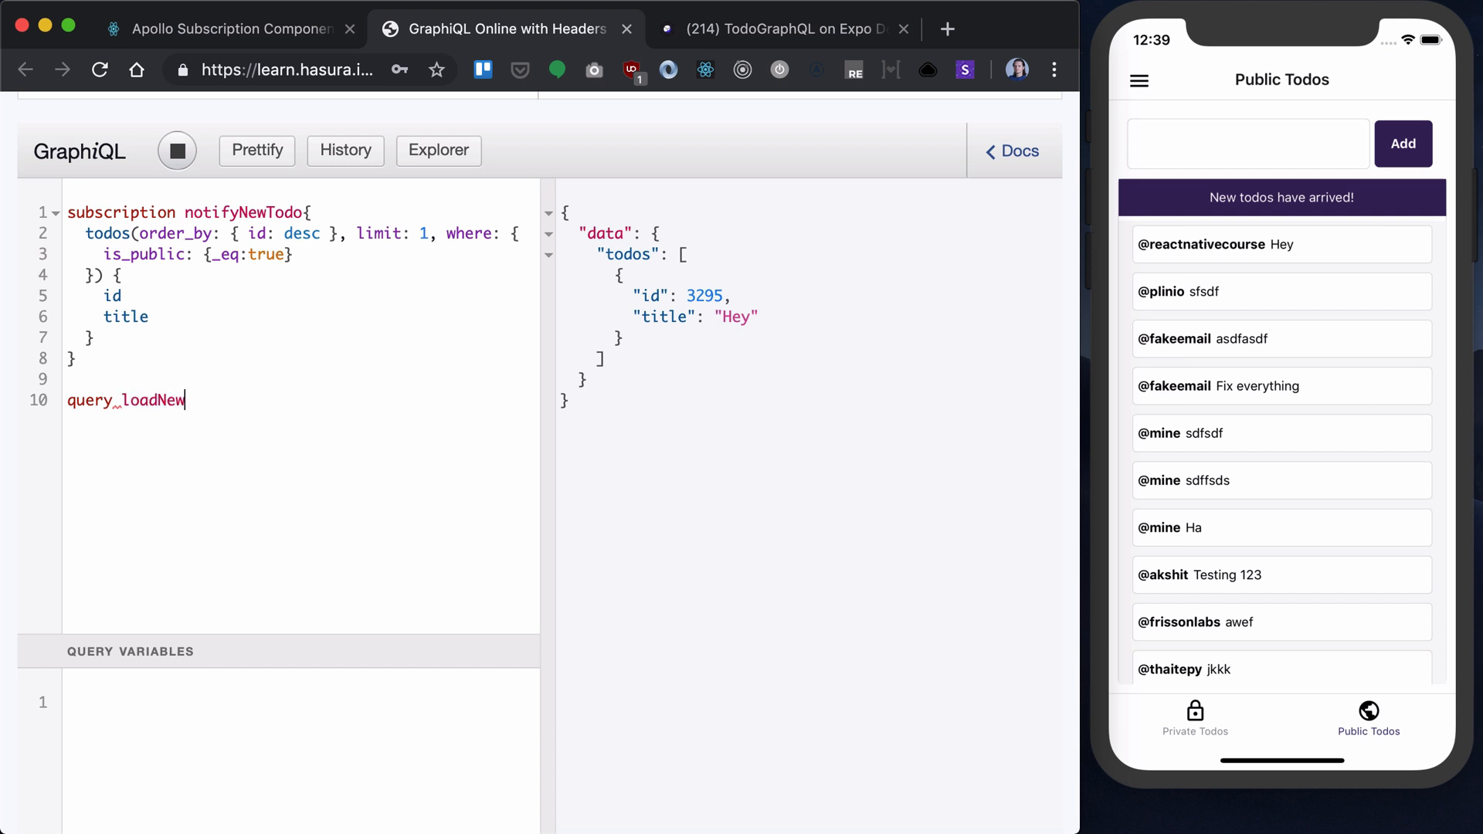
pyautogui.write('Todos()')
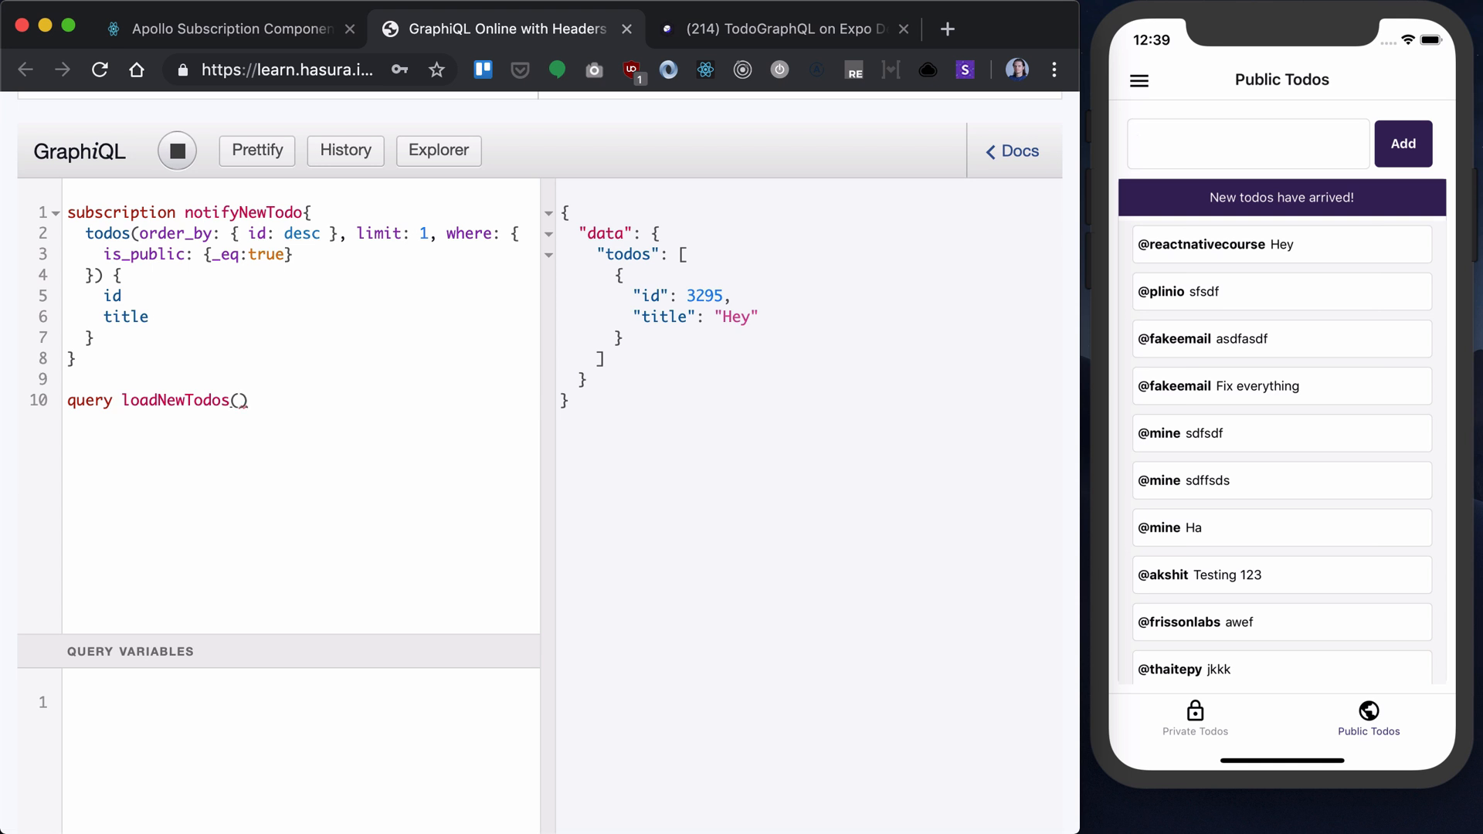
pyautogui.write('$lastId:In')
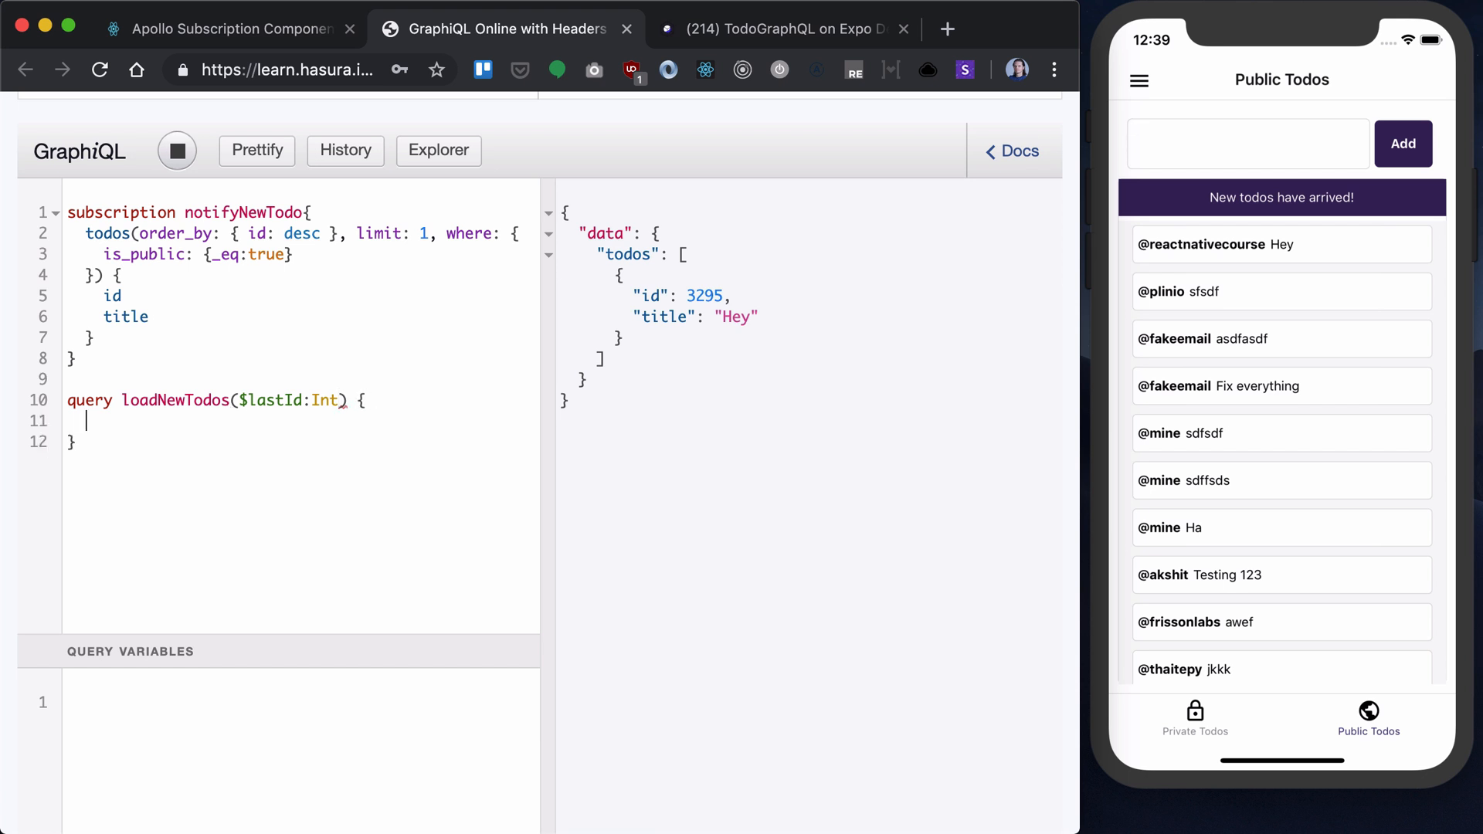
pyautogui.write('todos')
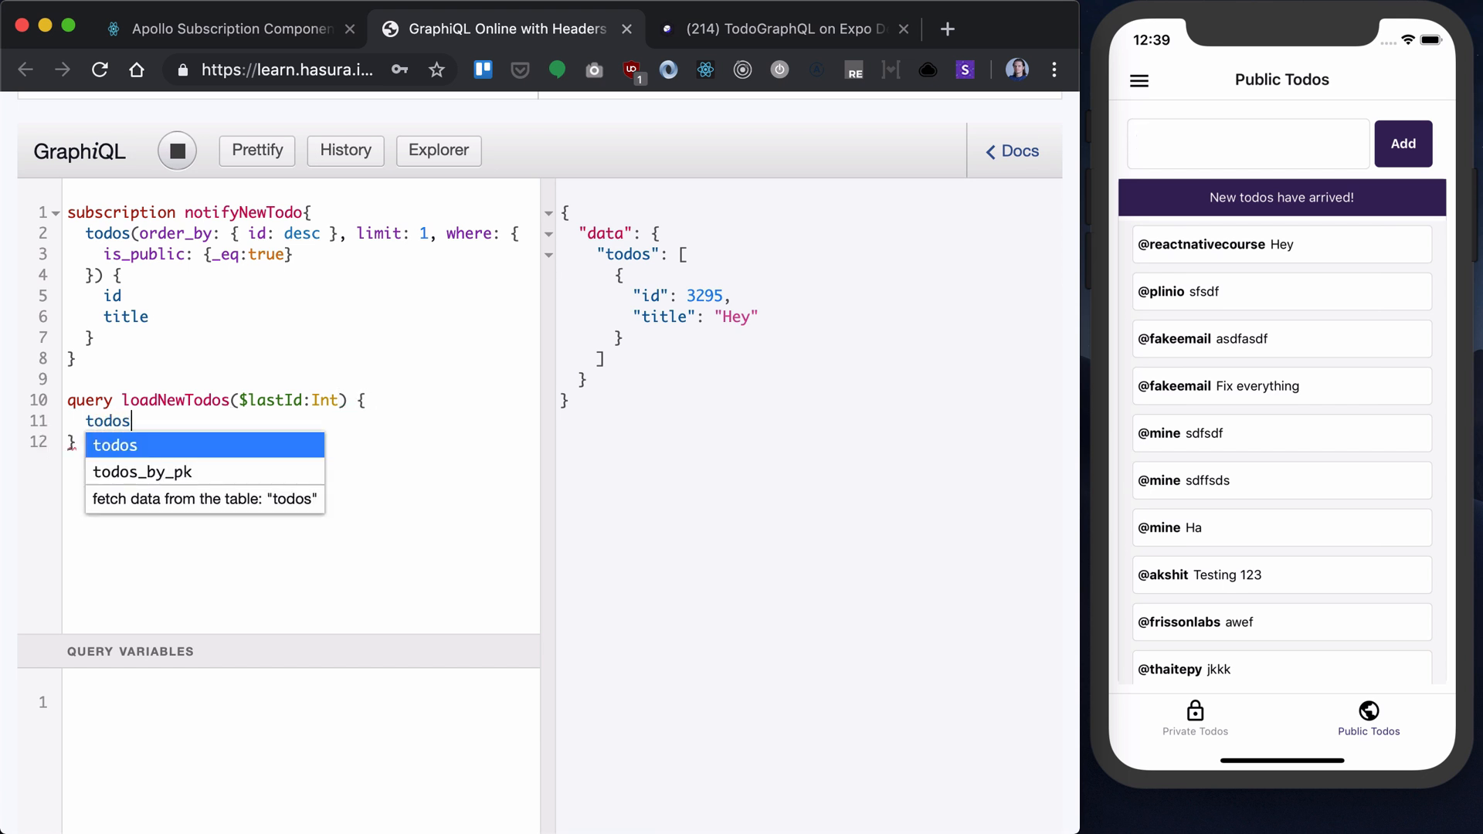
pyautogui.write('(order_by: {')
pyautogui.write('id:')
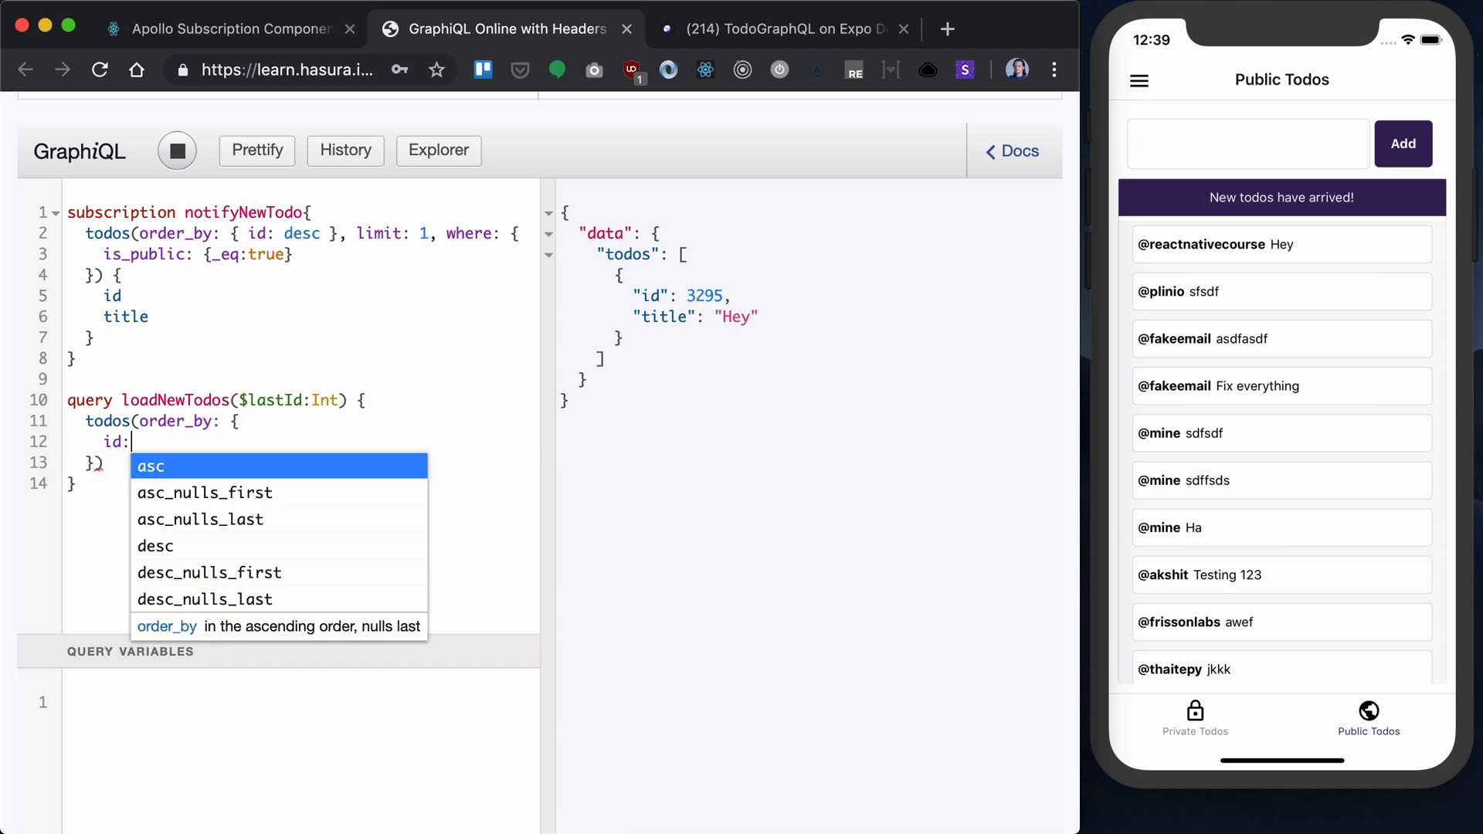
pyautogui.write('dec')
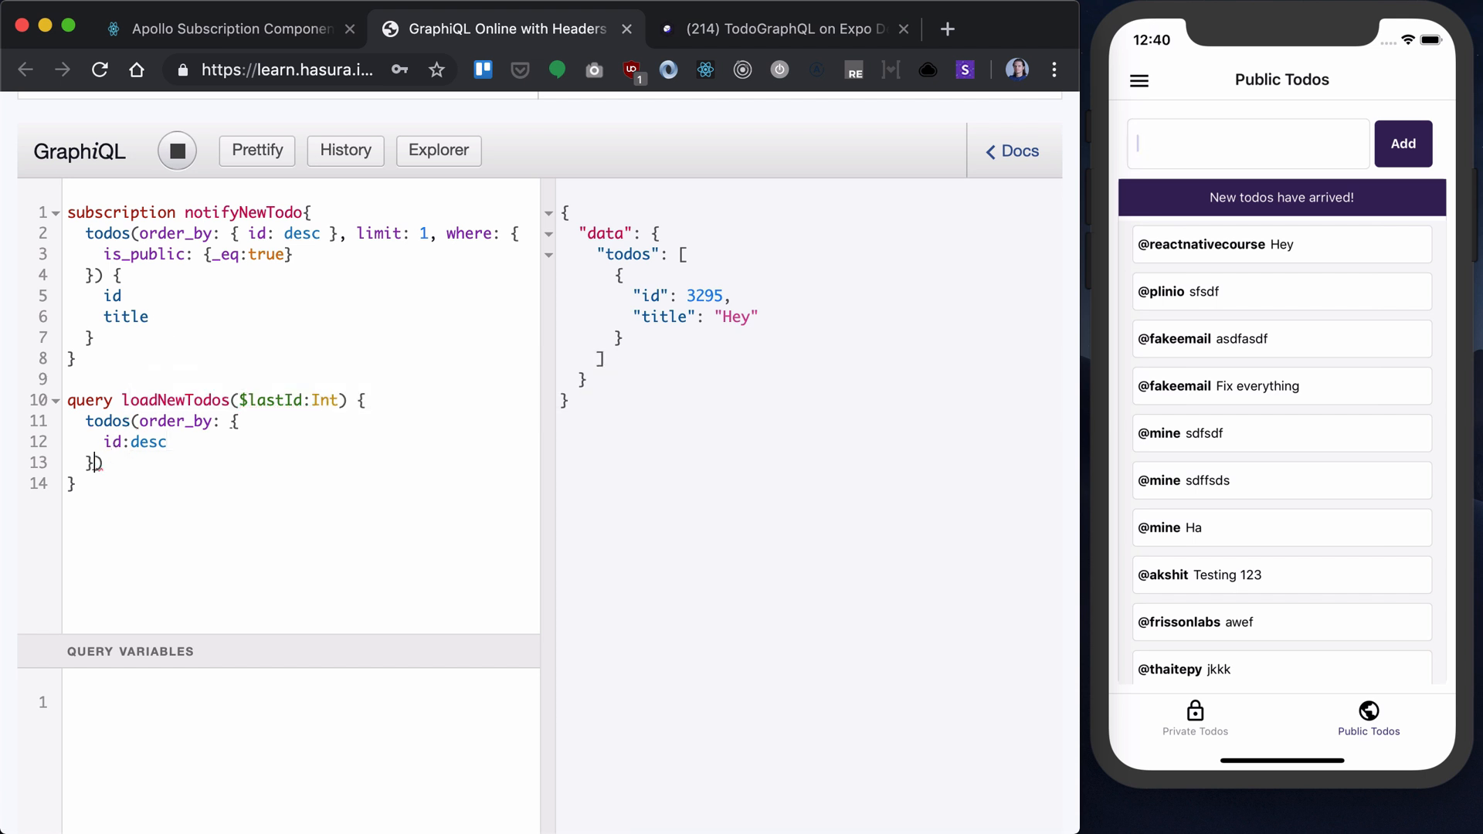
# Step: Add a where _and filter with is_public _eq true
pyautogui.write('where:')
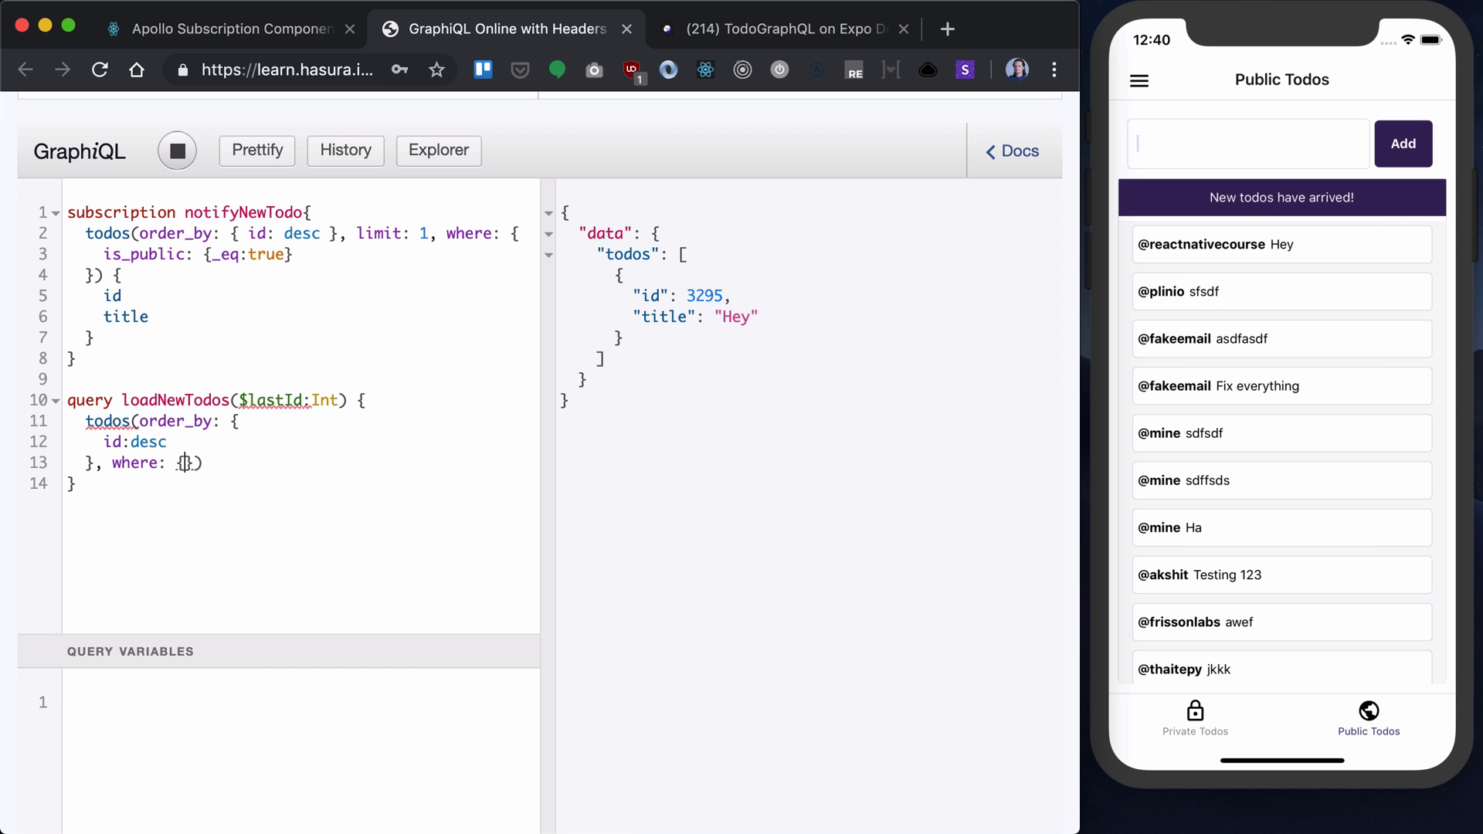
pyautogui.write('{')
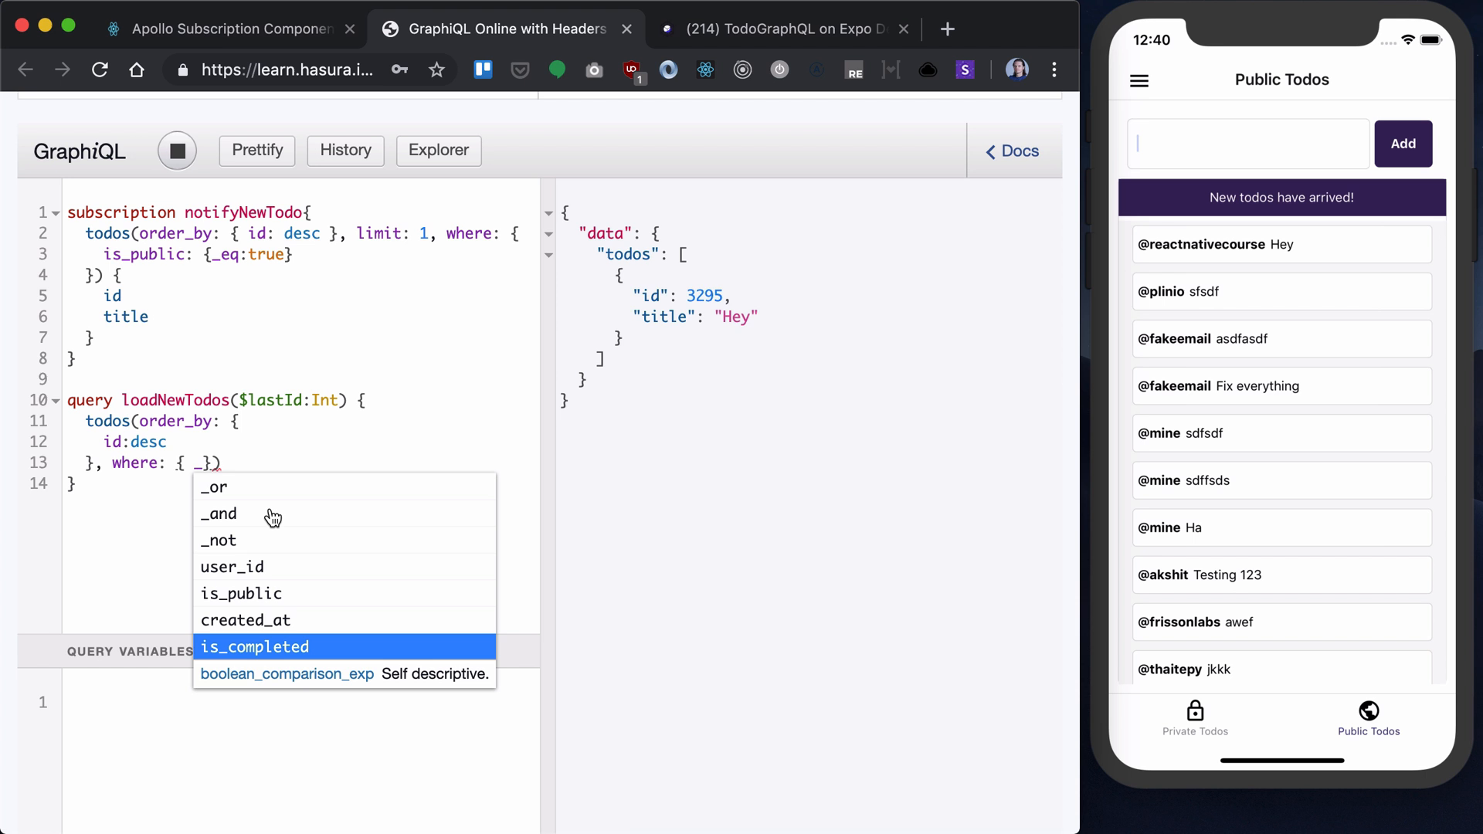
pyautogui.write('_and: {')
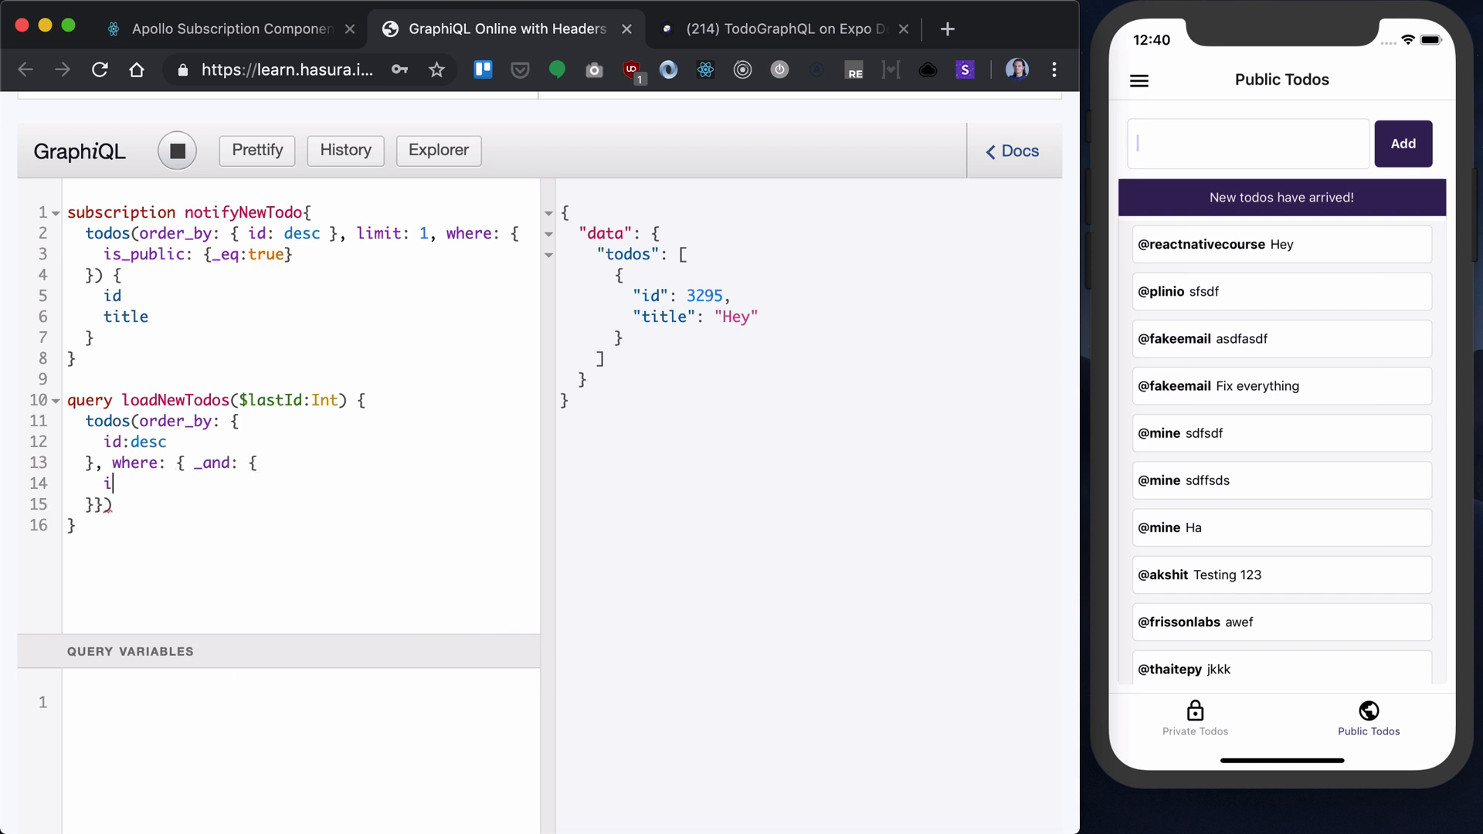
pyautogui.write('s_public:')
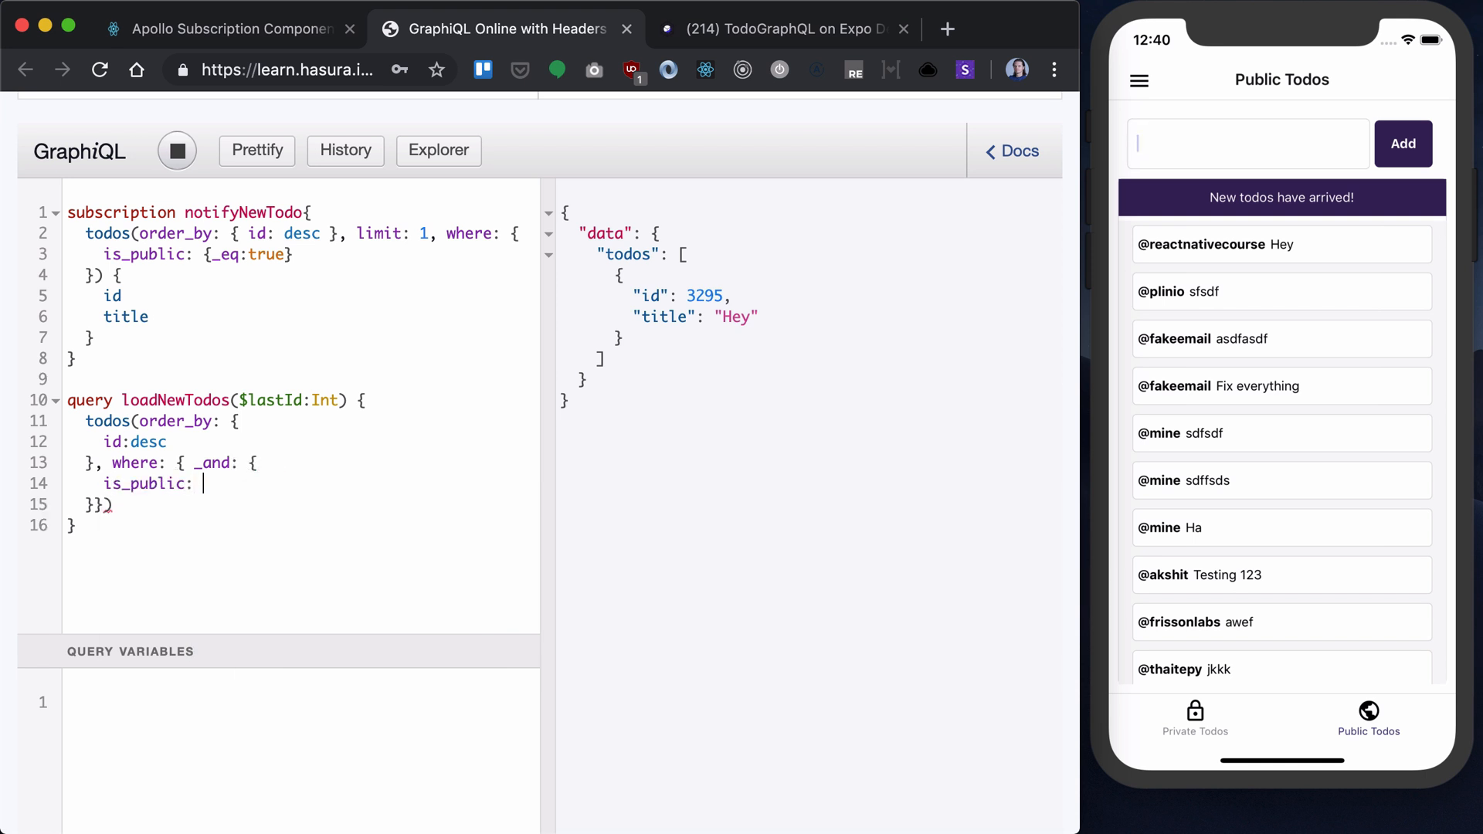
pyautogui.write('t')
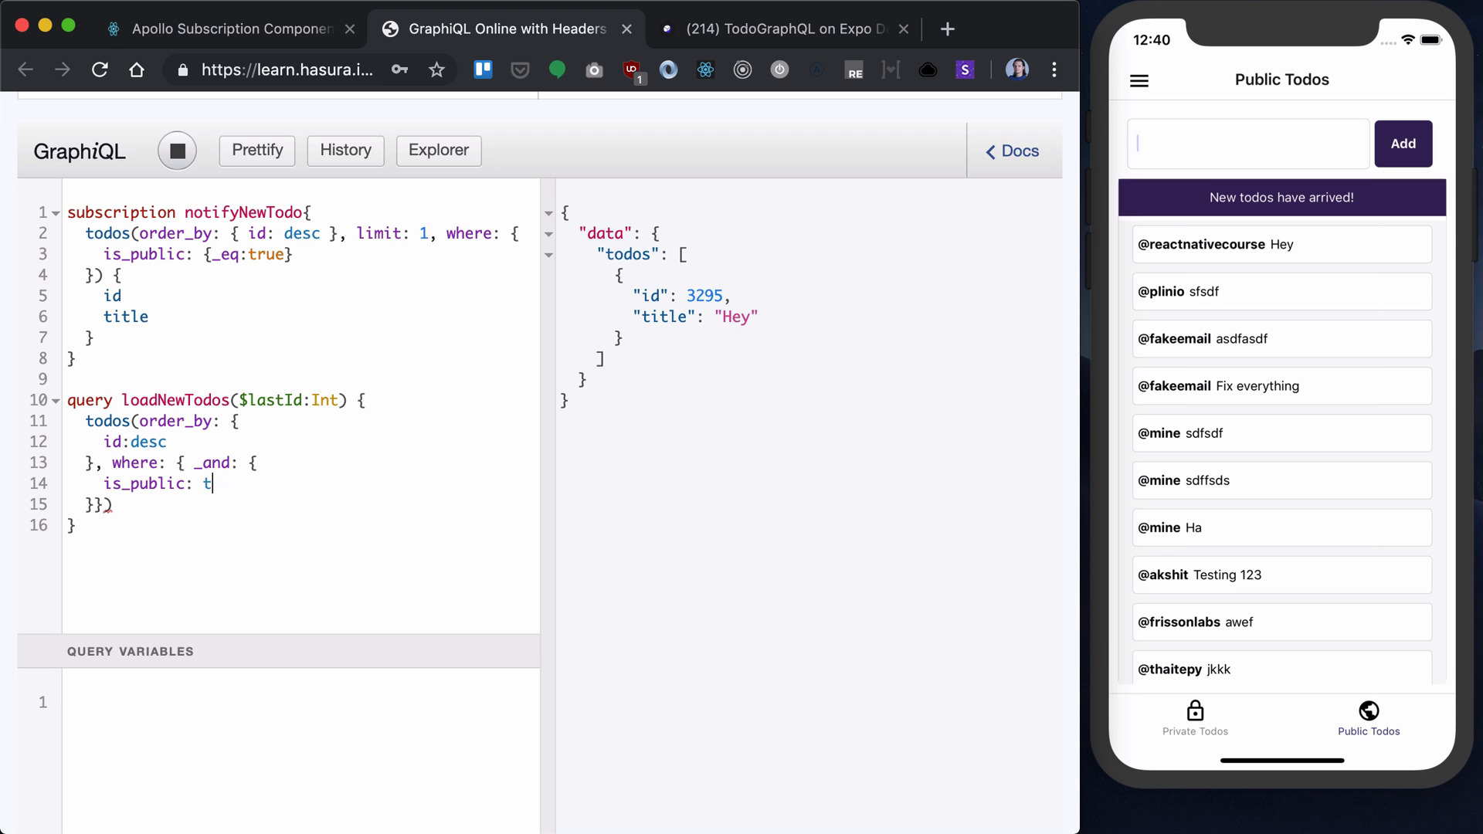
pyautogui.write('{_eq:true},')
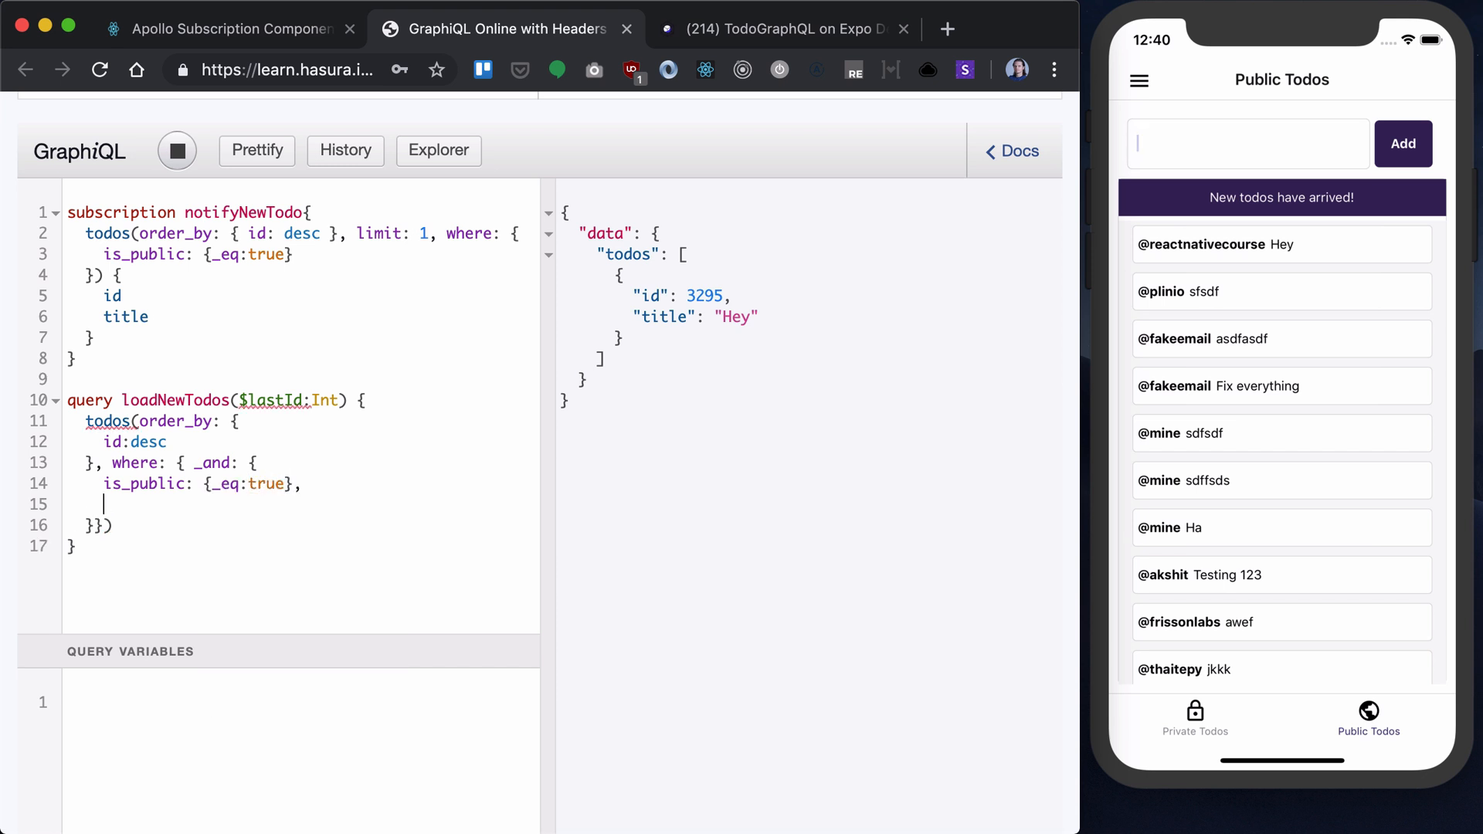
# Step: Add id _gt $lastId to the where clause
pyautogui.write('i')
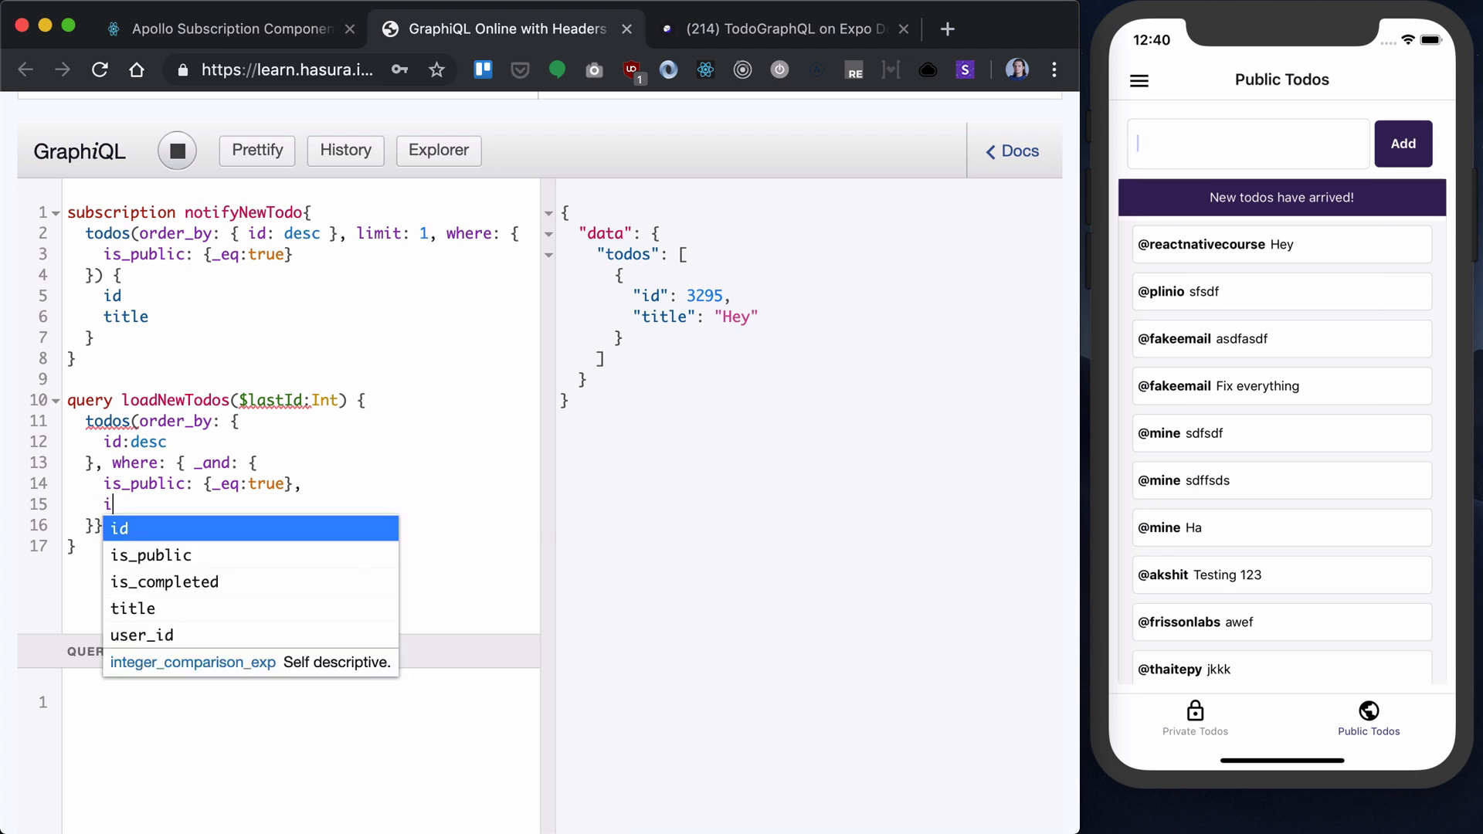
pyautogui.write('d: {P')
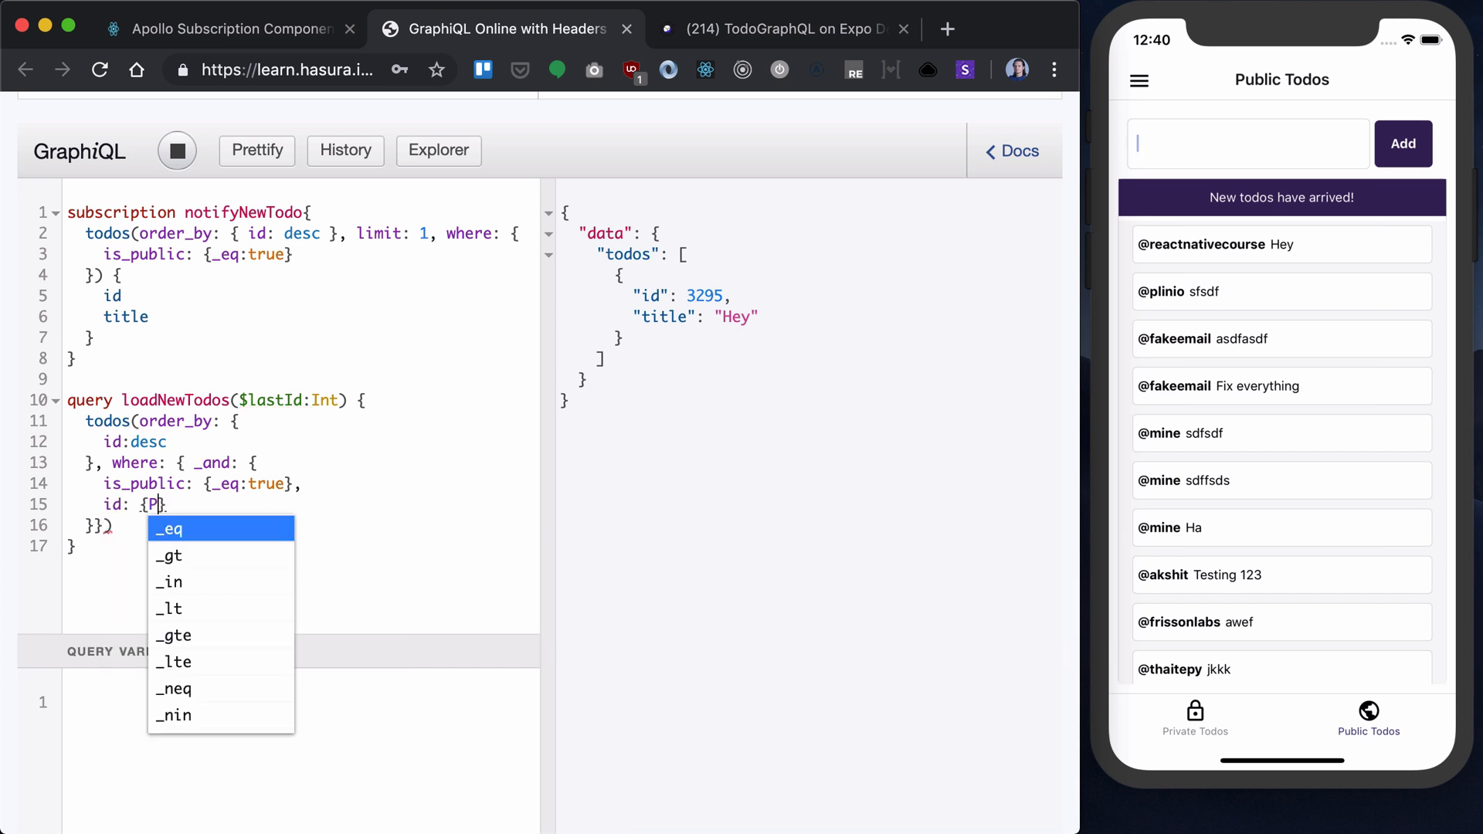
pyautogui.write('g')
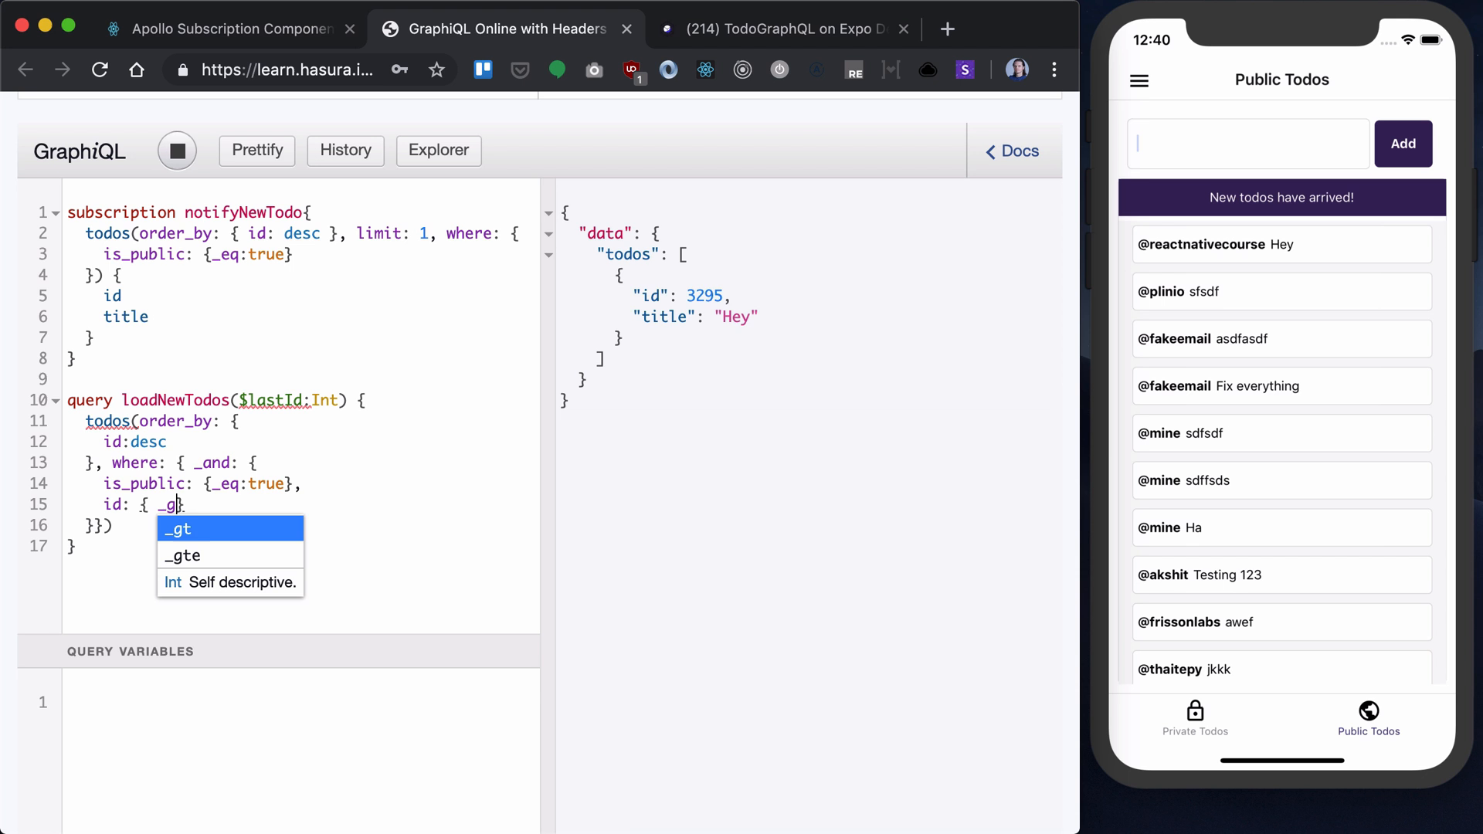
pyautogui.click(178, 529)
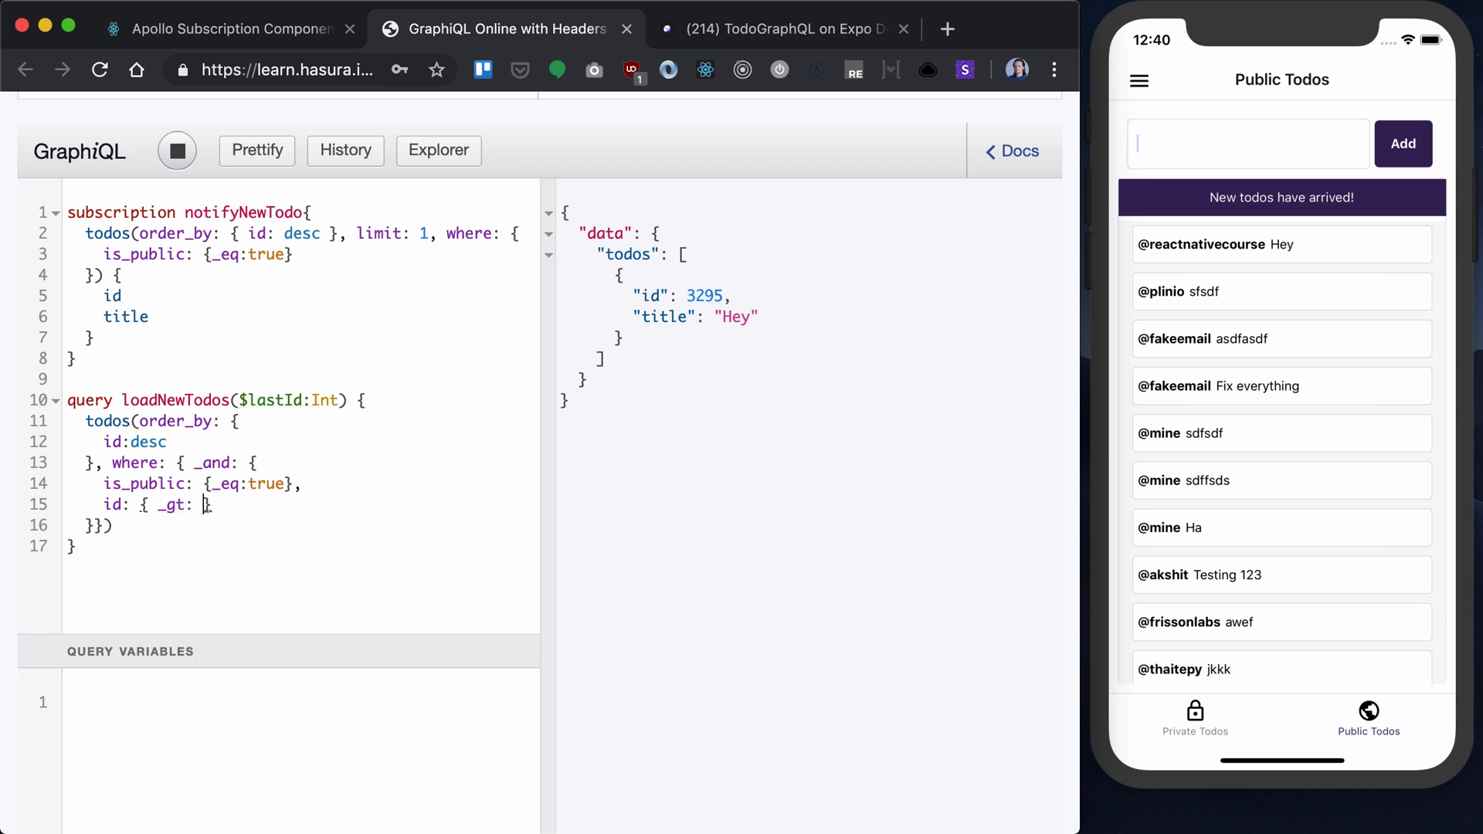
pyautogui.write('$lastId')
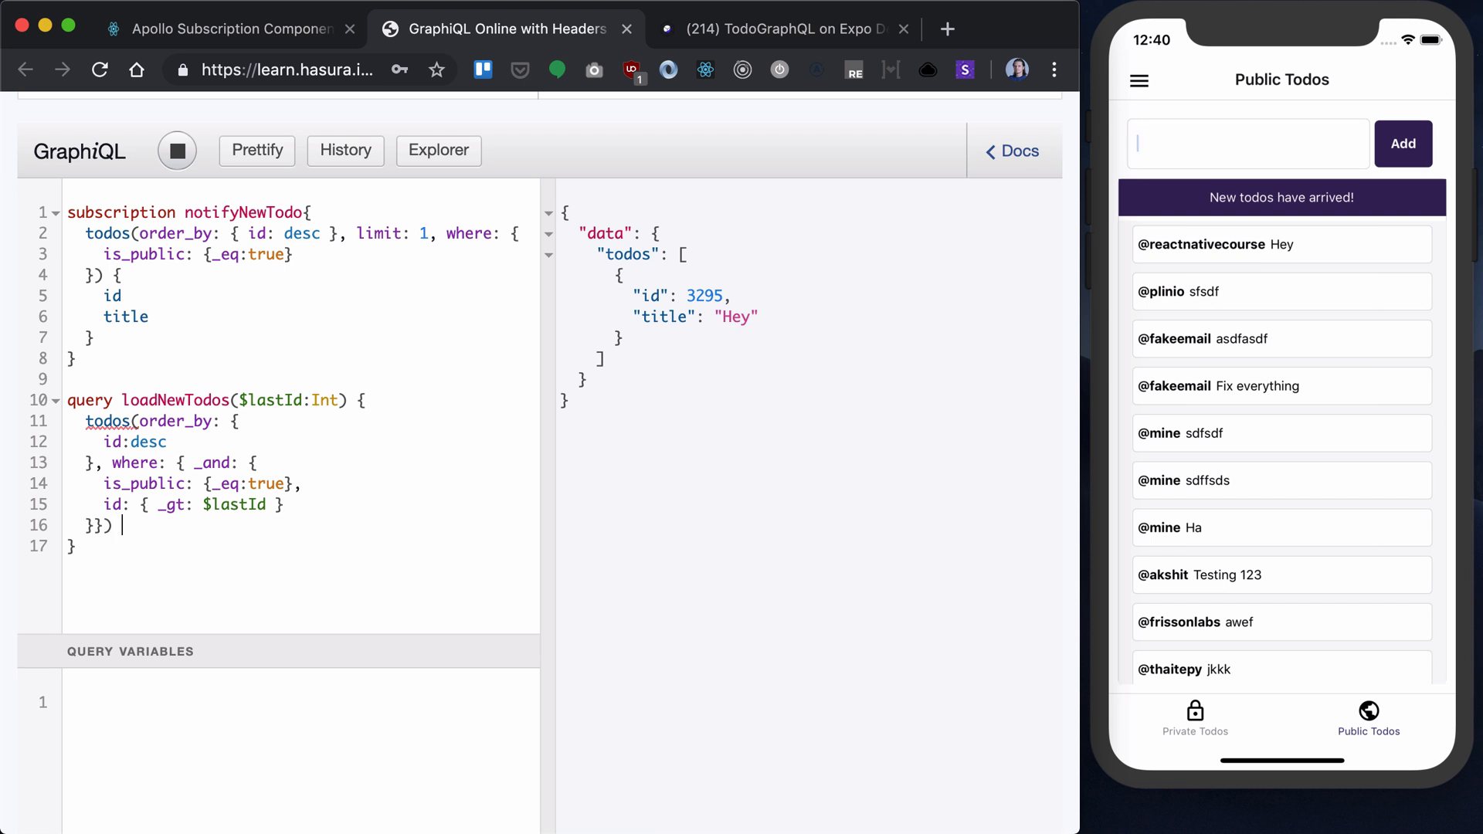
# Step: Select id, title, is_completed, created_at, is_public and user name for the todos
pyautogui.write('{')
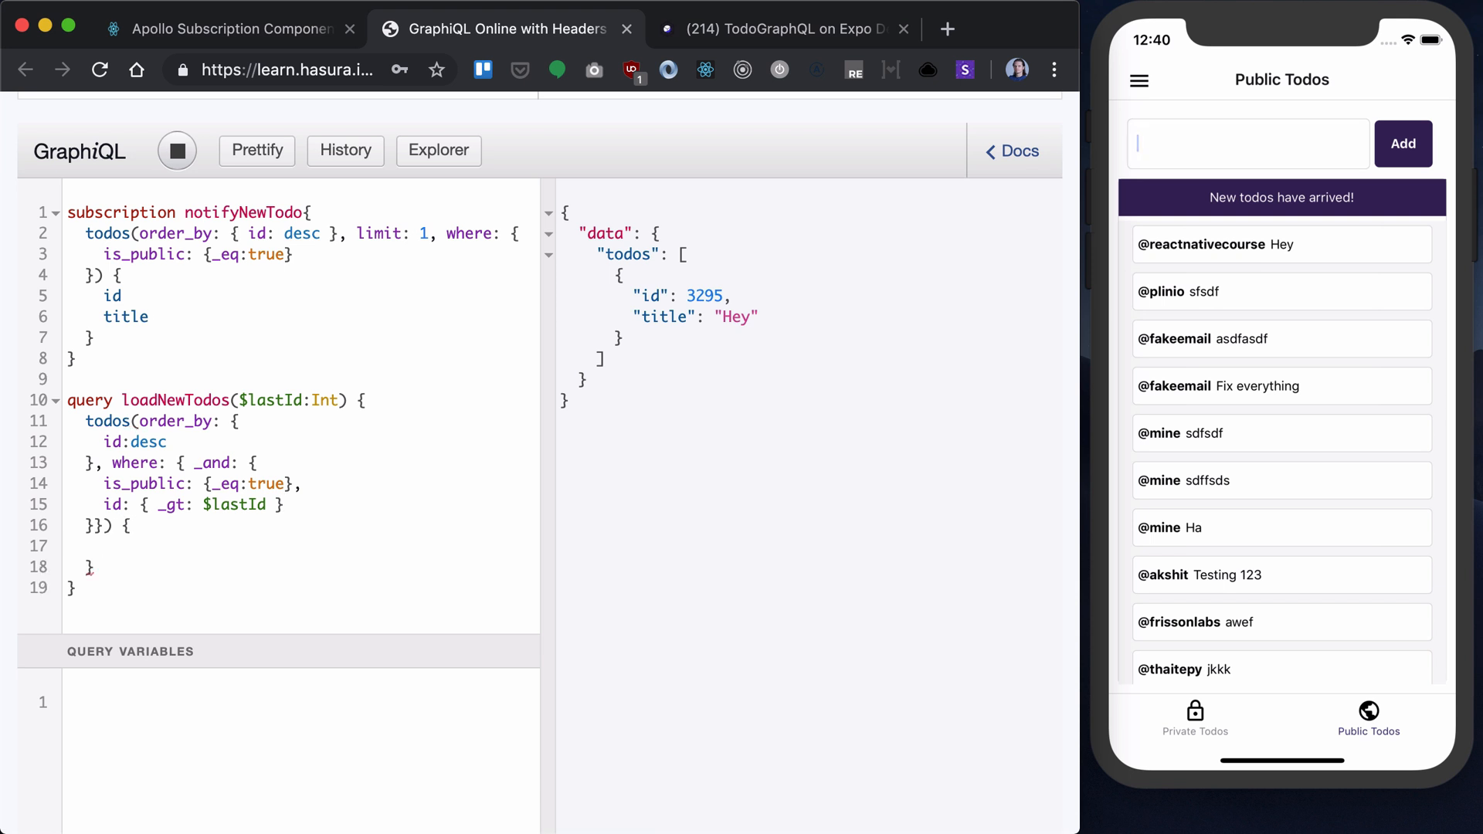
pyautogui.write('id')
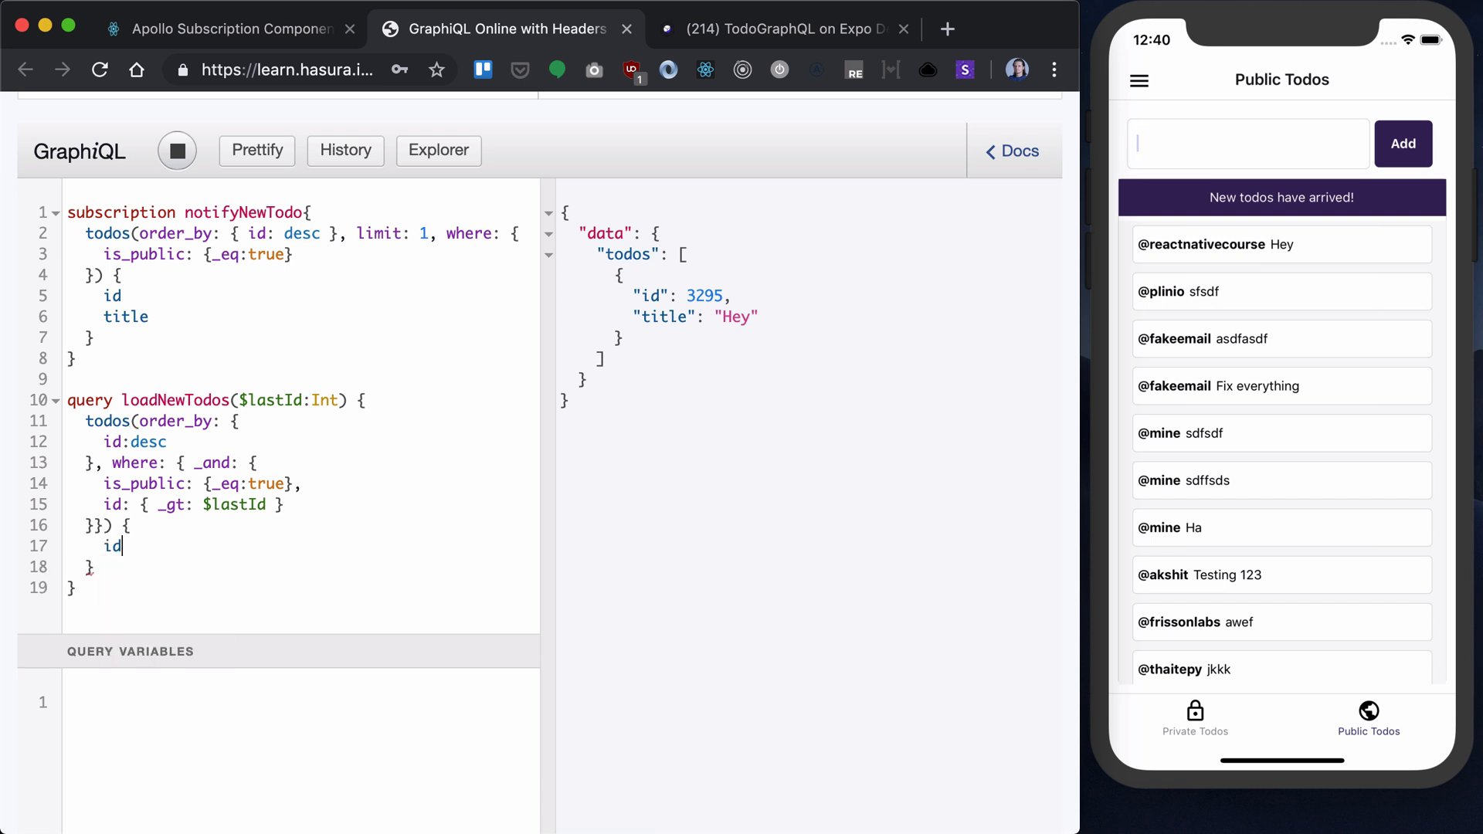
pyautogui.write('title')
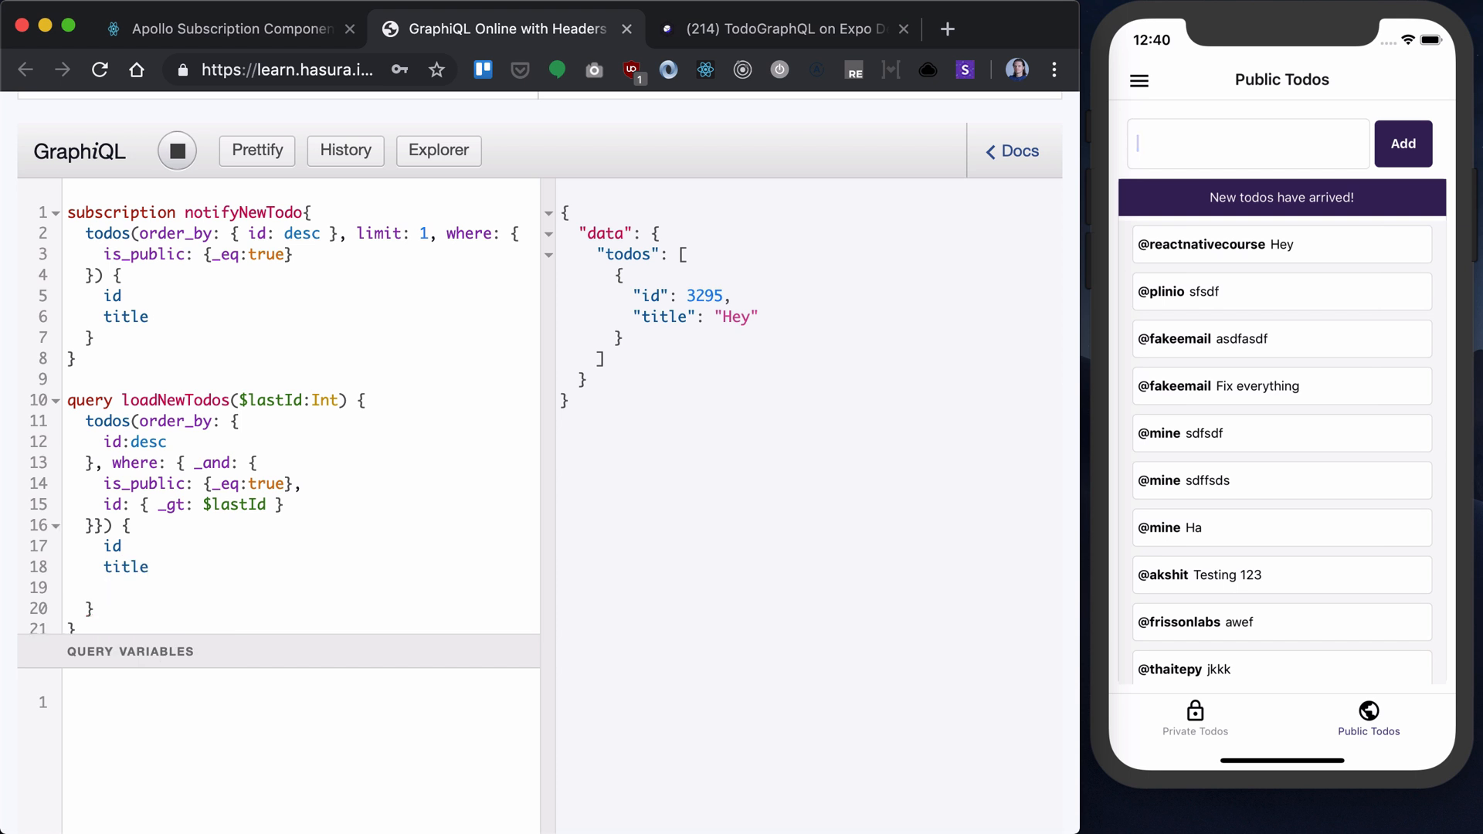
pyautogui.write('is')
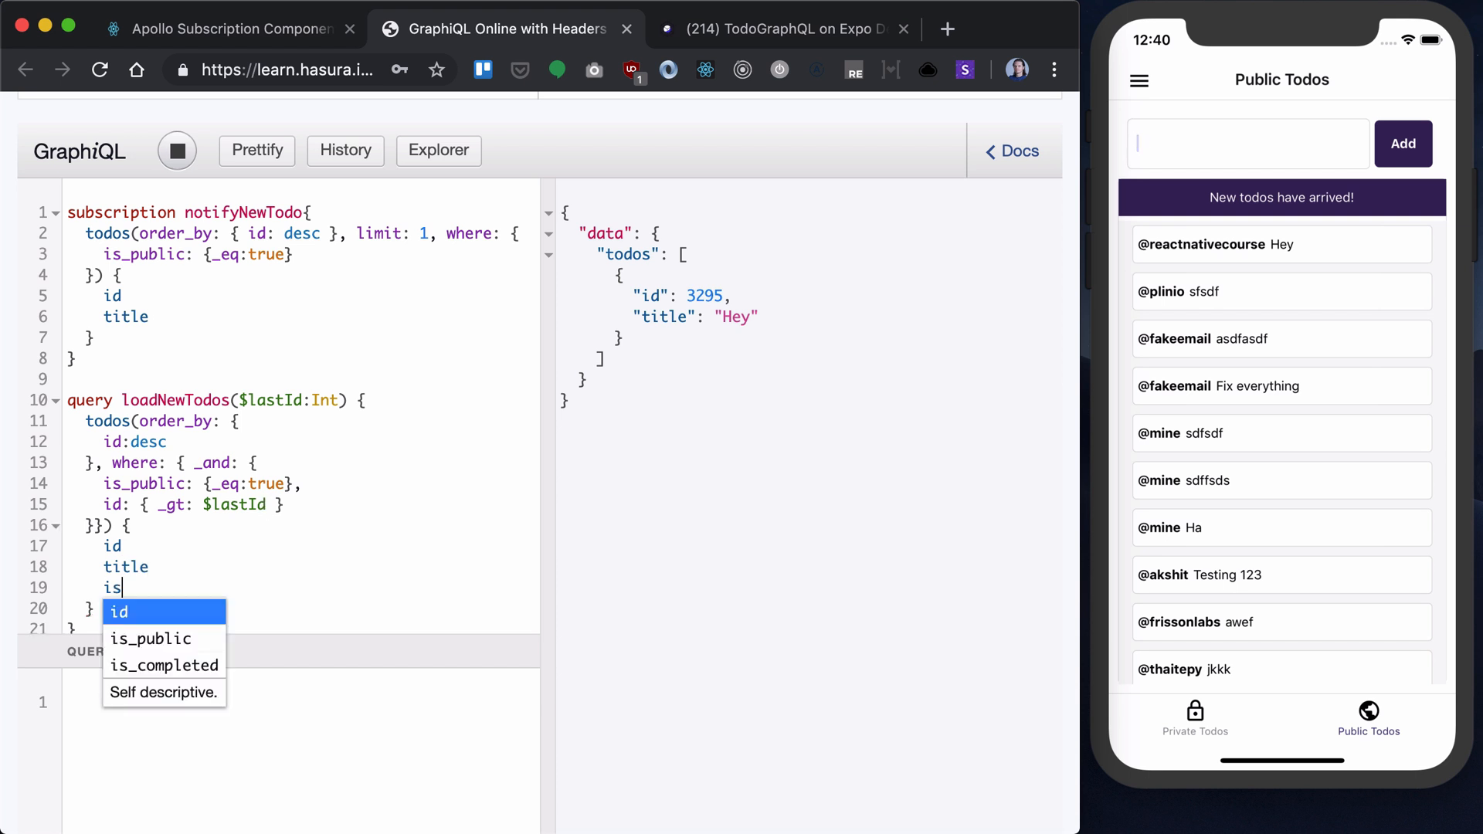
pyautogui.click(164, 665)
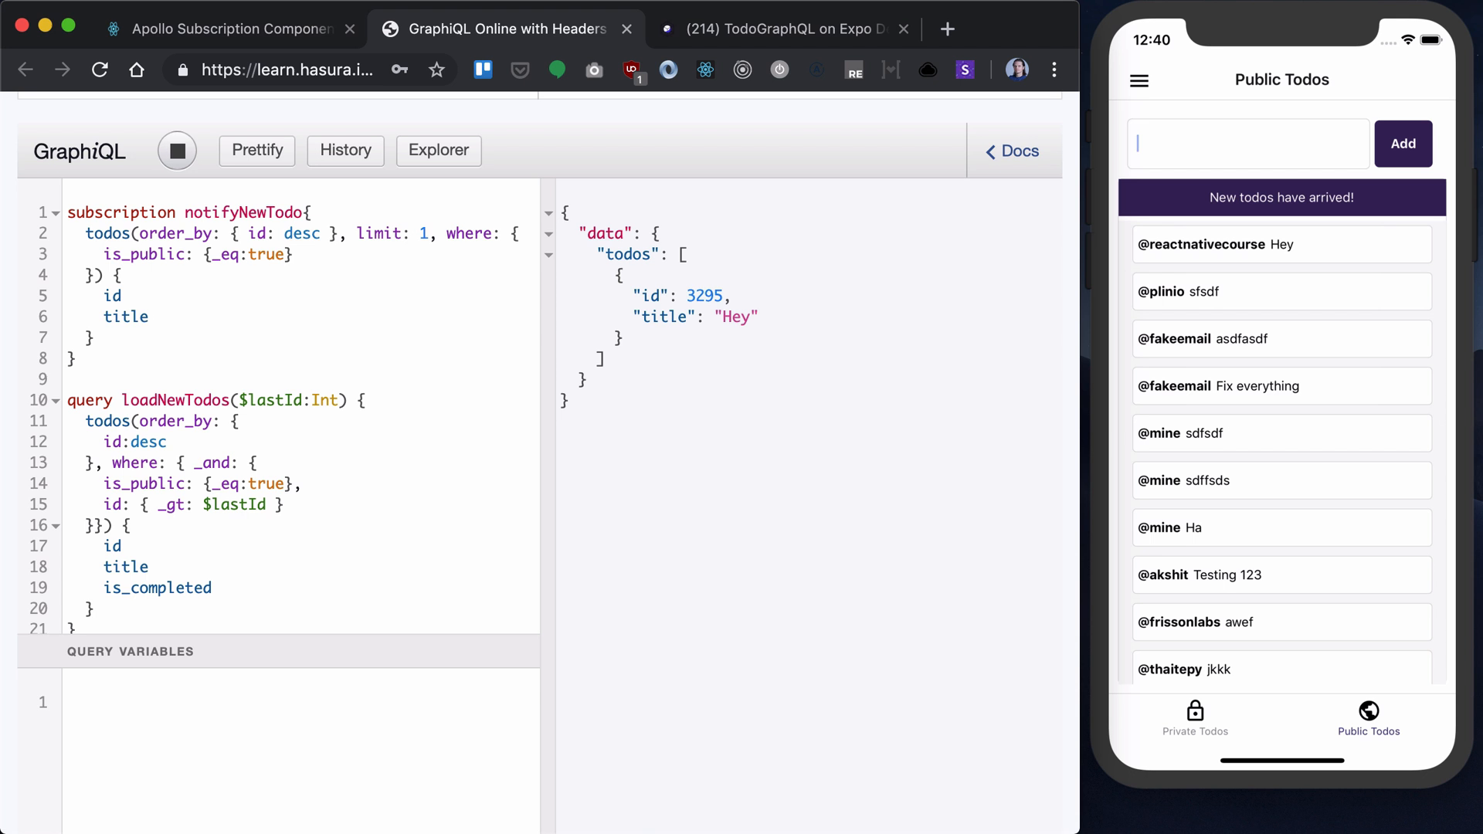
pyautogui.write('created_at')
pyautogui.write('is_public')
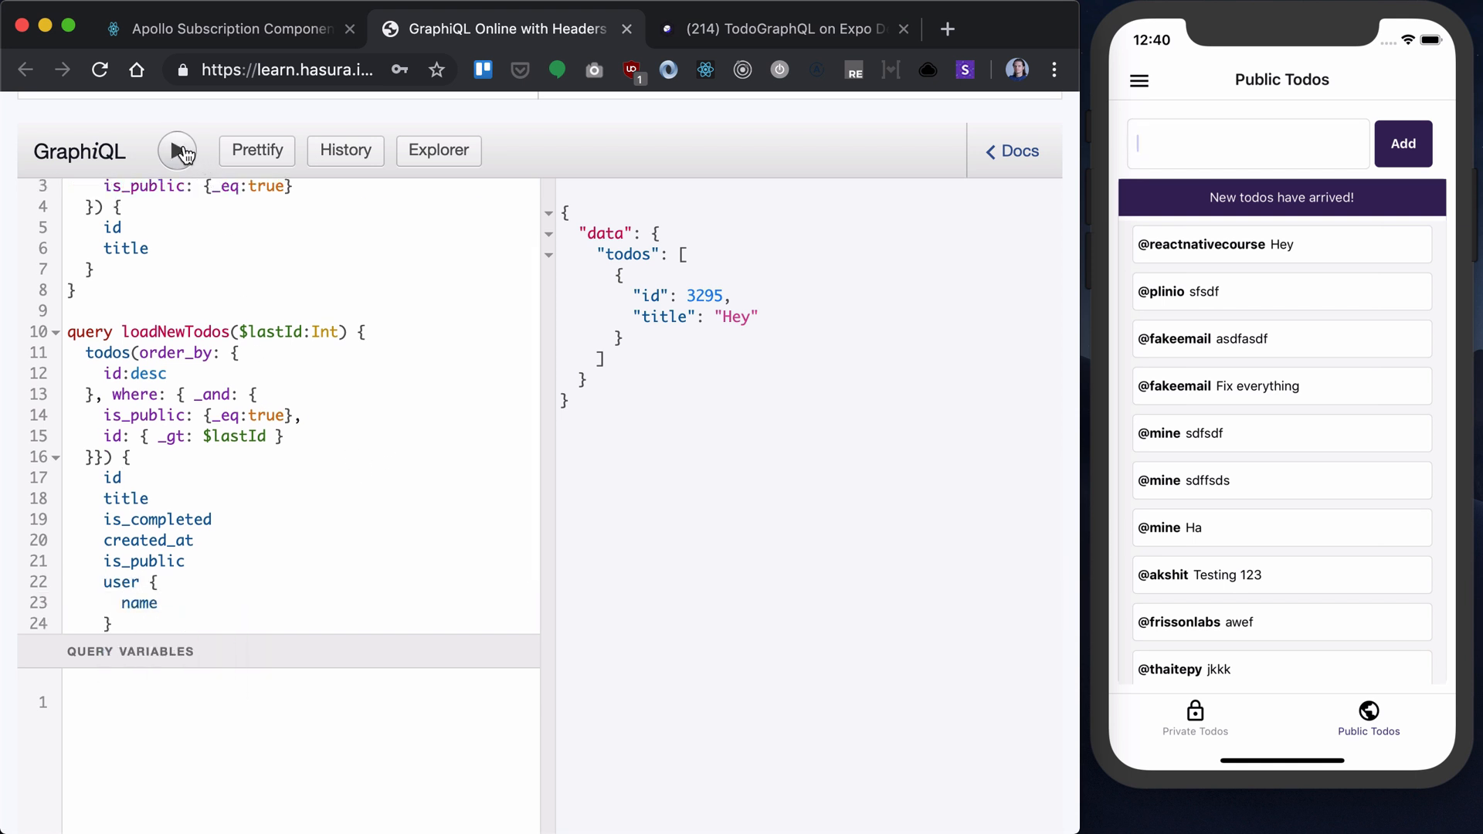
# Step: Run loadNewTodos and get all public todos back, newest first
pyautogui.click(176, 149)
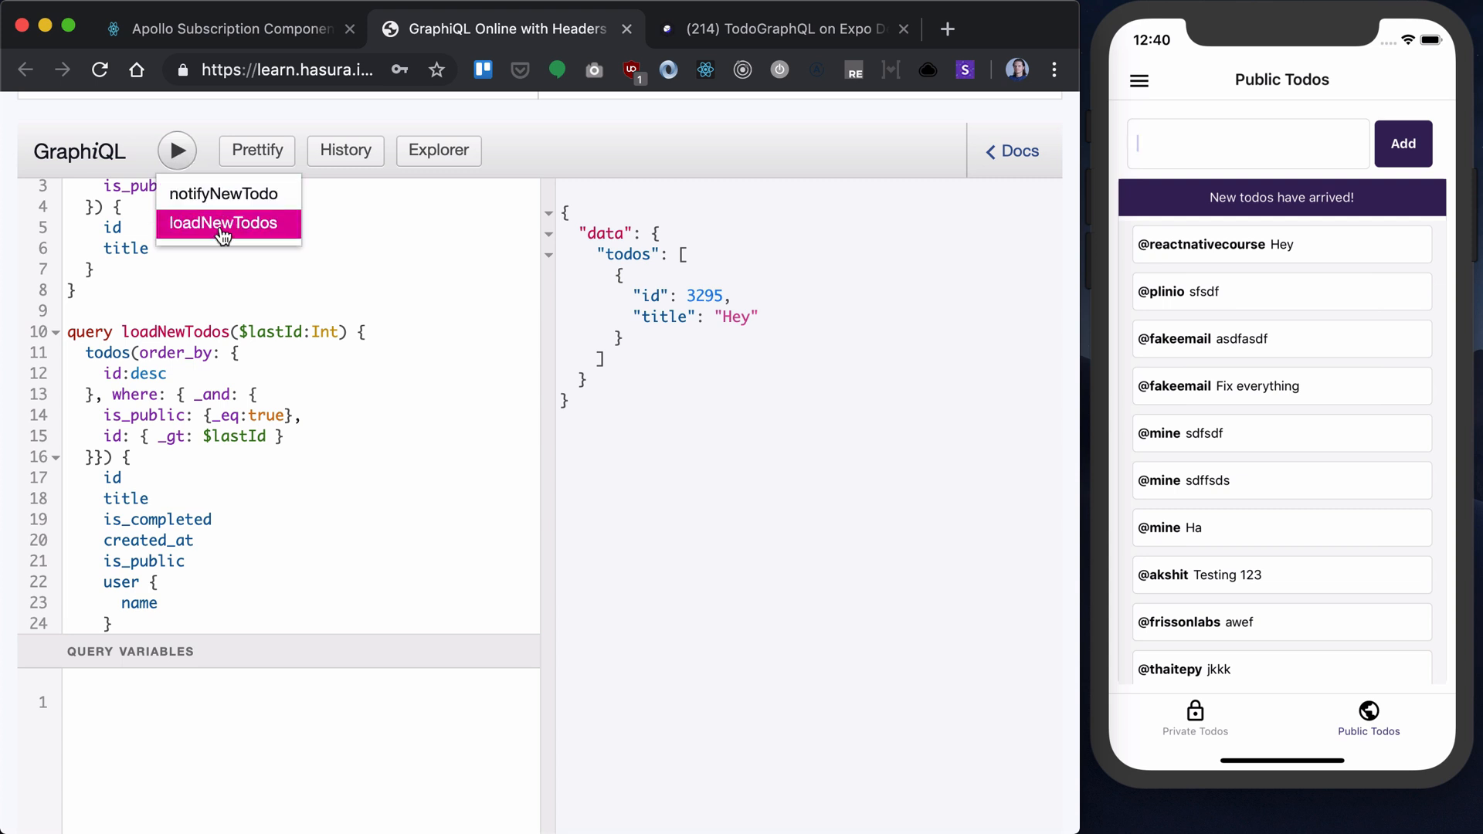
pyautogui.click(176, 150)
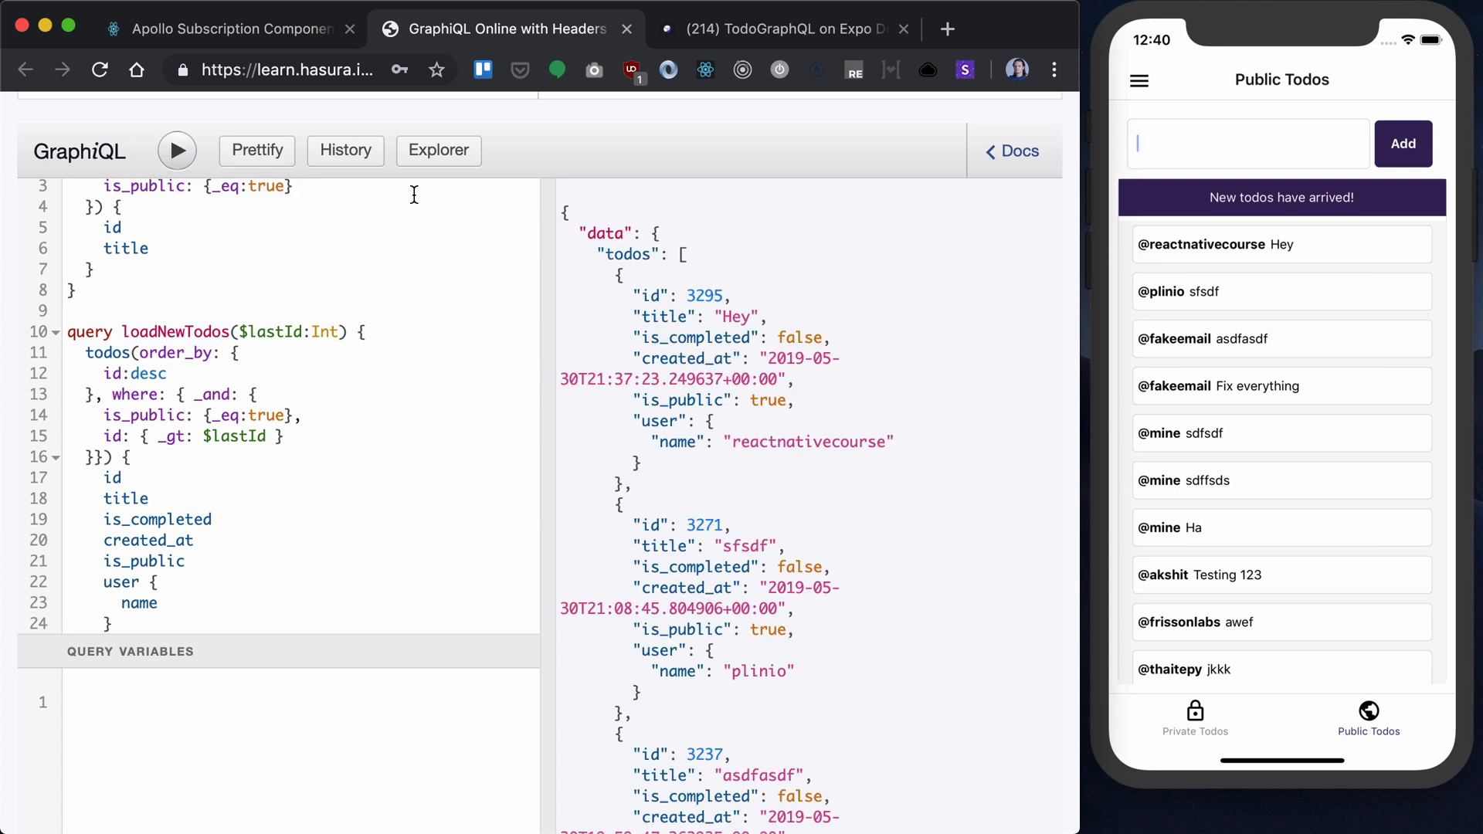
pyautogui.scroll(-3)
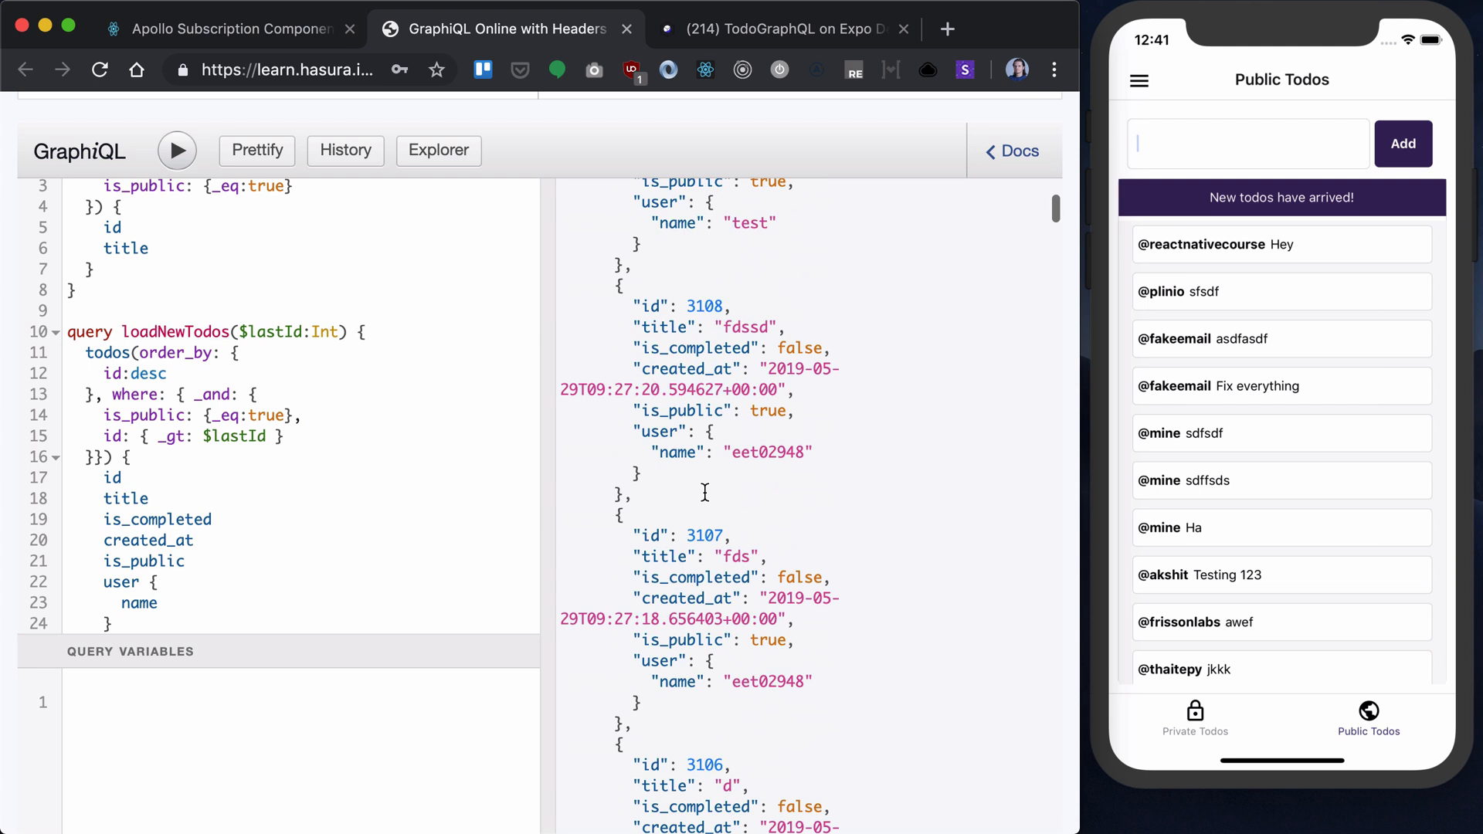
pyautogui.click(176, 150)
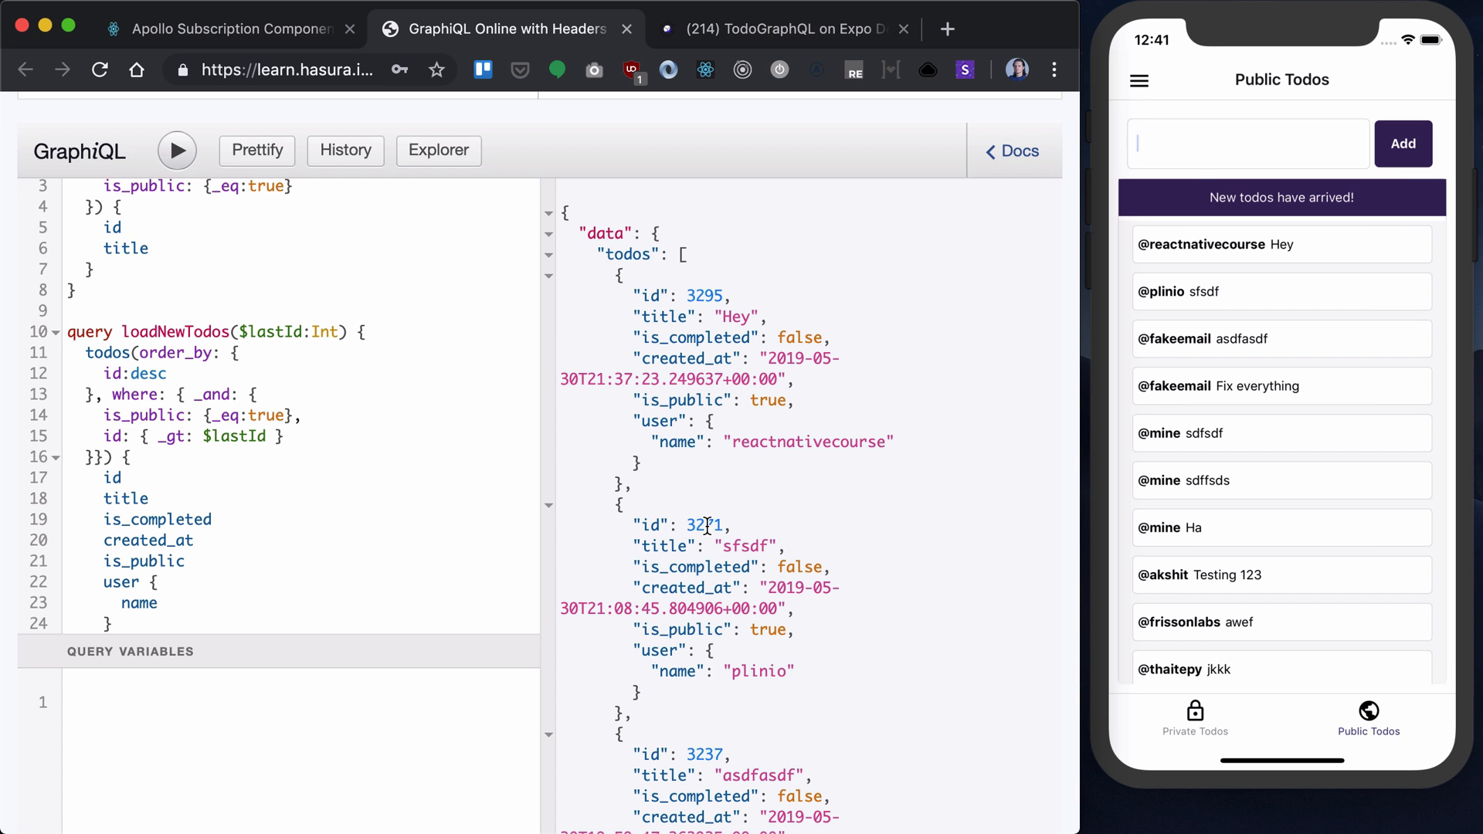
# Step: Highlight ids 3271 and 3237 of the second and third todos in the results
pyautogui.doubleClick(705, 526)
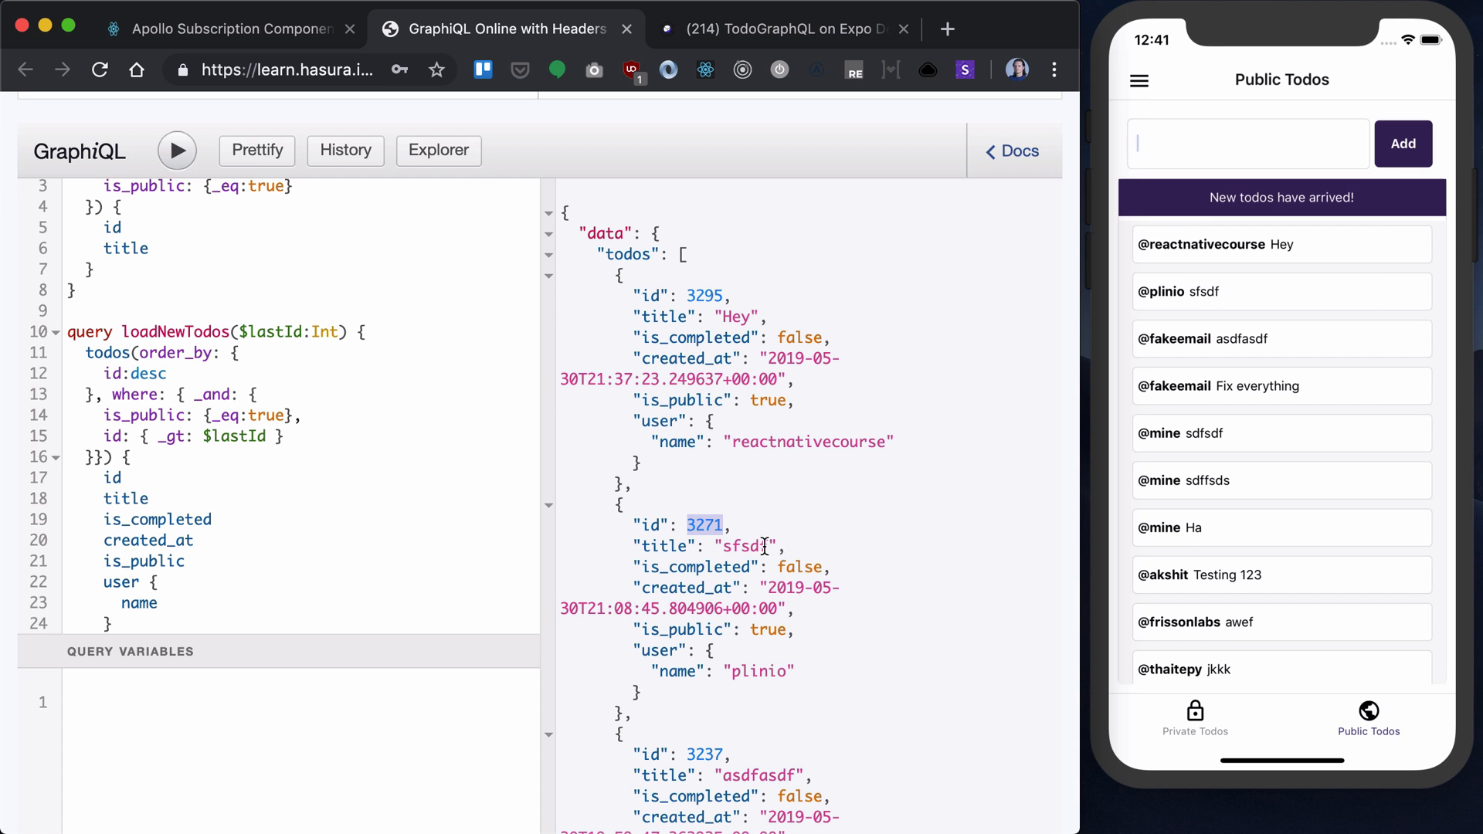
pyautogui.doubleClick(757, 774)
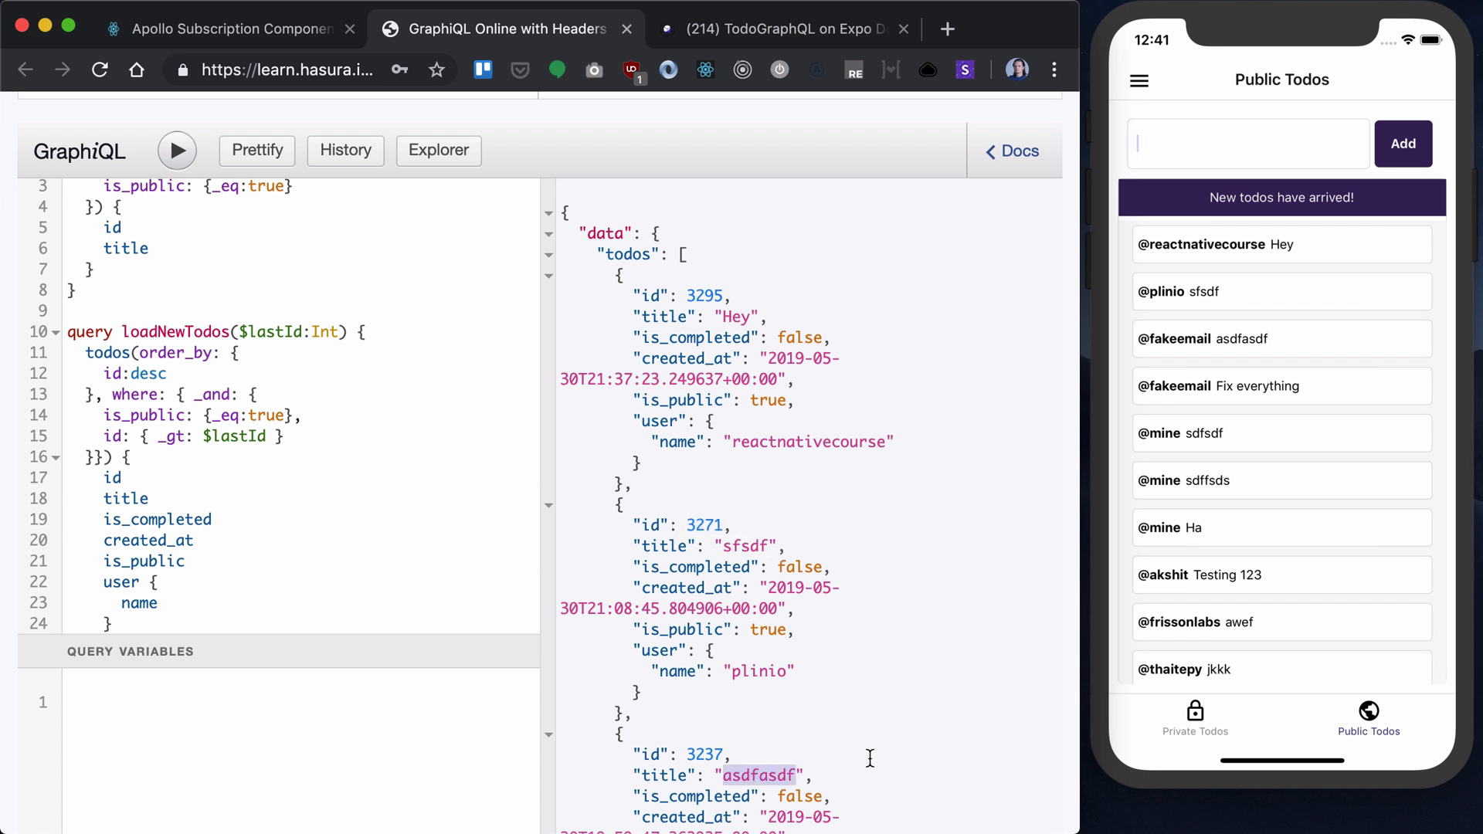
pyautogui.moveTo(754, 337)
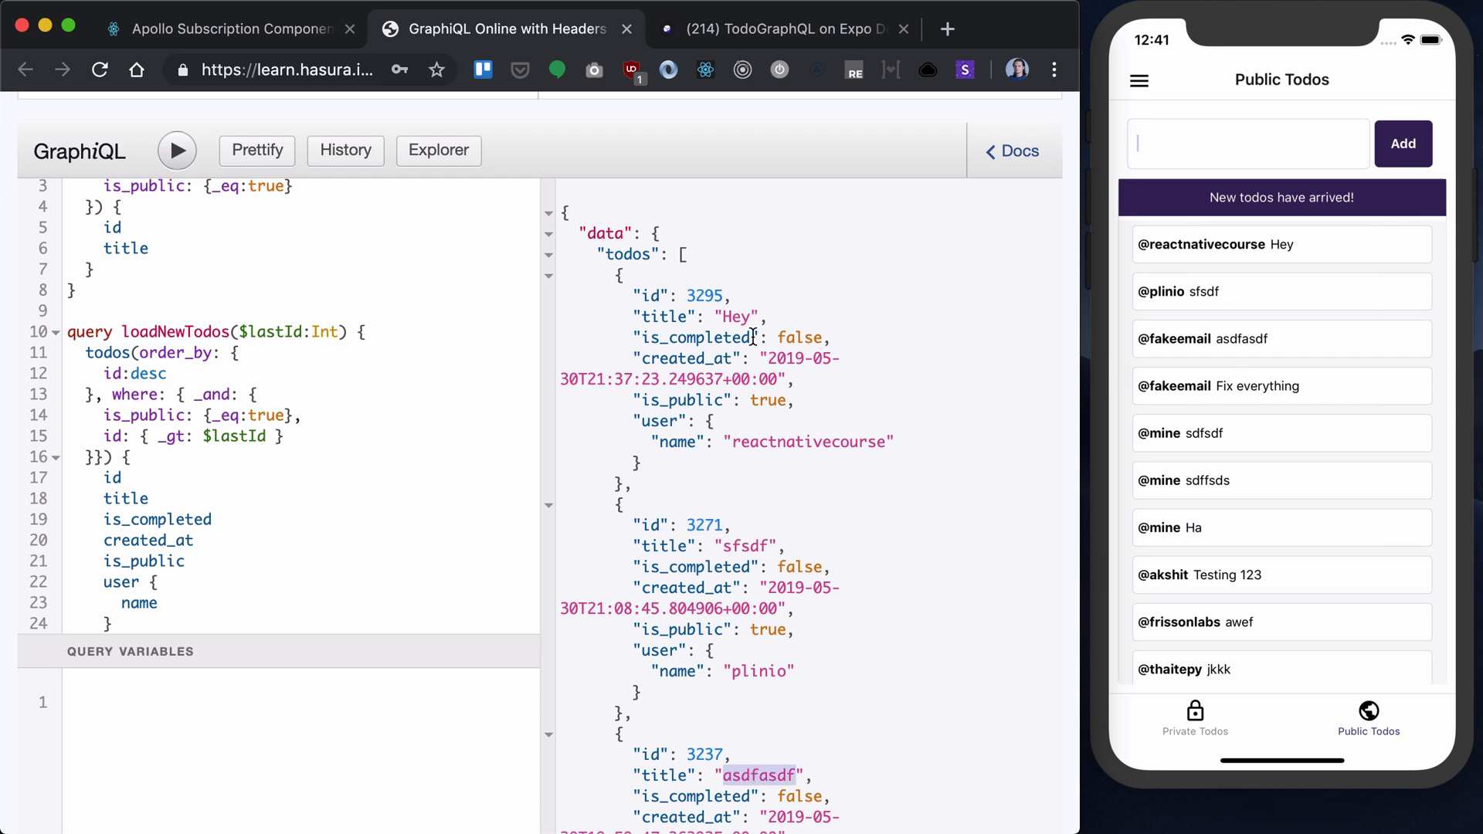
pyautogui.doubleClick(704, 755)
pyautogui.write('{')
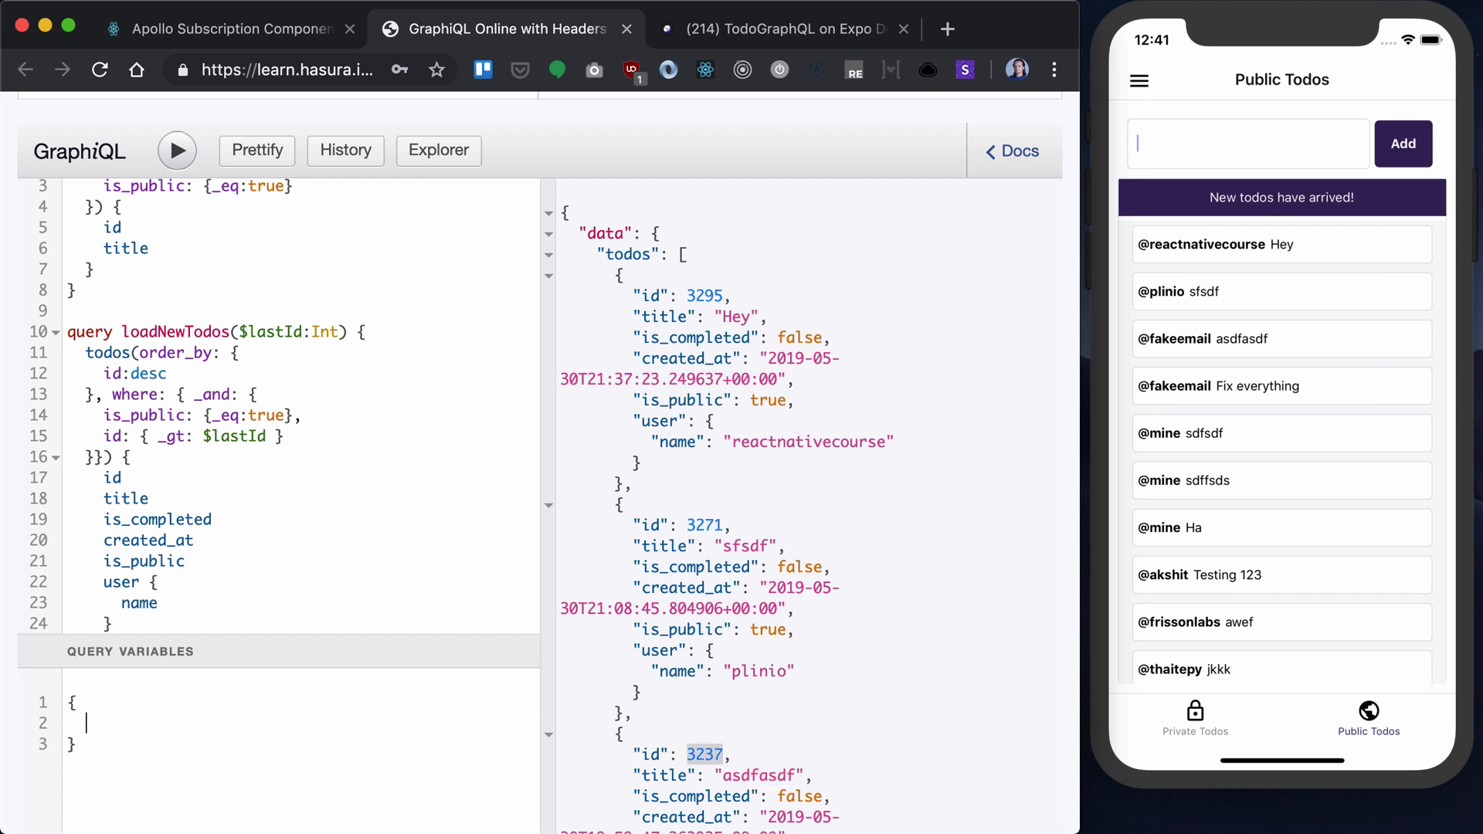
# Step: Set query variable lastId to 3237 and rerun, returning only todos 3295 and 3271
pyautogui.write('"lastId":')
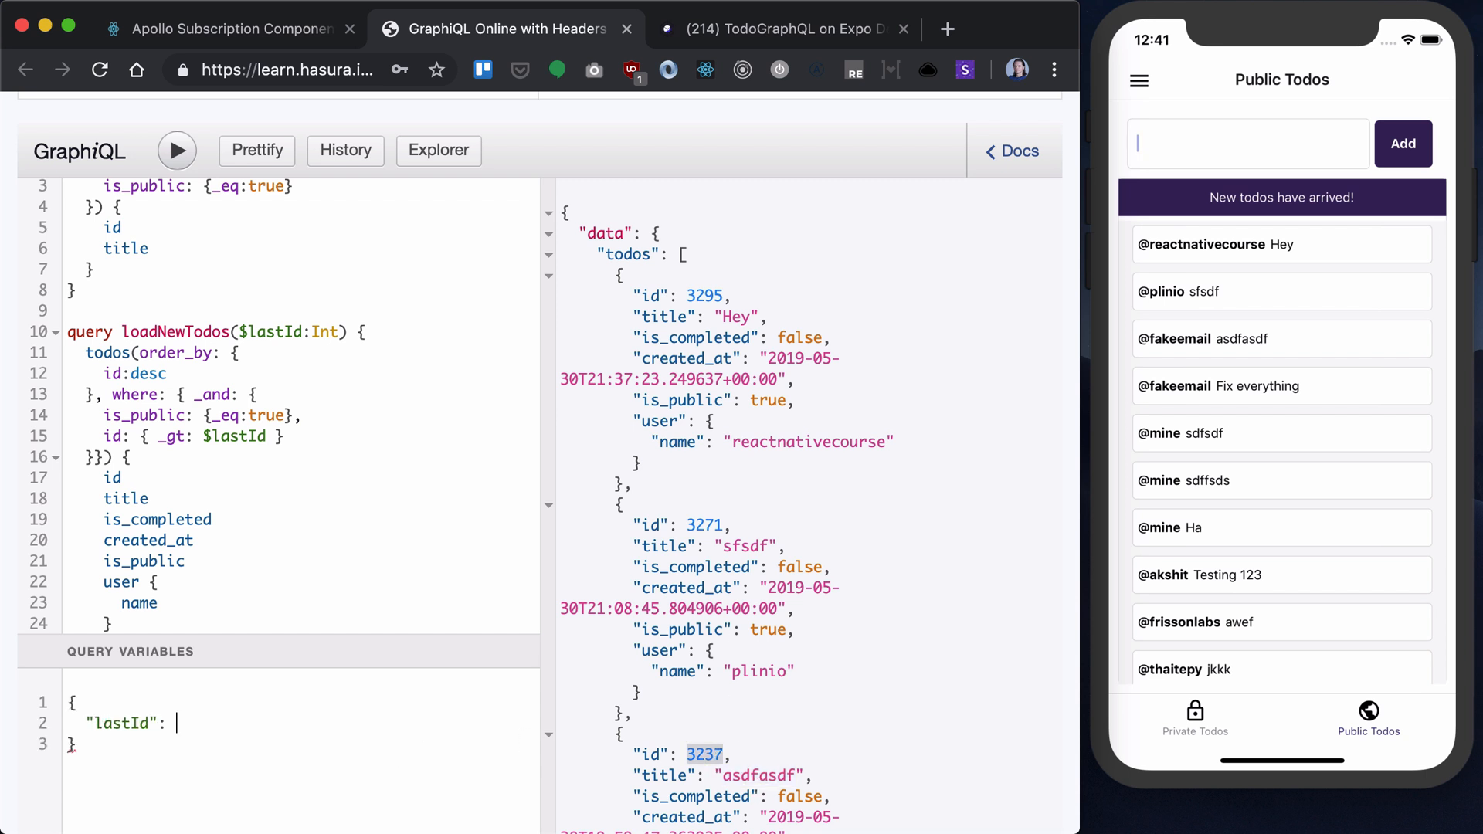
pyautogui.write('3237')
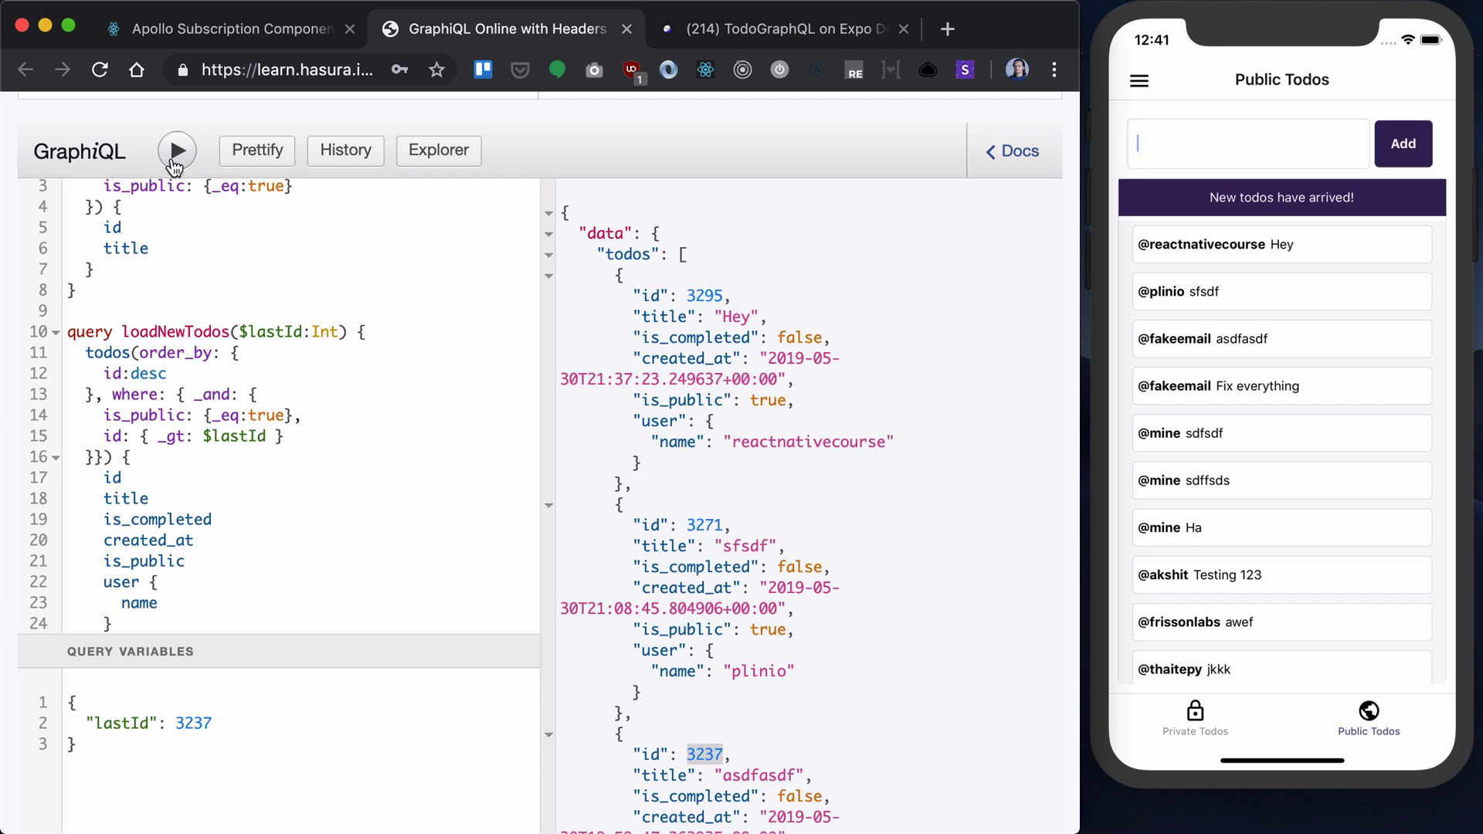
pyautogui.click(176, 149)
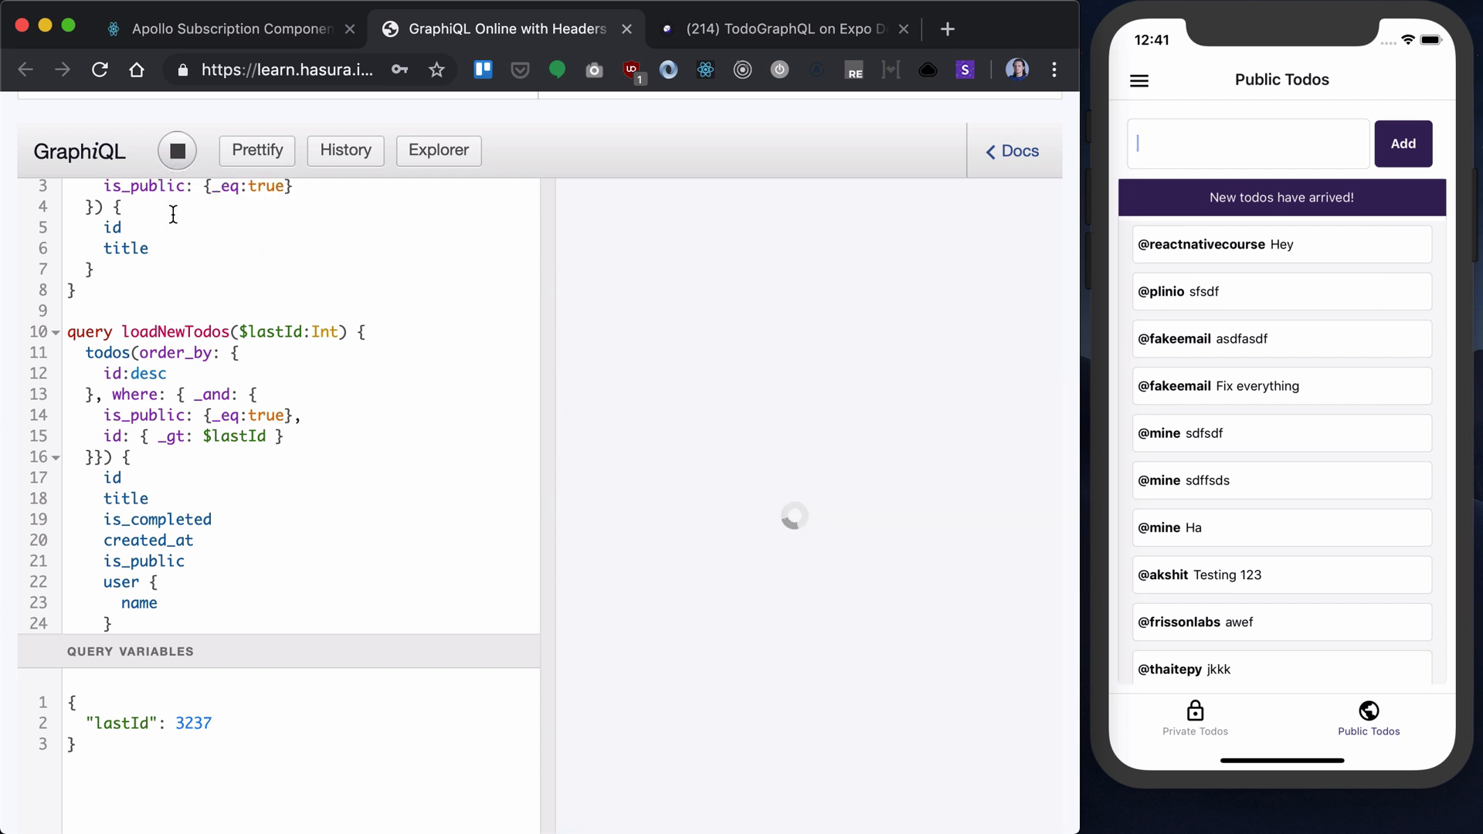
pyautogui.click(176, 150)
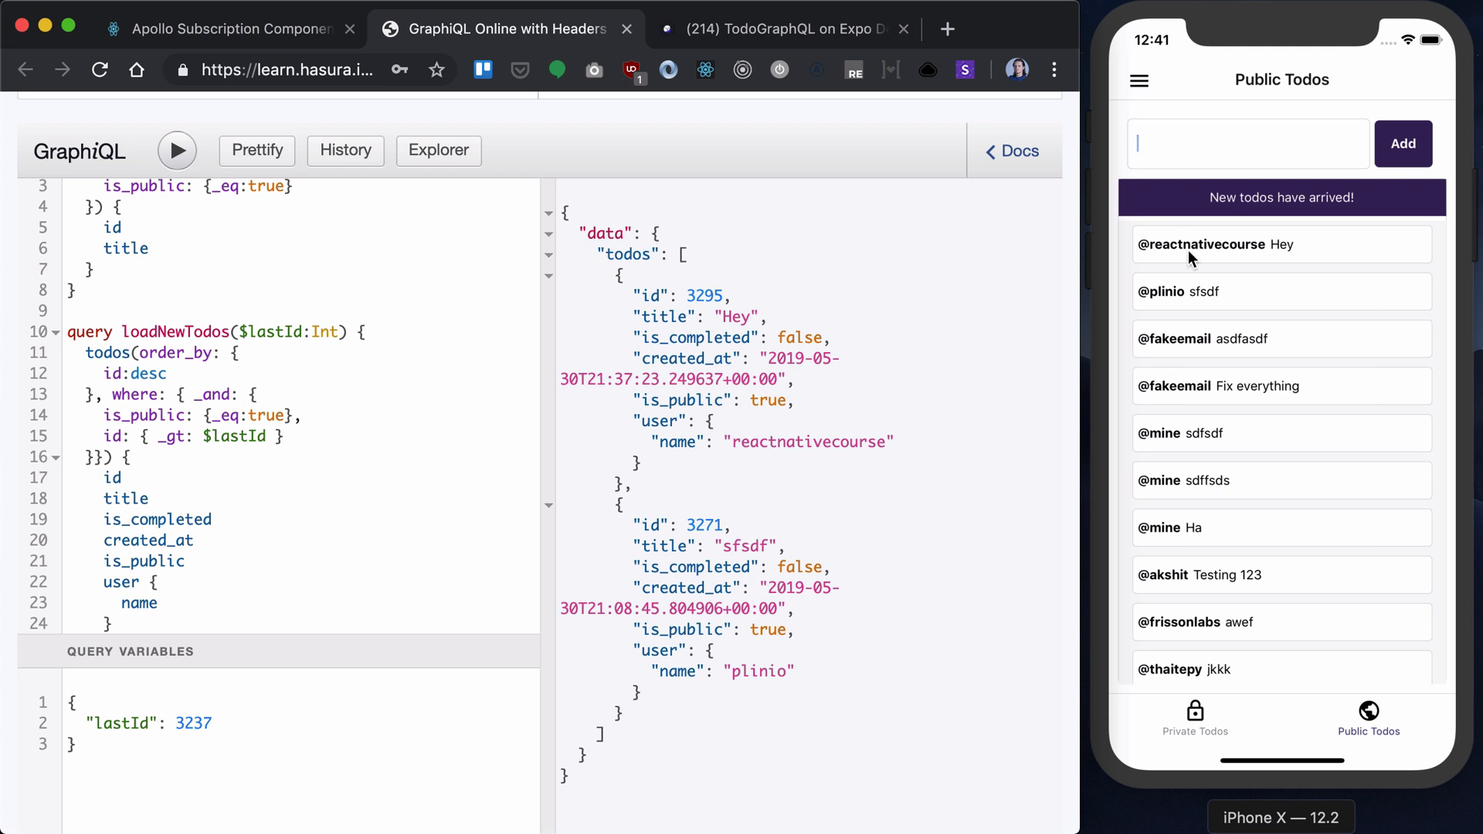